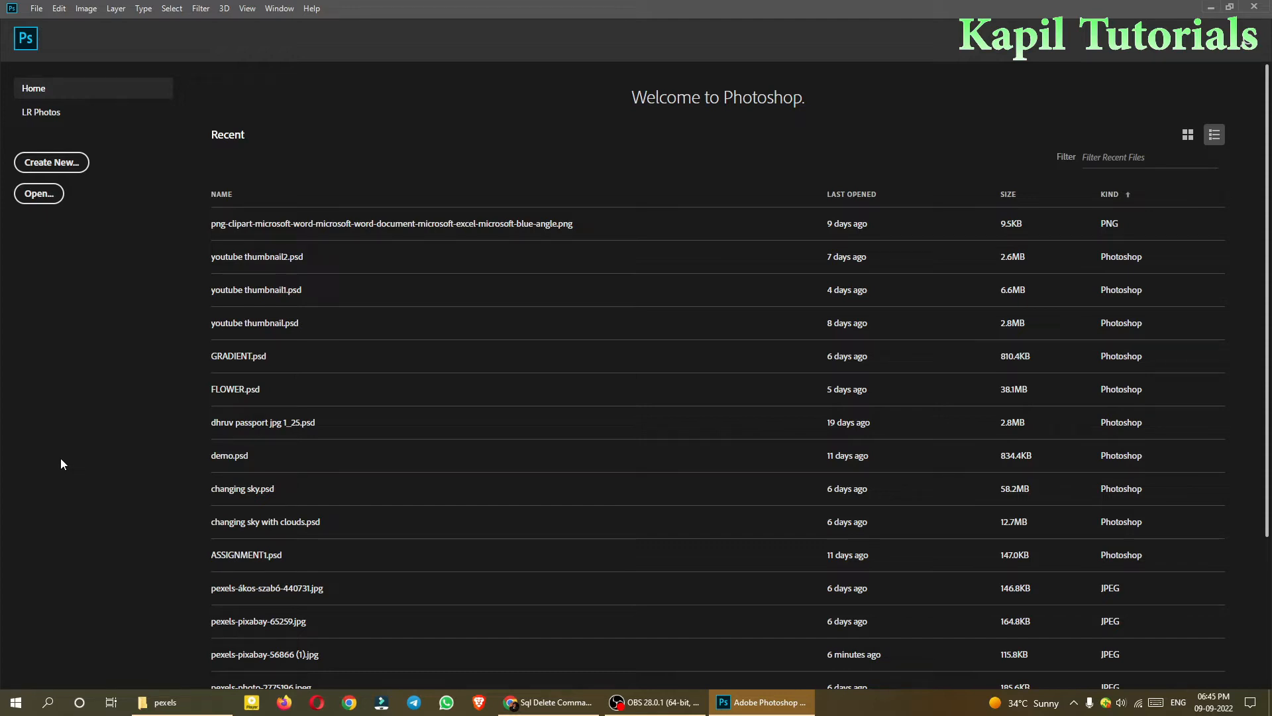
mouse_move(80, 482)
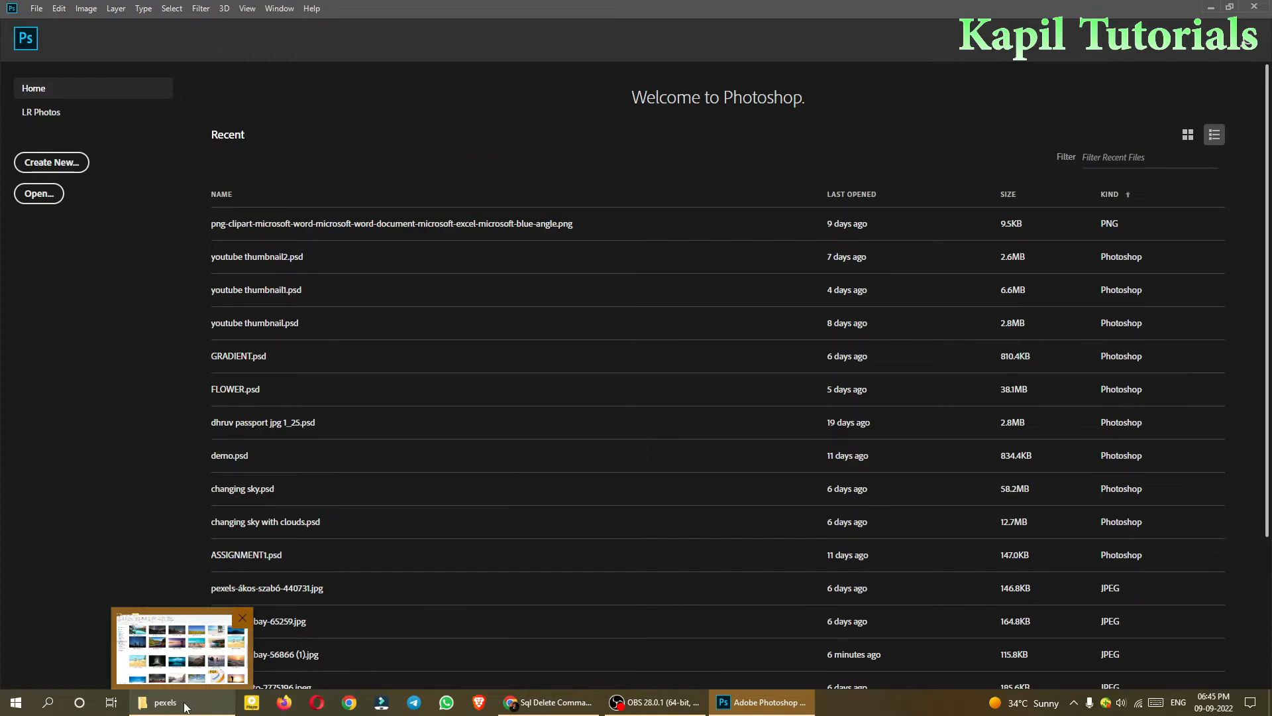
Enter the Flowers folder and drag pexels-pixabay-56866 (1).jpg over to the Photoshop window.
left_click(164, 702)
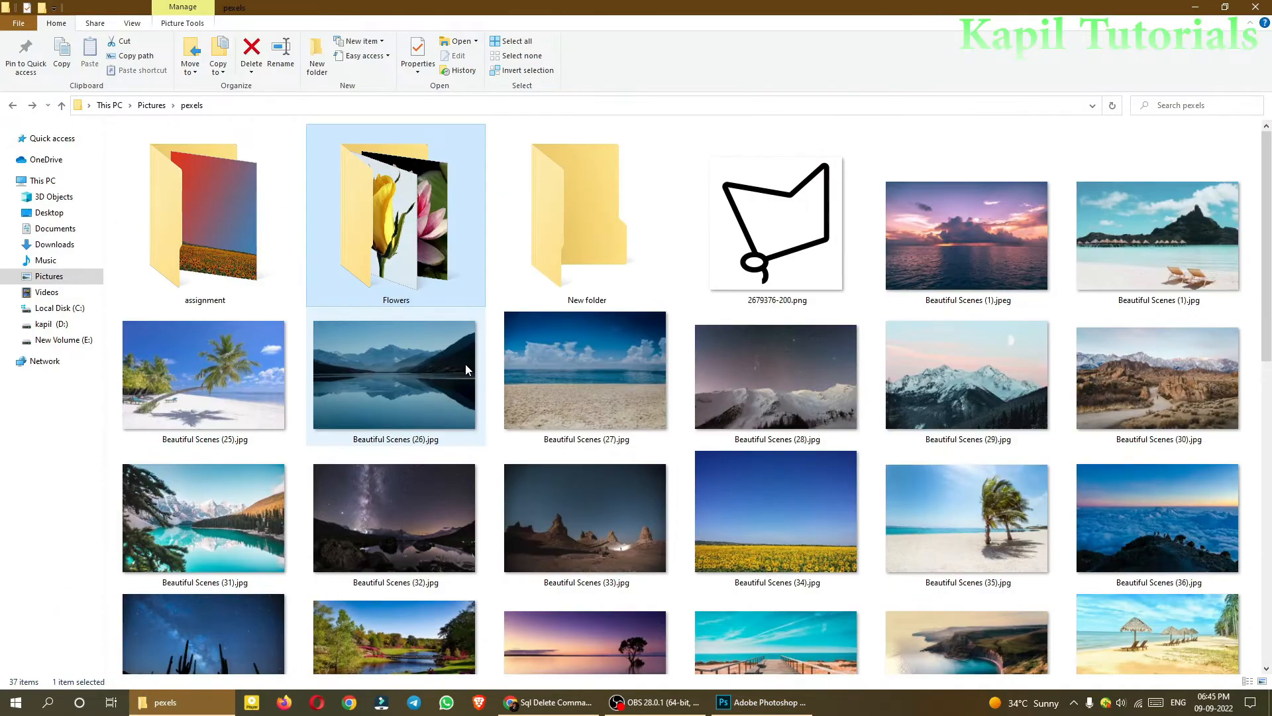
double_click(395, 215)
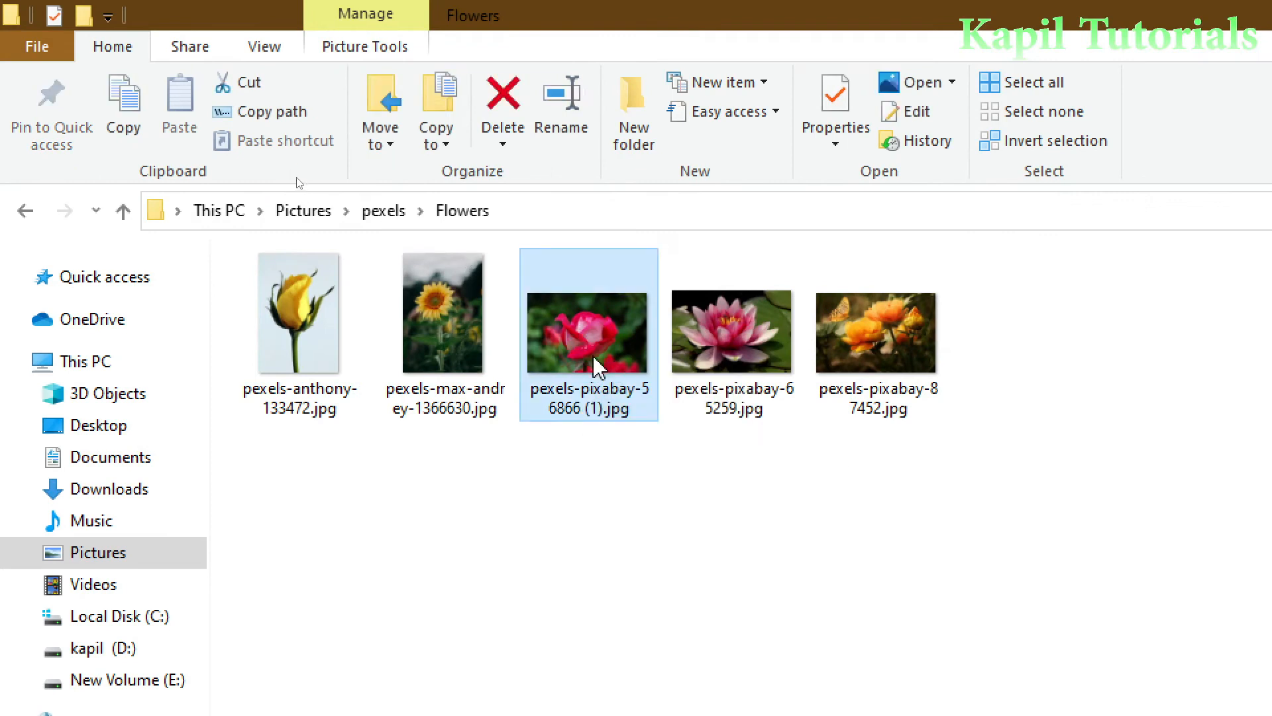
mouse_move(595, 361)
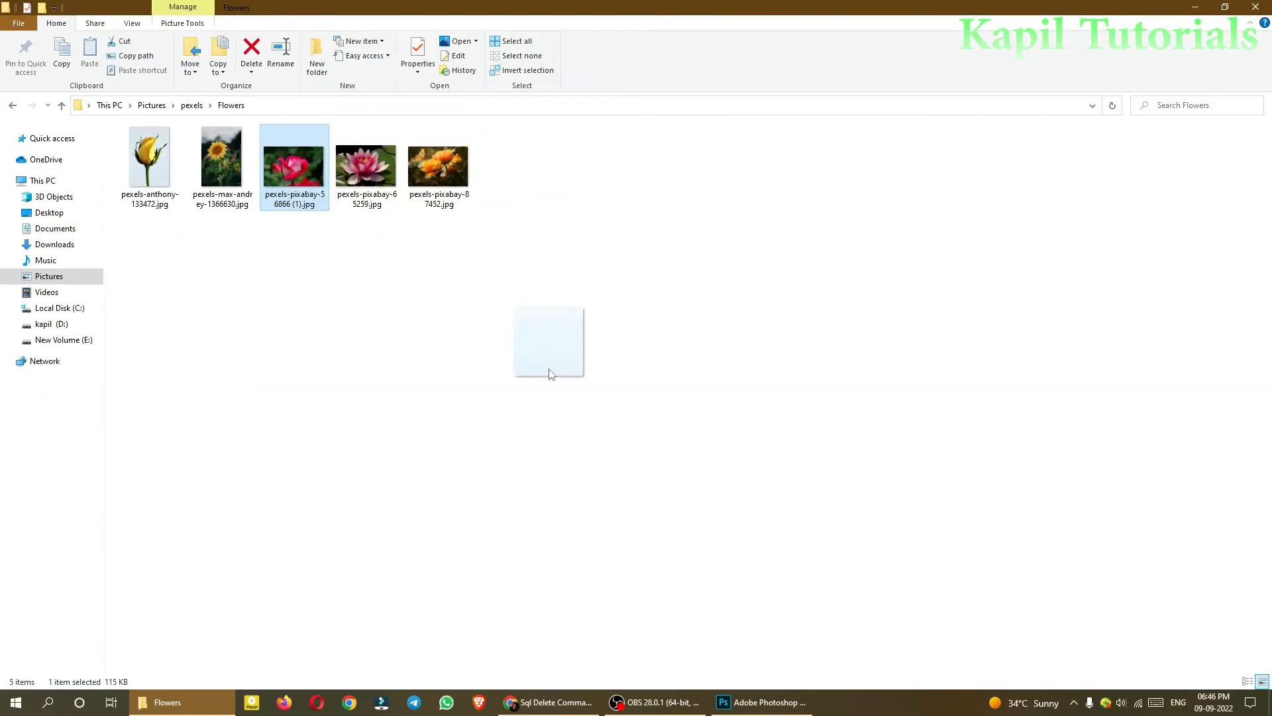
left_click_drag(547, 341, 754, 524)
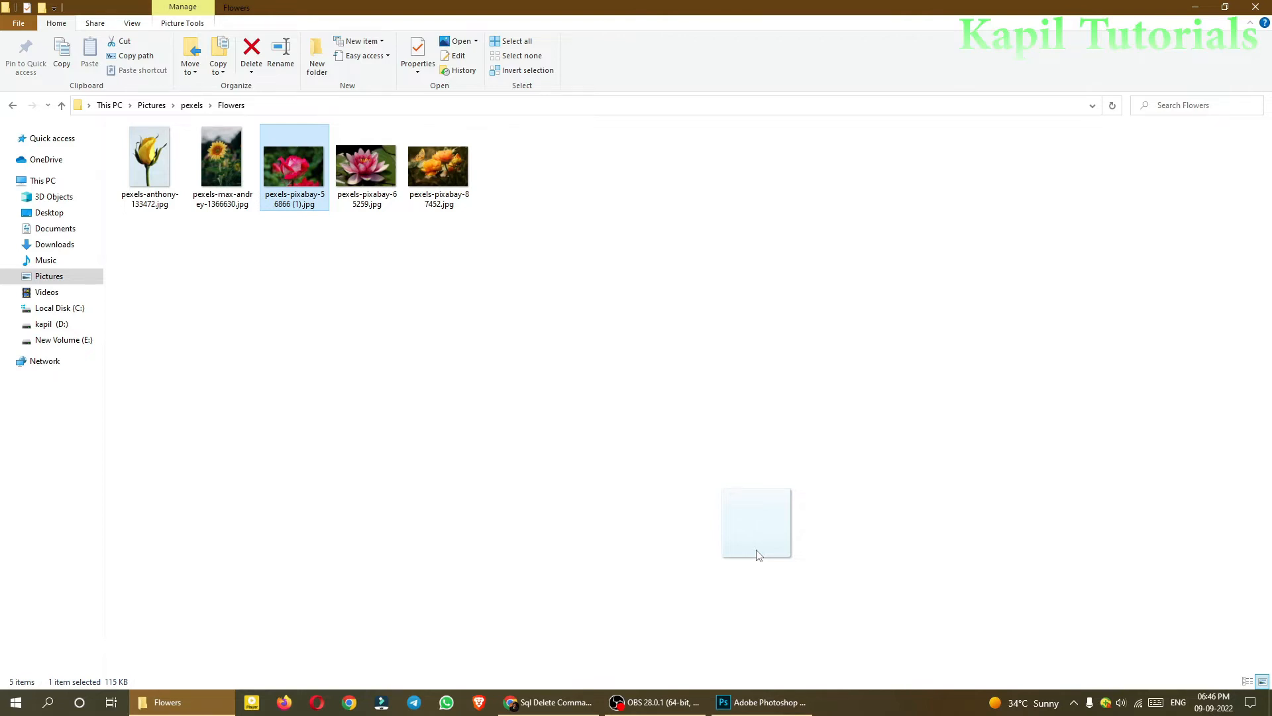
left_click(758, 702)
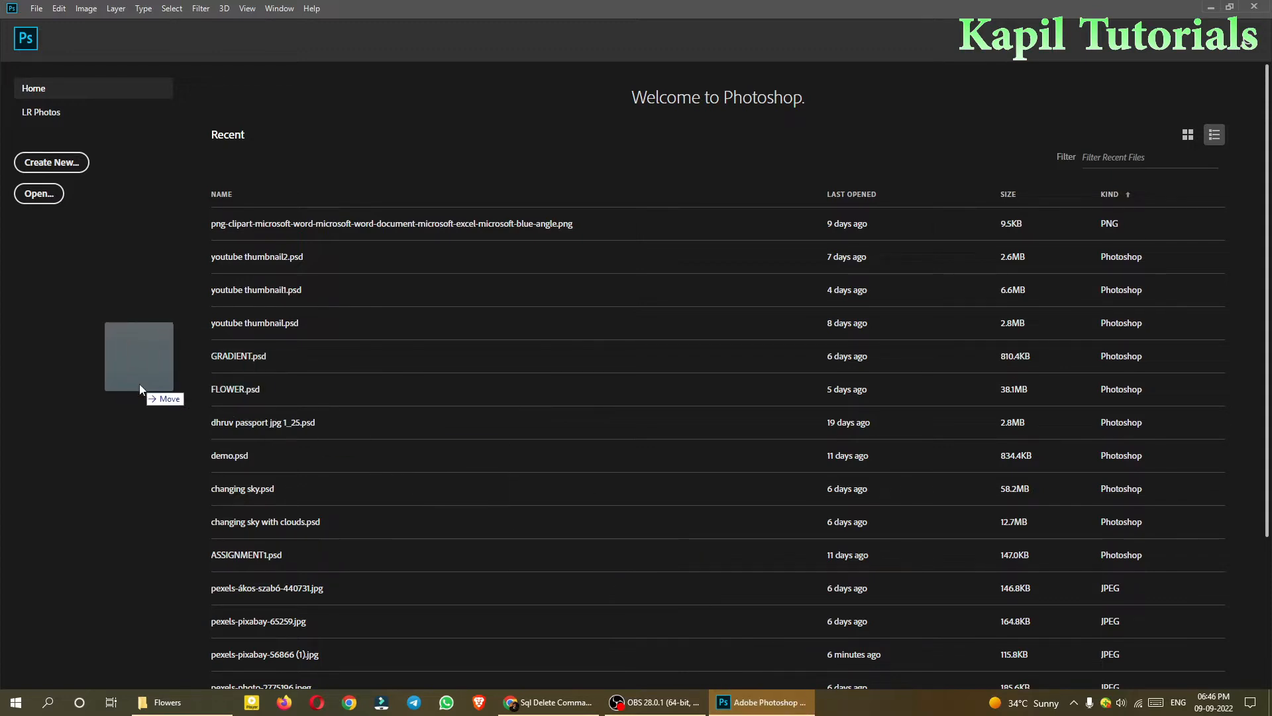
Convert the rose photo's locked Background into an editable Layer 0.
double_click(264, 654)
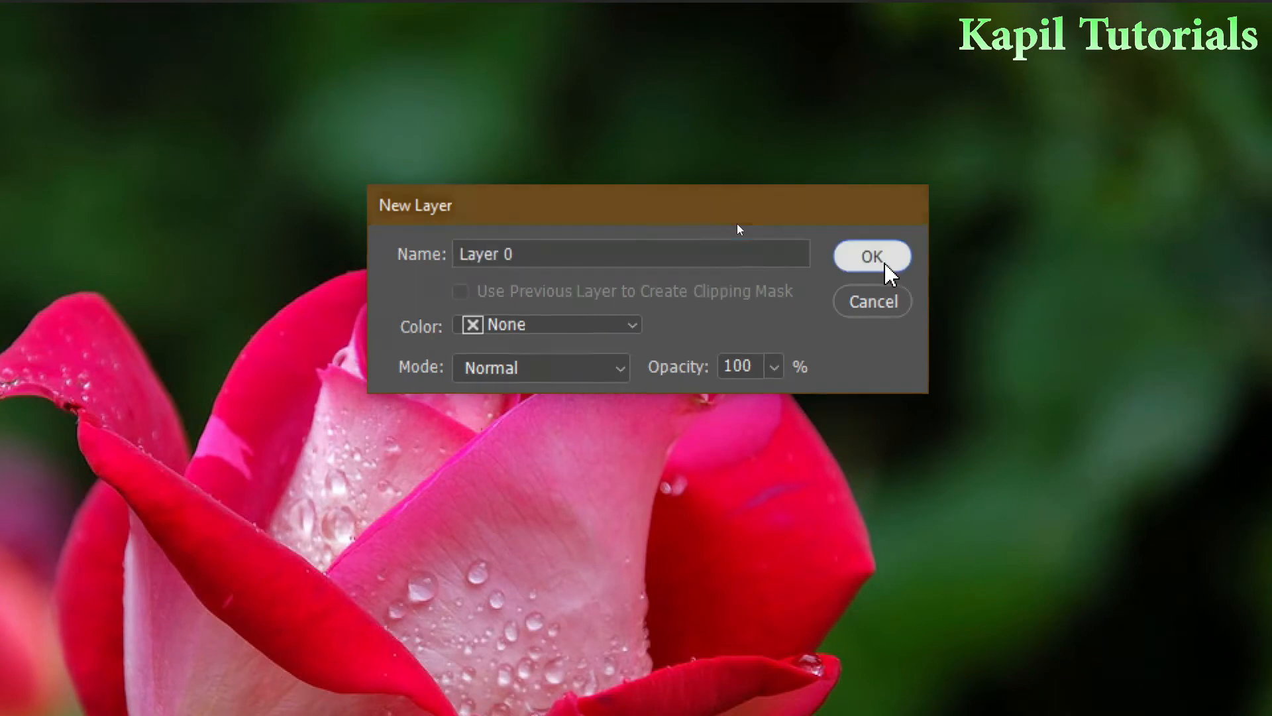
left_click(872, 255)
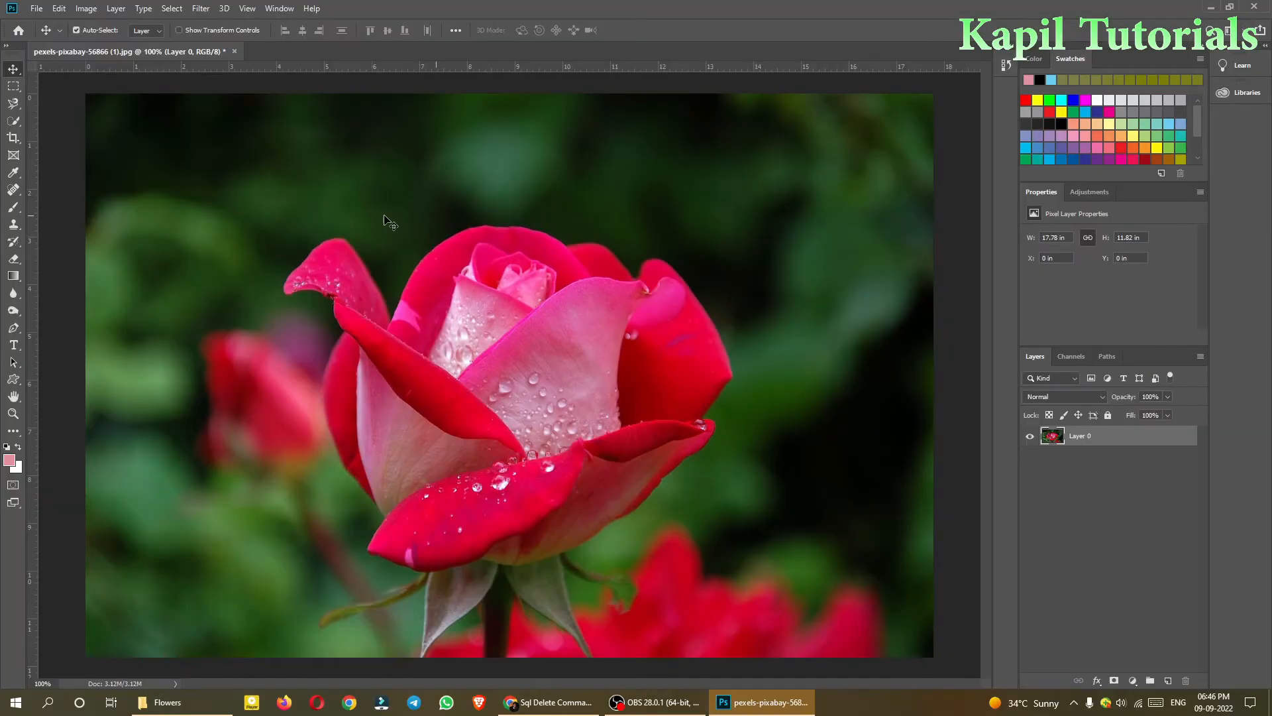
Choose the Magnetic Lasso Tool from the lasso flyout.
left_click(13, 103)
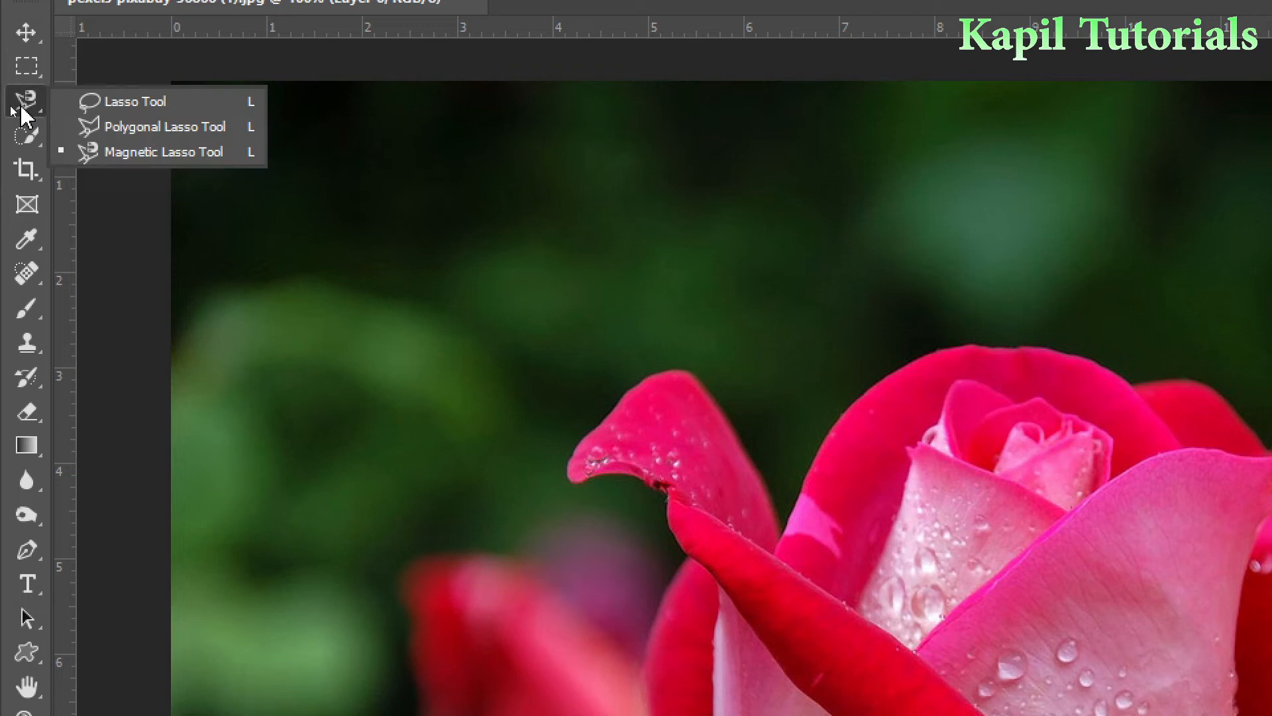
mouse_move(167, 128)
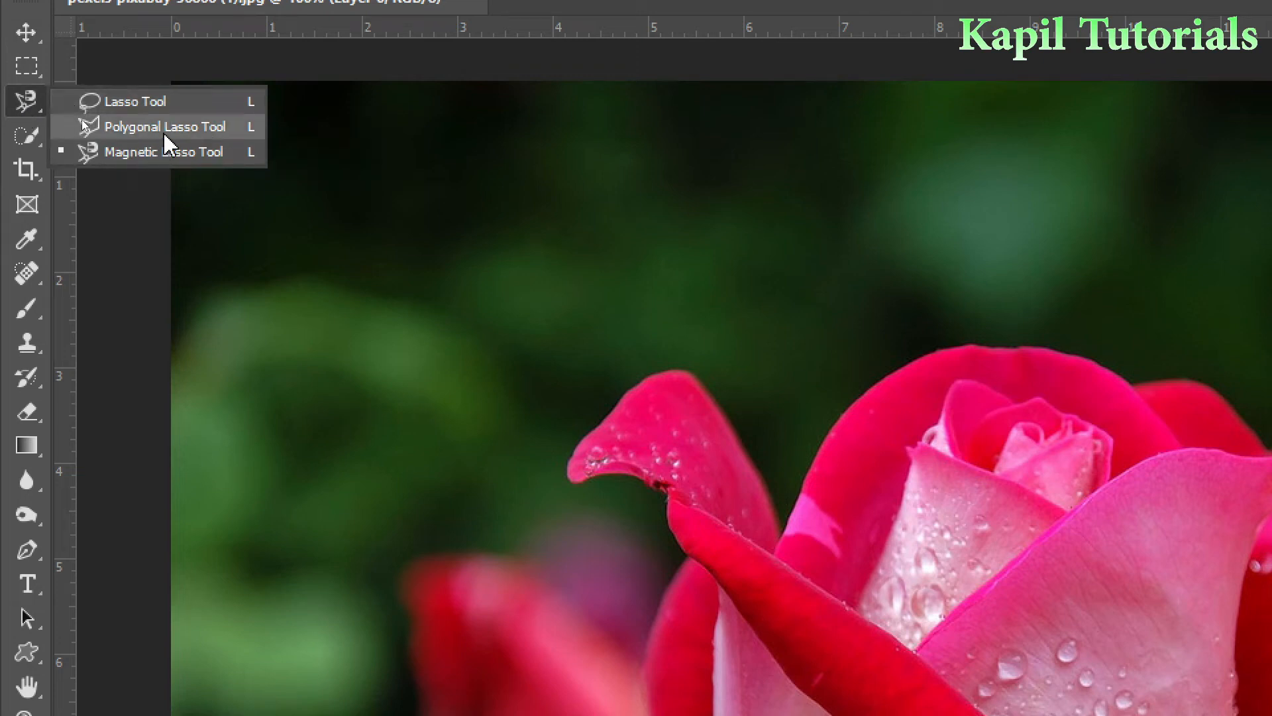
mouse_move(142, 157)
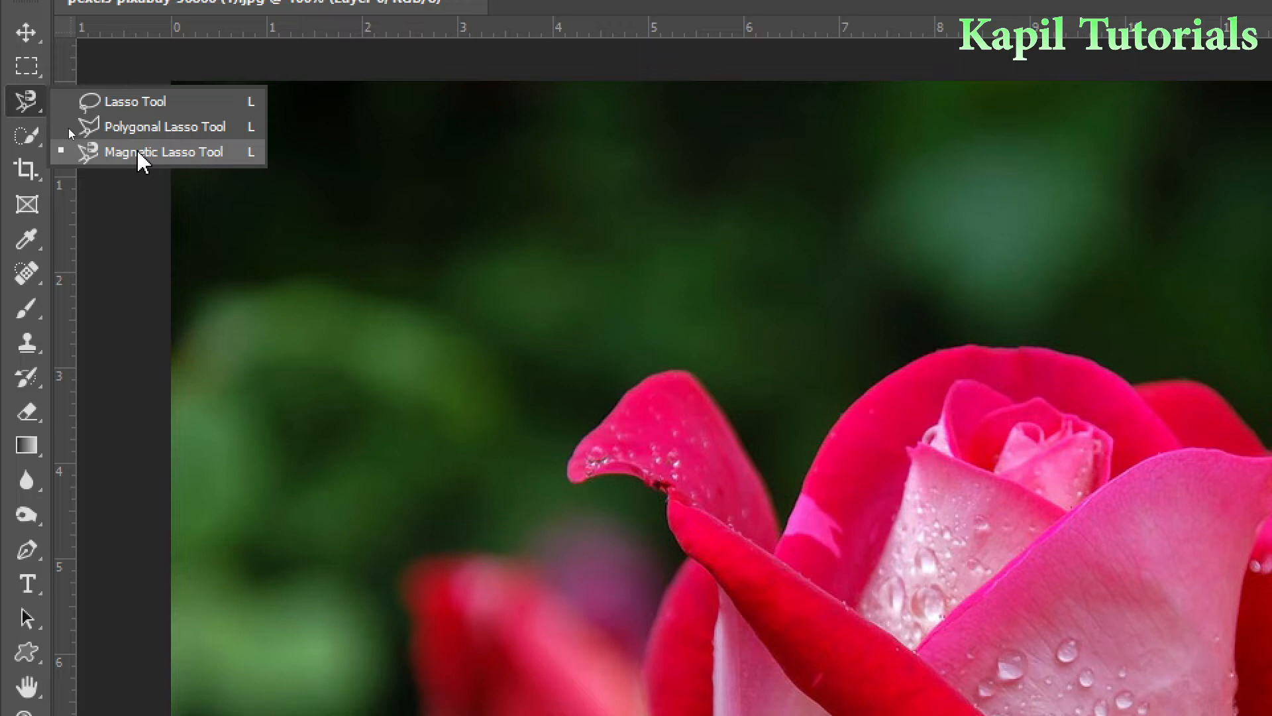
left_click(164, 151)
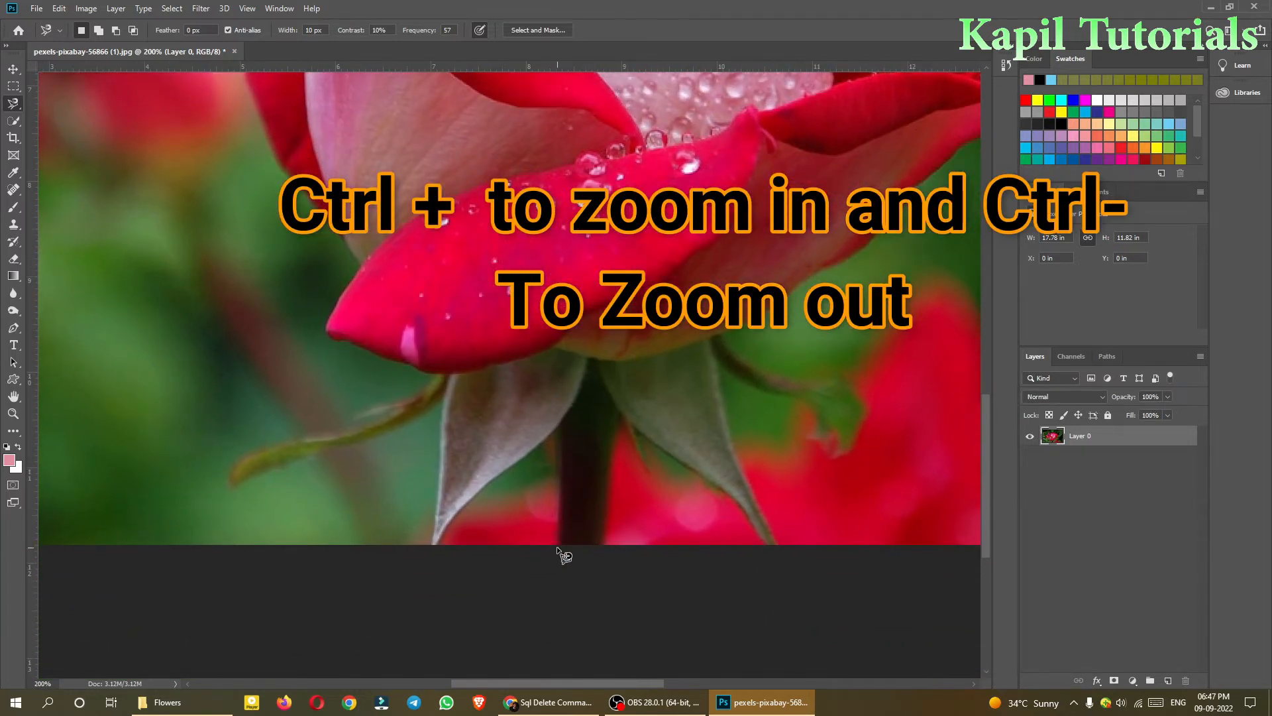
Zoom in on the rose's base before tracing its outline with the Magnetic Lasso.
key("ctrl+plus")
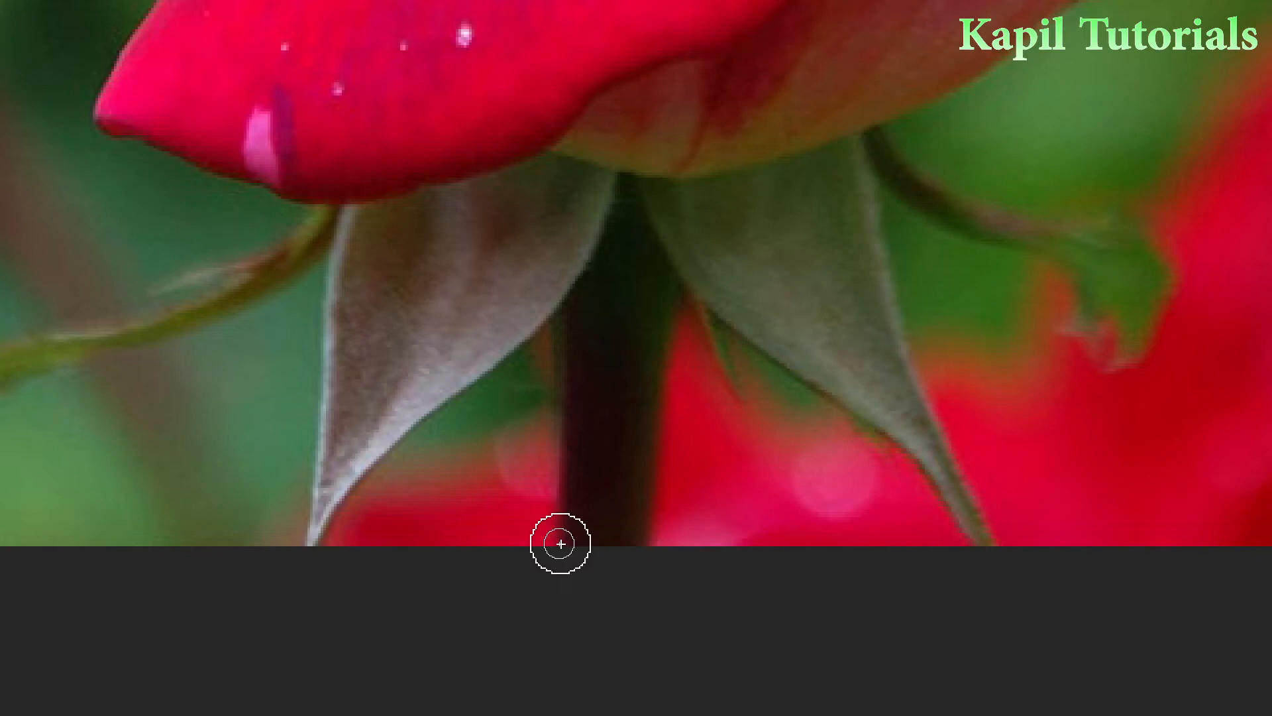
key("capslock")
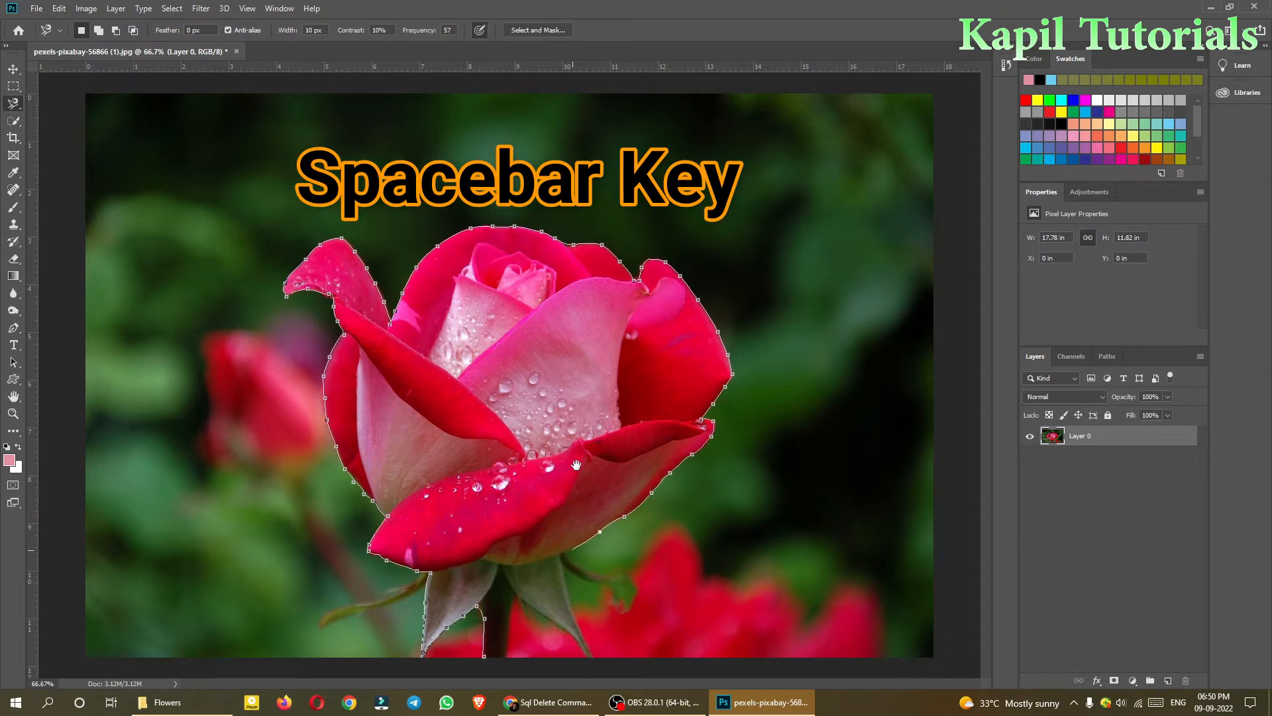
mouse_move(568, 561)
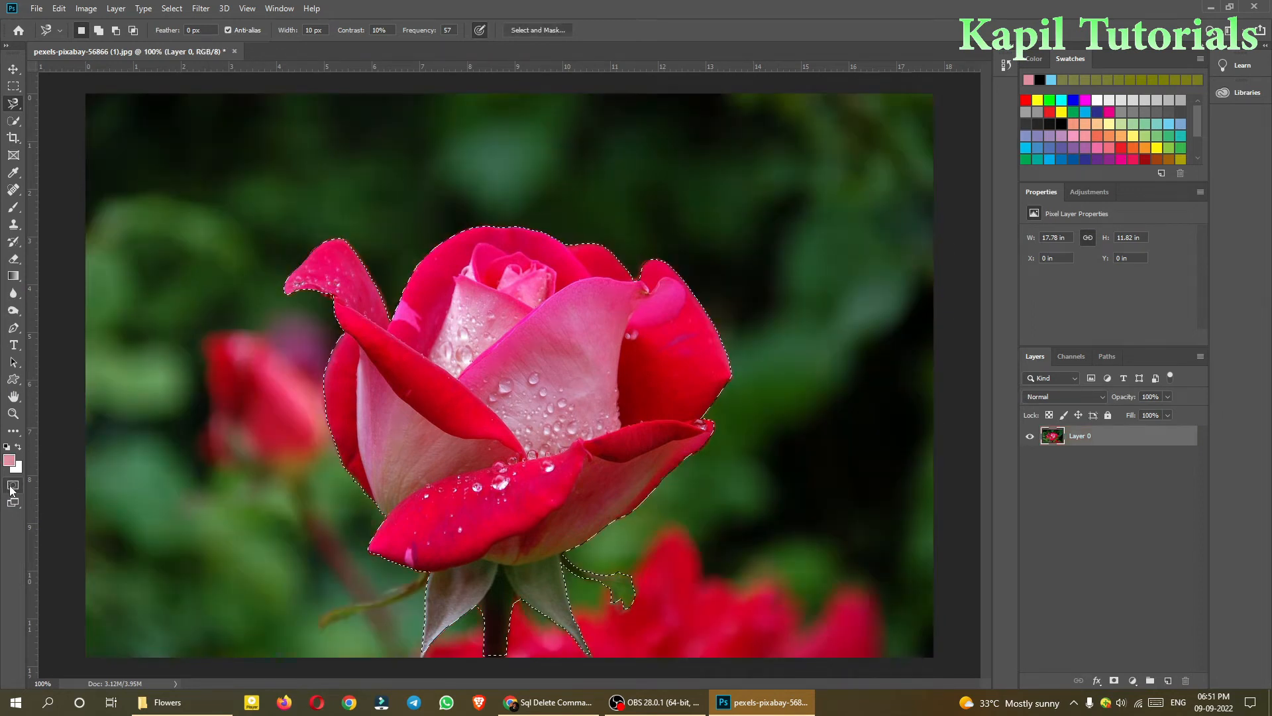
Set the Quick Mask overlay colour to blue so the area outside the rose is tinted.
double_click(13, 486)
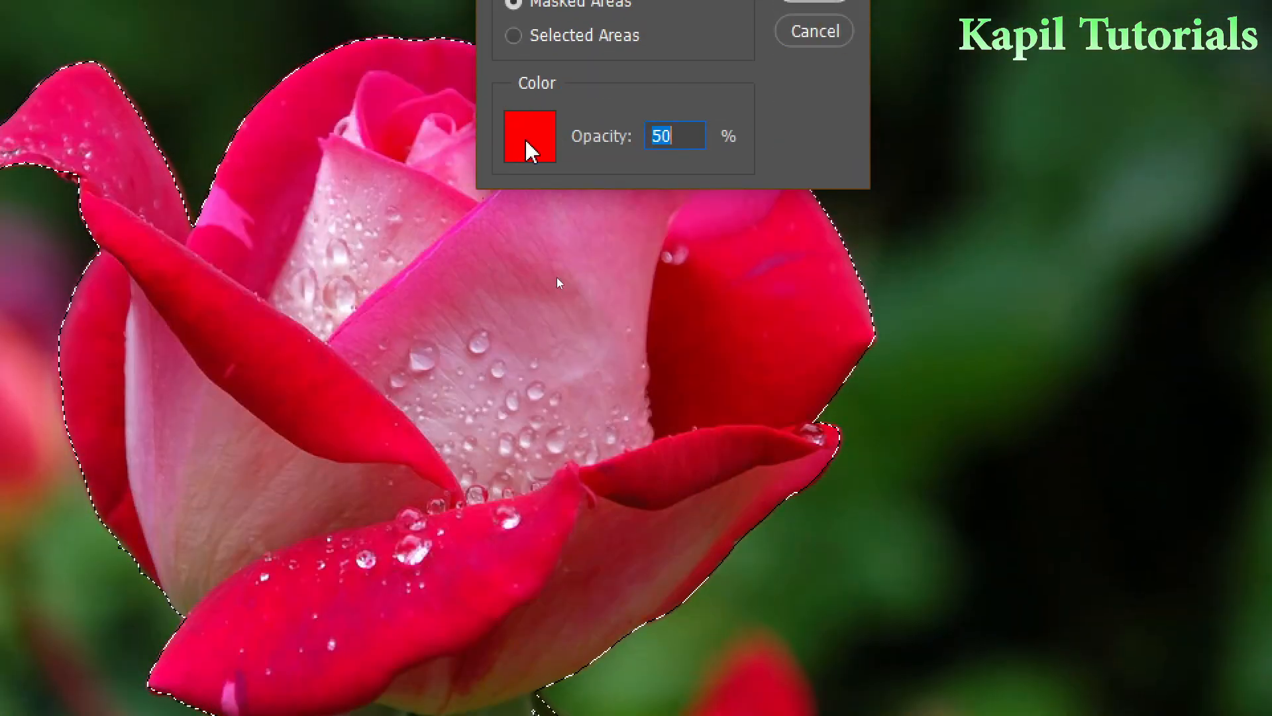
left_click(527, 135)
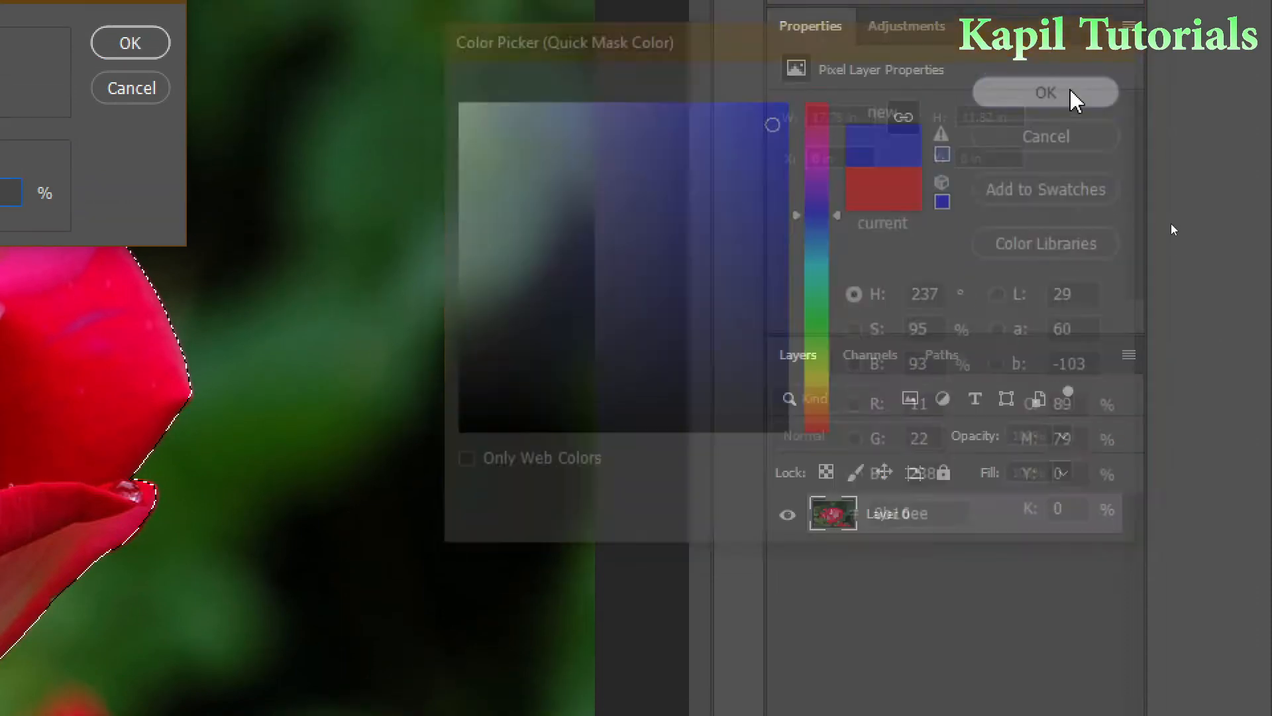
left_click(1046, 91)
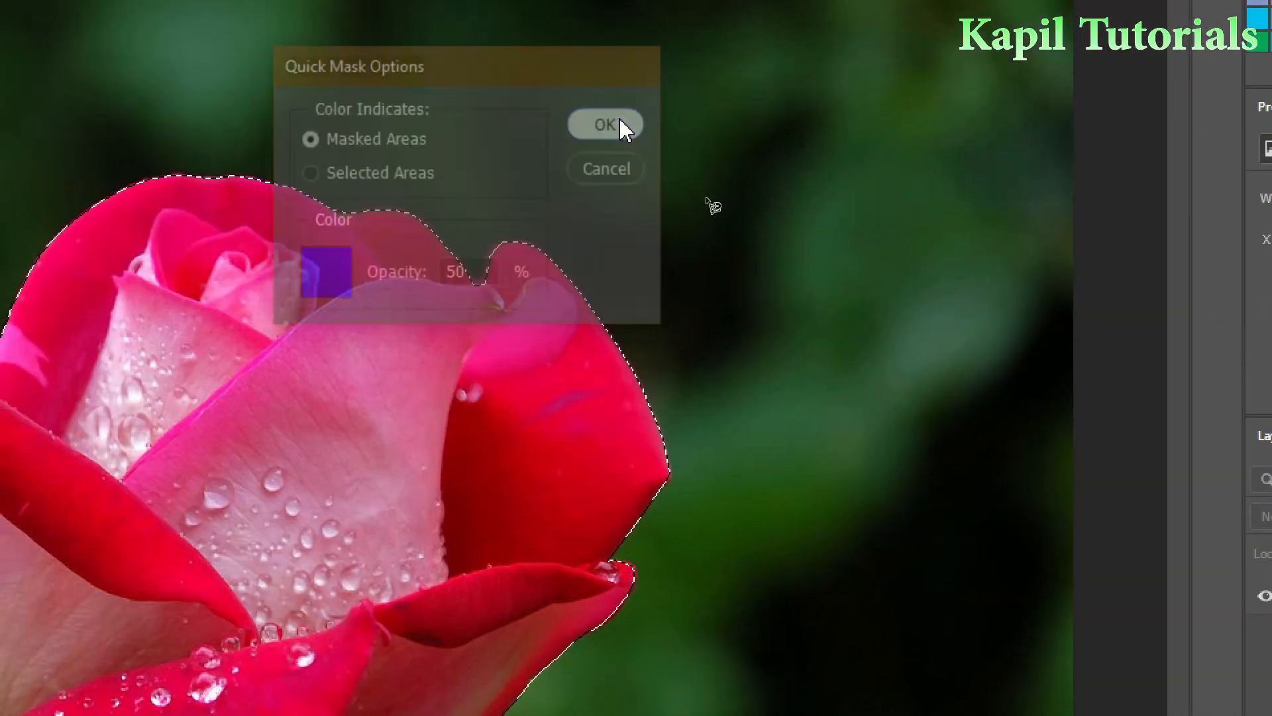
left_click(605, 124)
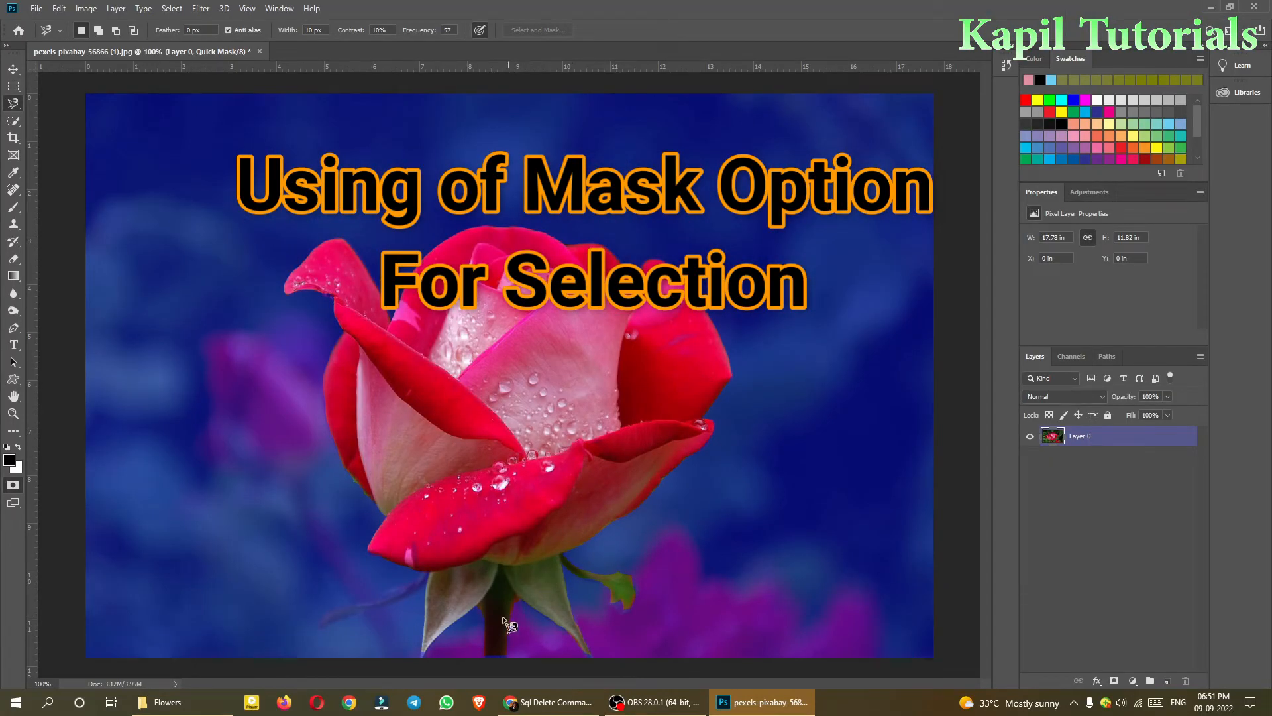
mouse_move(347, 619)
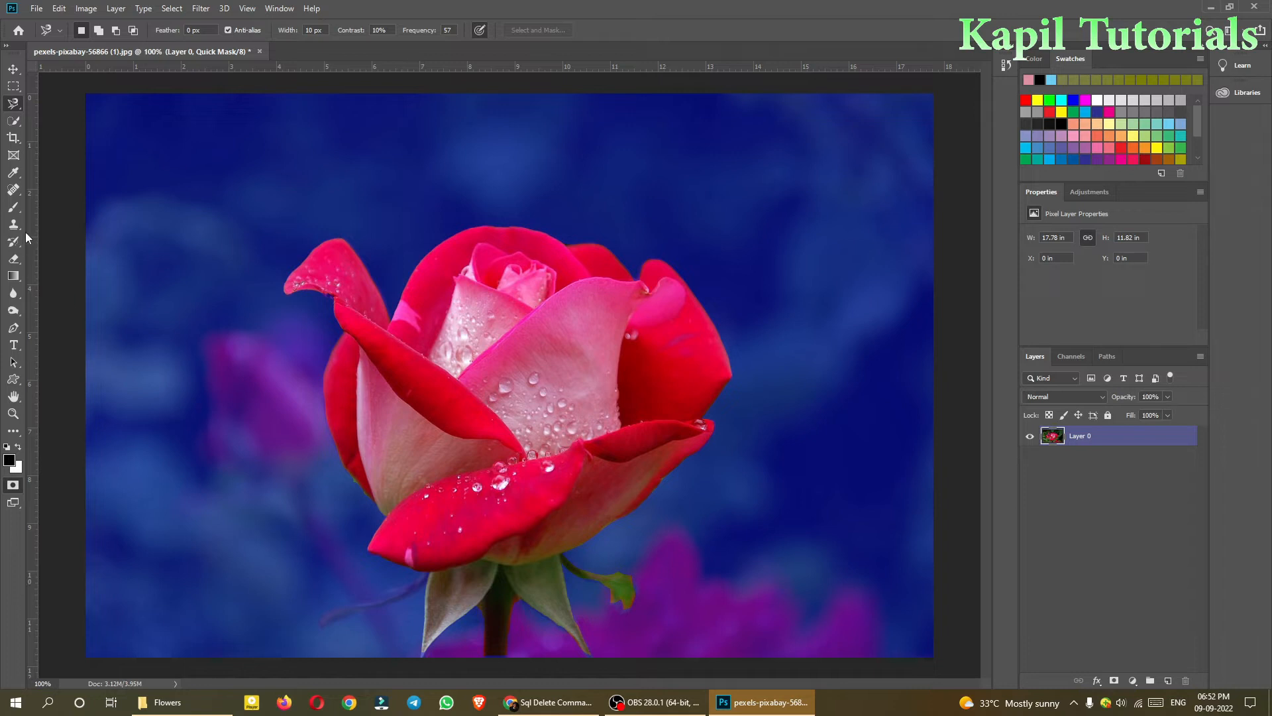
mouse_move(14, 208)
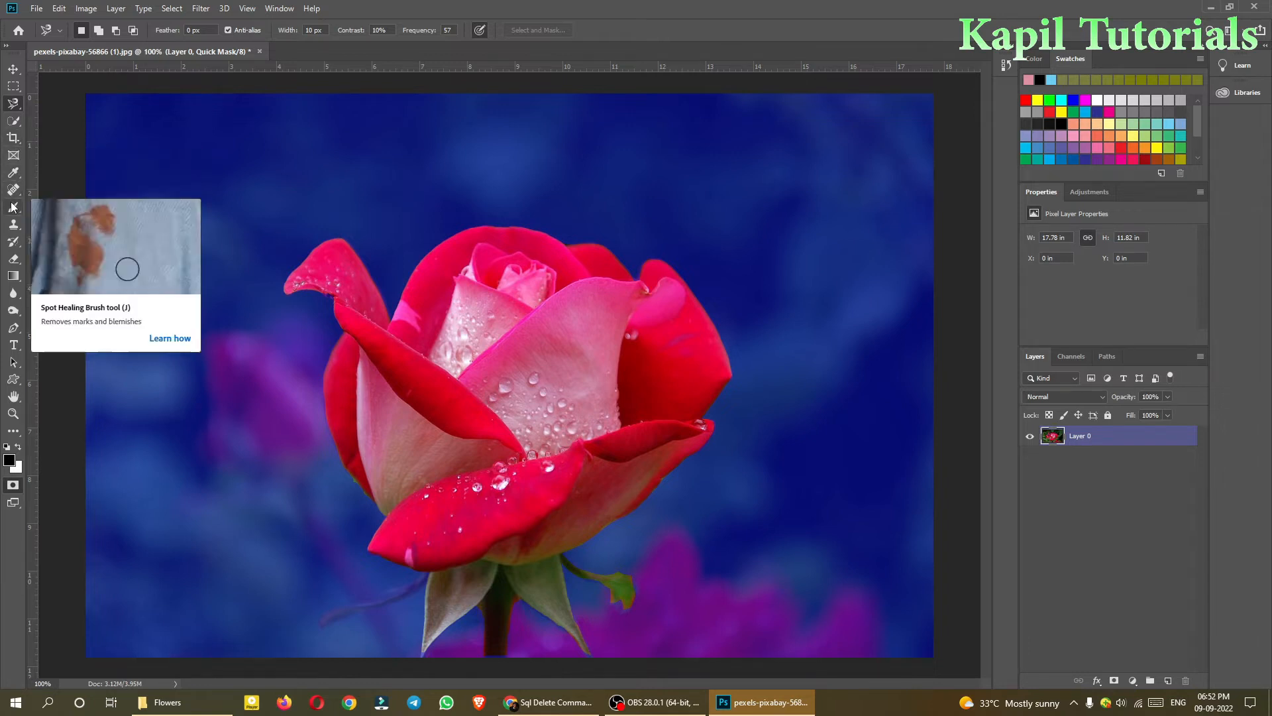
Switch to the Brush tool and undo a stray stroke on the mask.
left_click(13, 207)
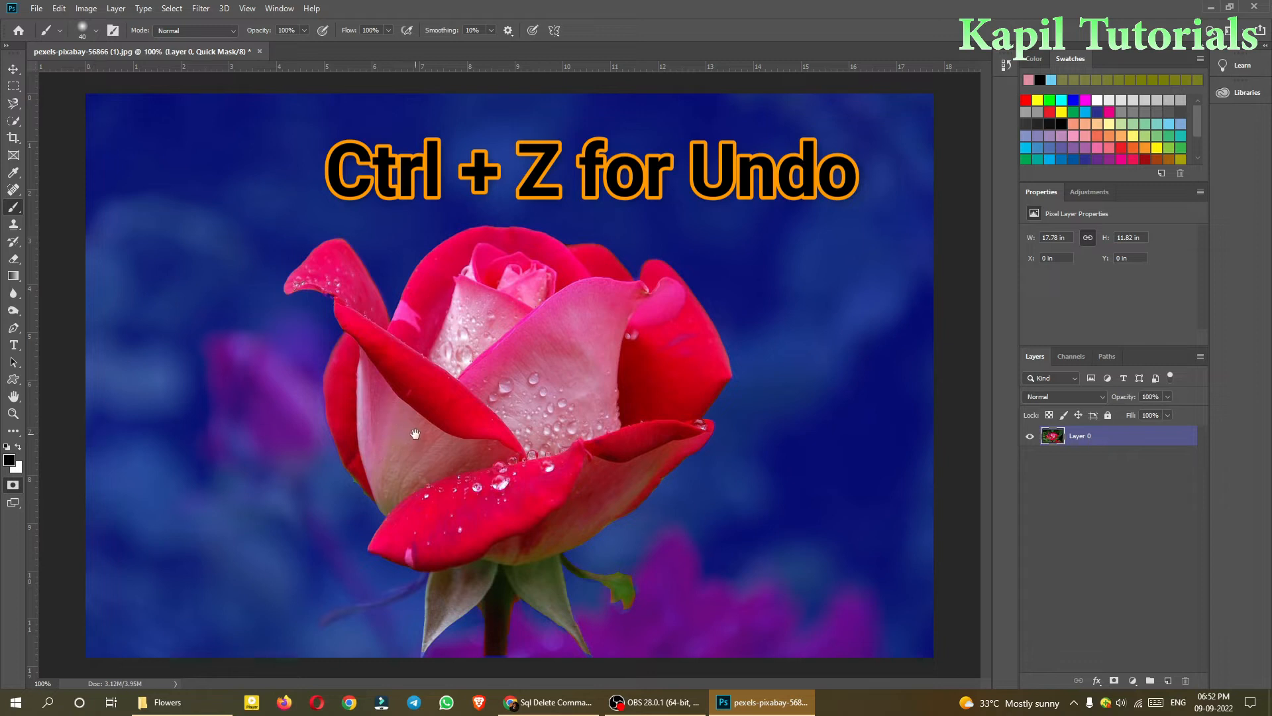
key("ctrl+z")
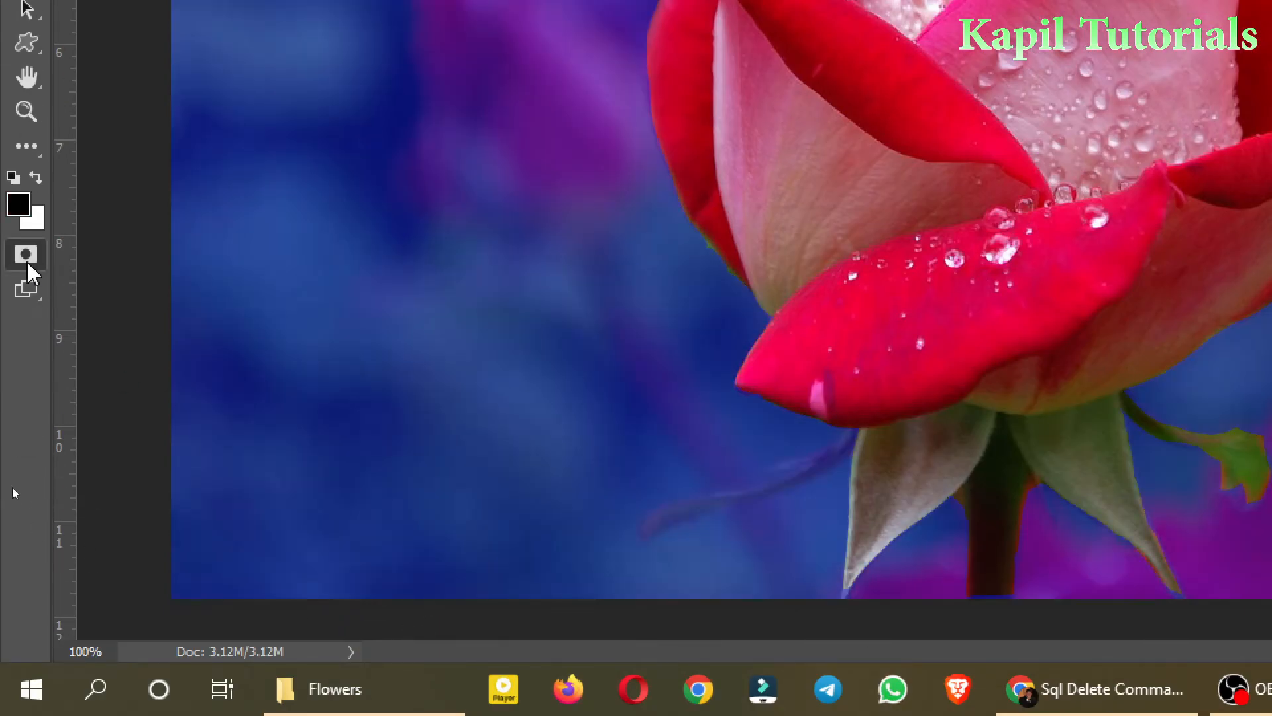
mouse_move(25, 185)
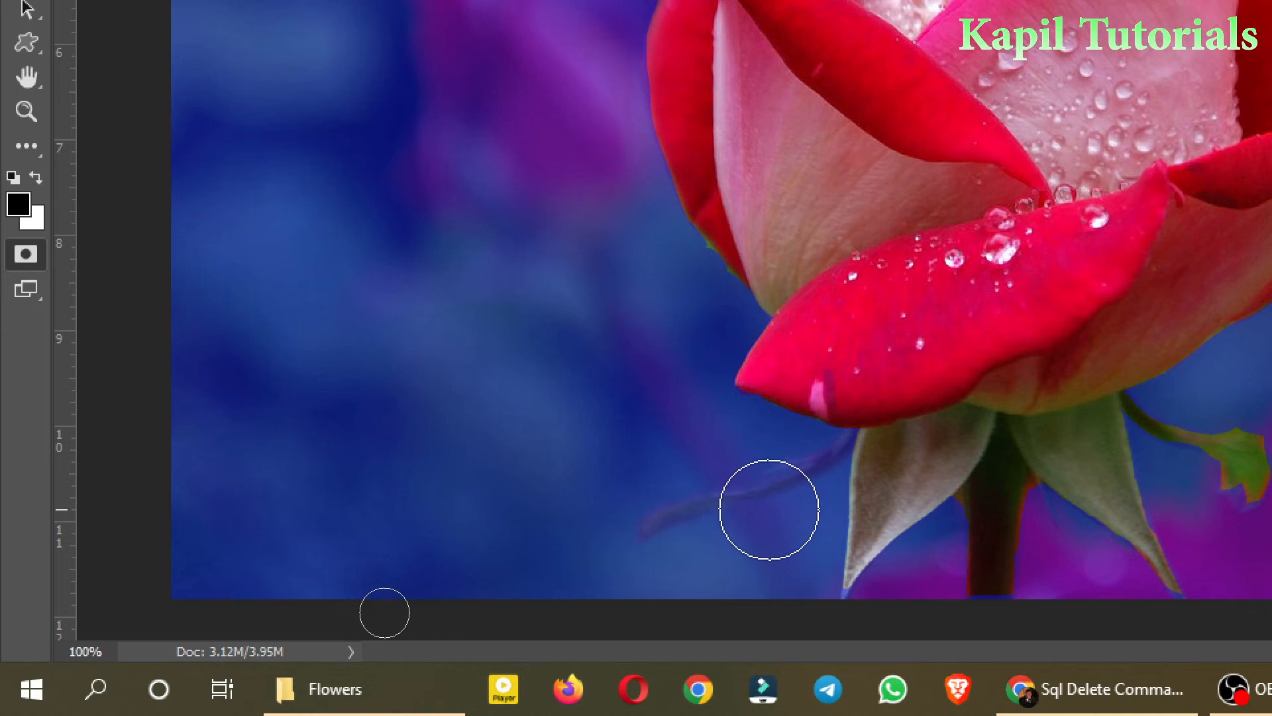
mouse_move(742, 509)
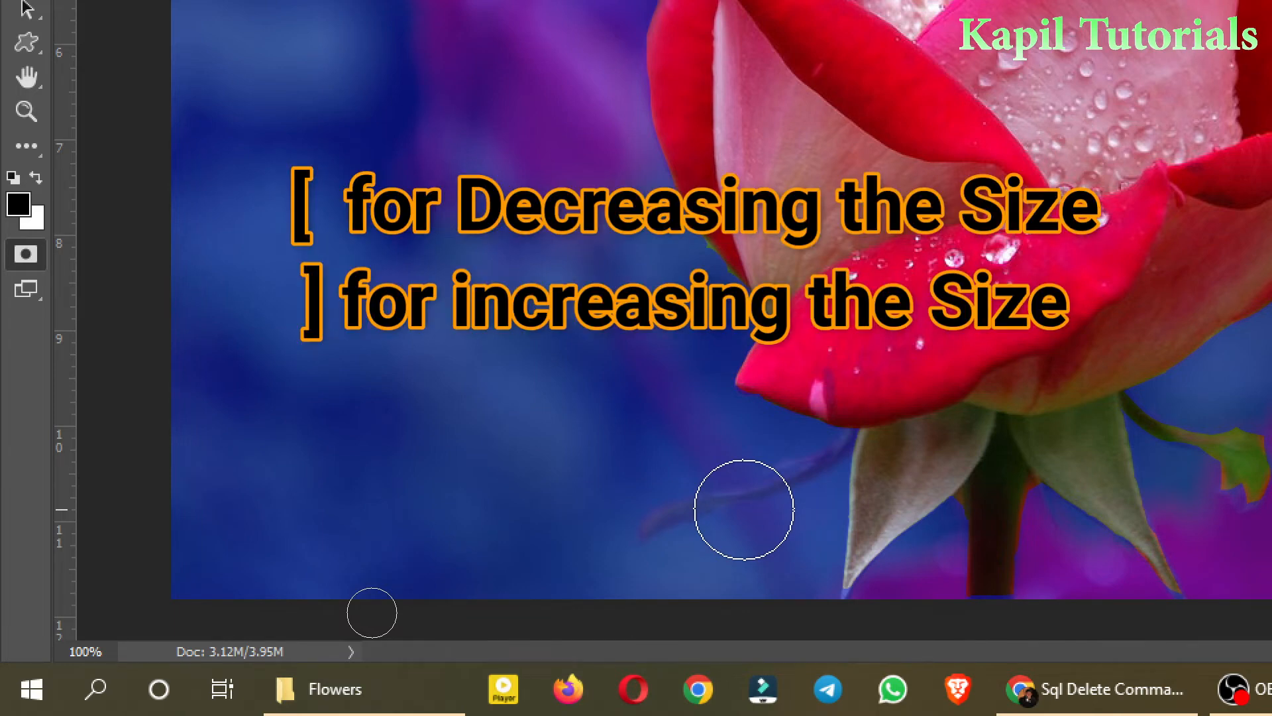
mouse_move(725, 503)
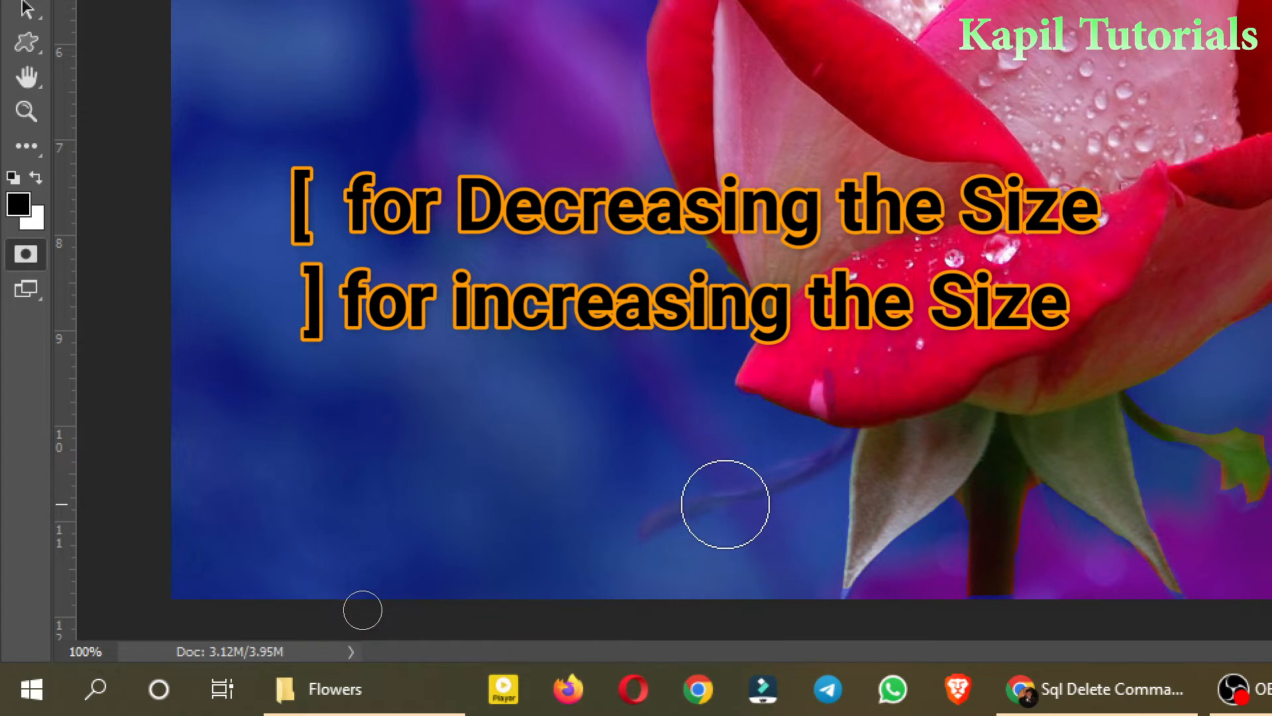
Shrink the brush and paint the thin curling stem out of the mask.
key("[")
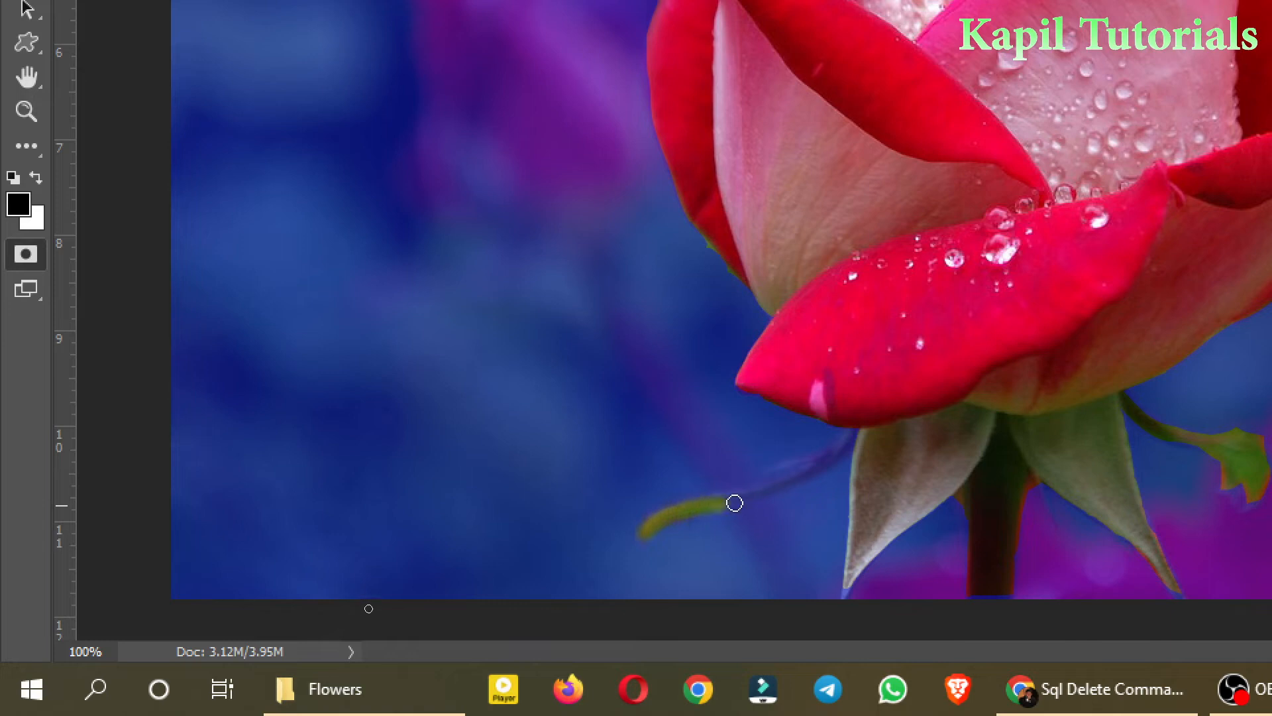
left_click_drag(732, 504, 838, 452)
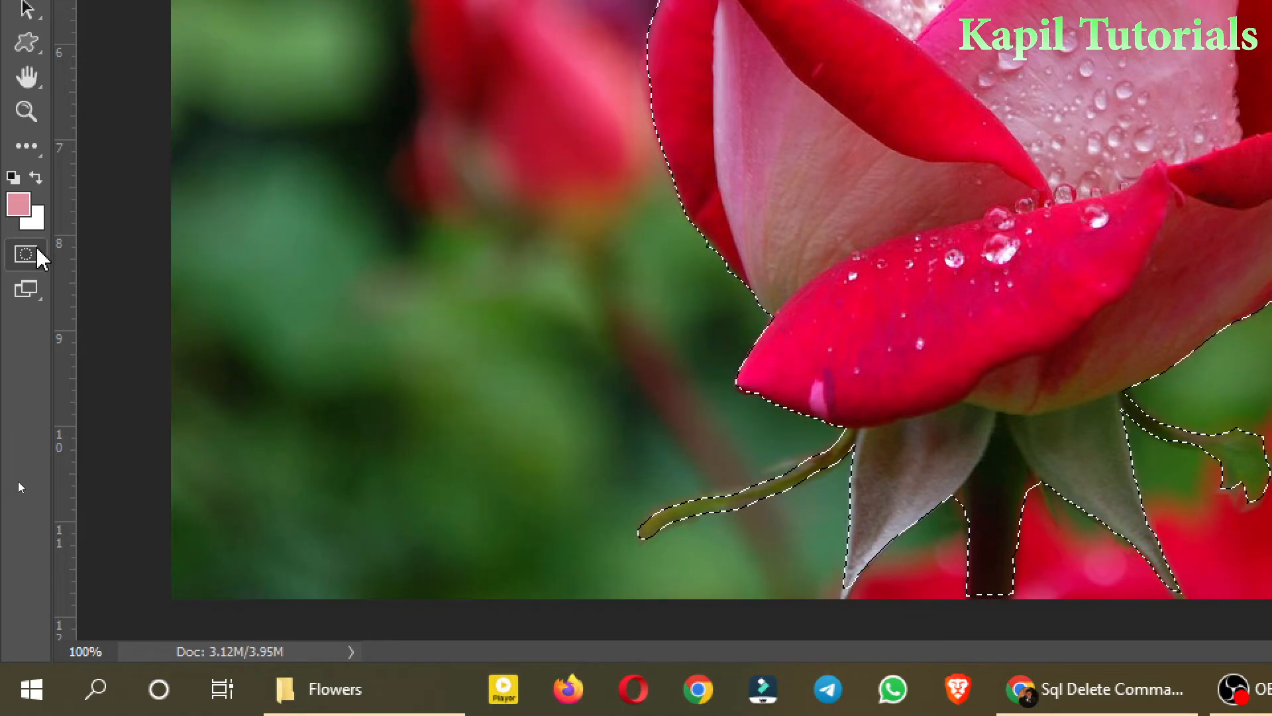
mouse_move(27, 255)
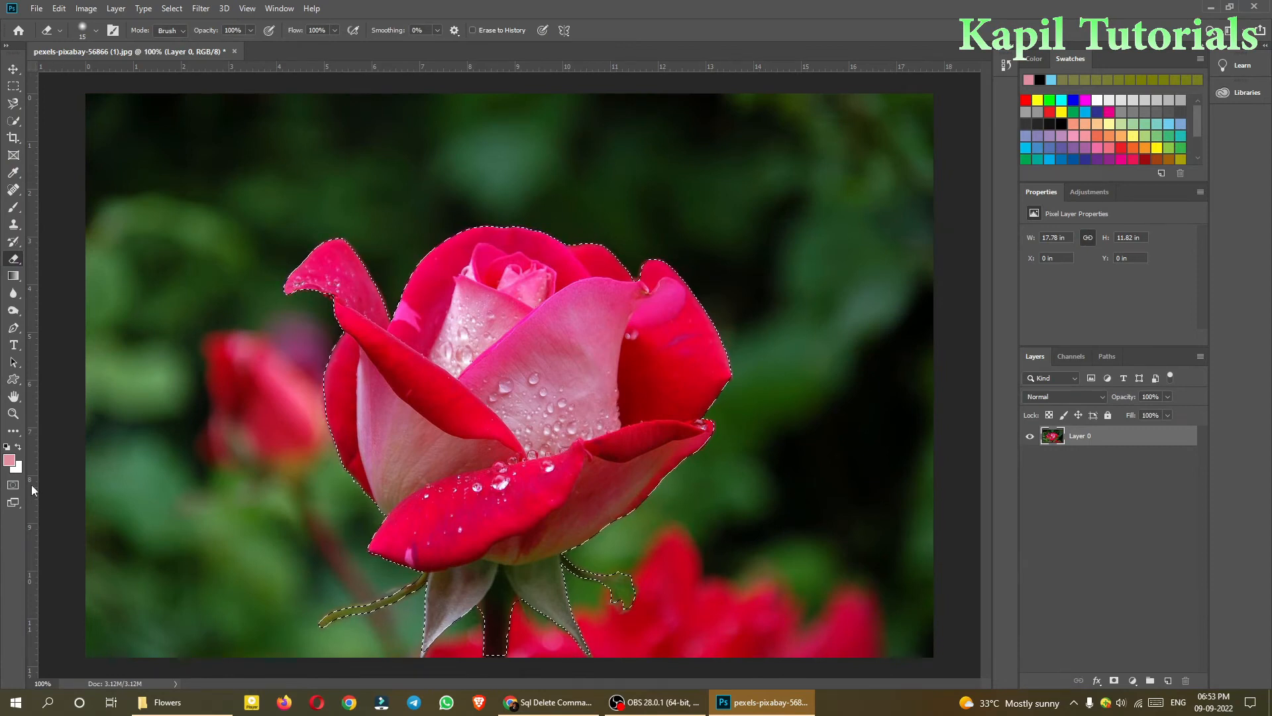
left_click(13, 486)
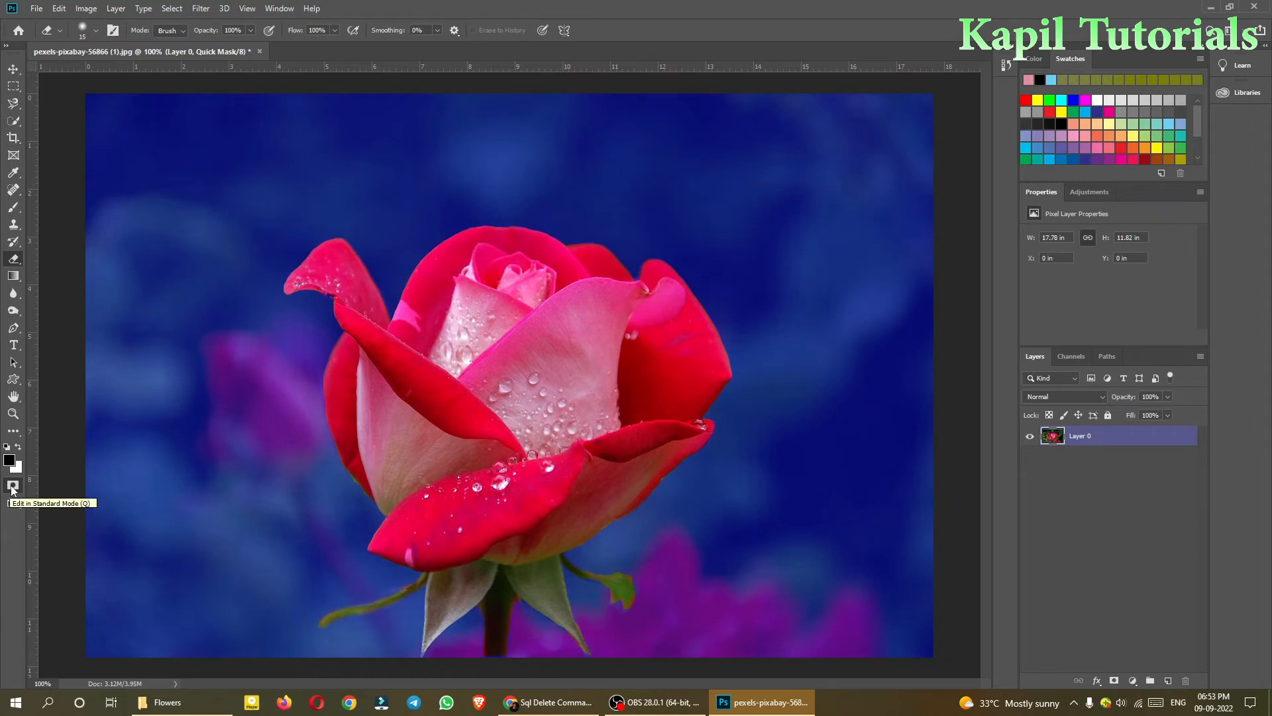
left_click(13, 486)
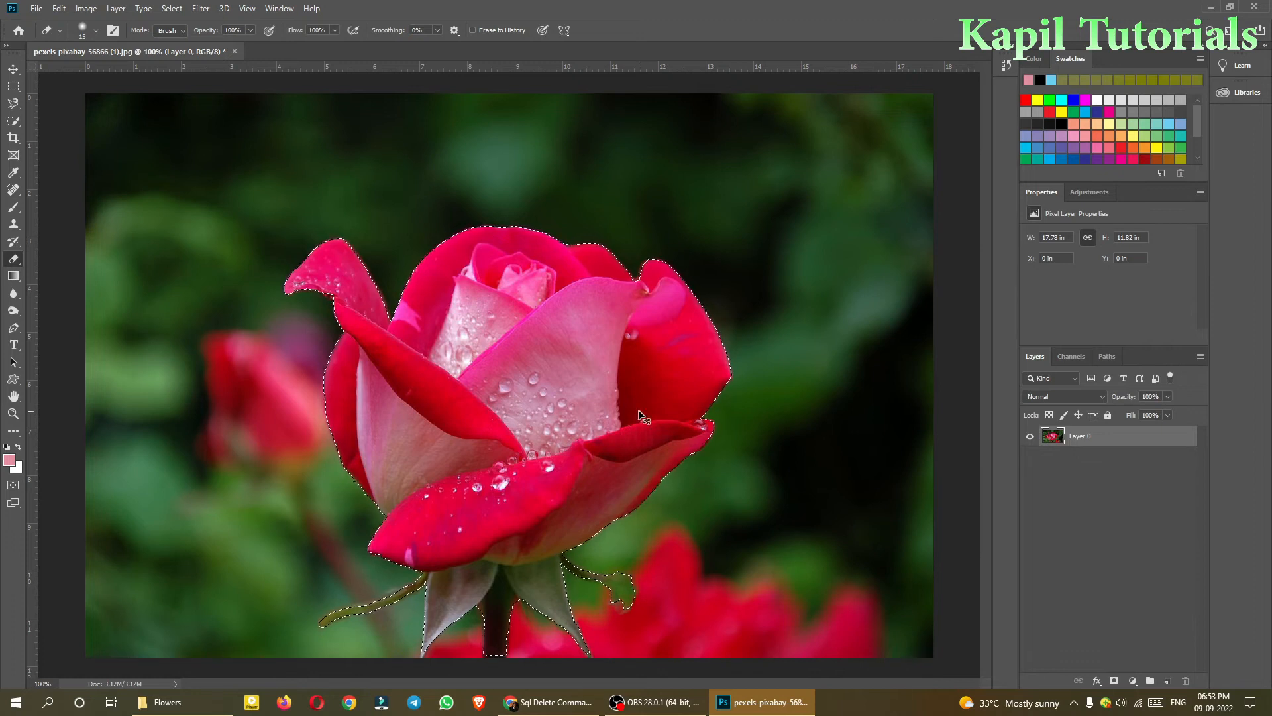
Paste the cut-out rose as Layer 1 and hide the original photo layer.
key("ctrl+v")
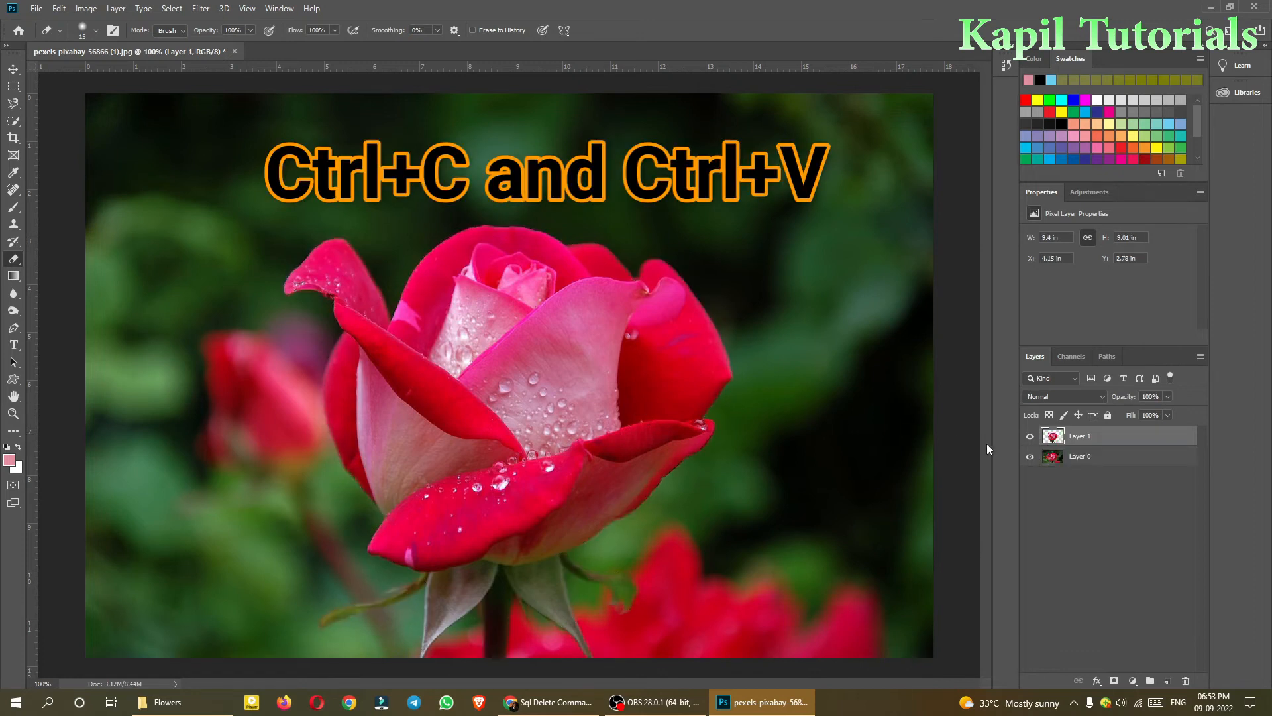
left_click(1031, 456)
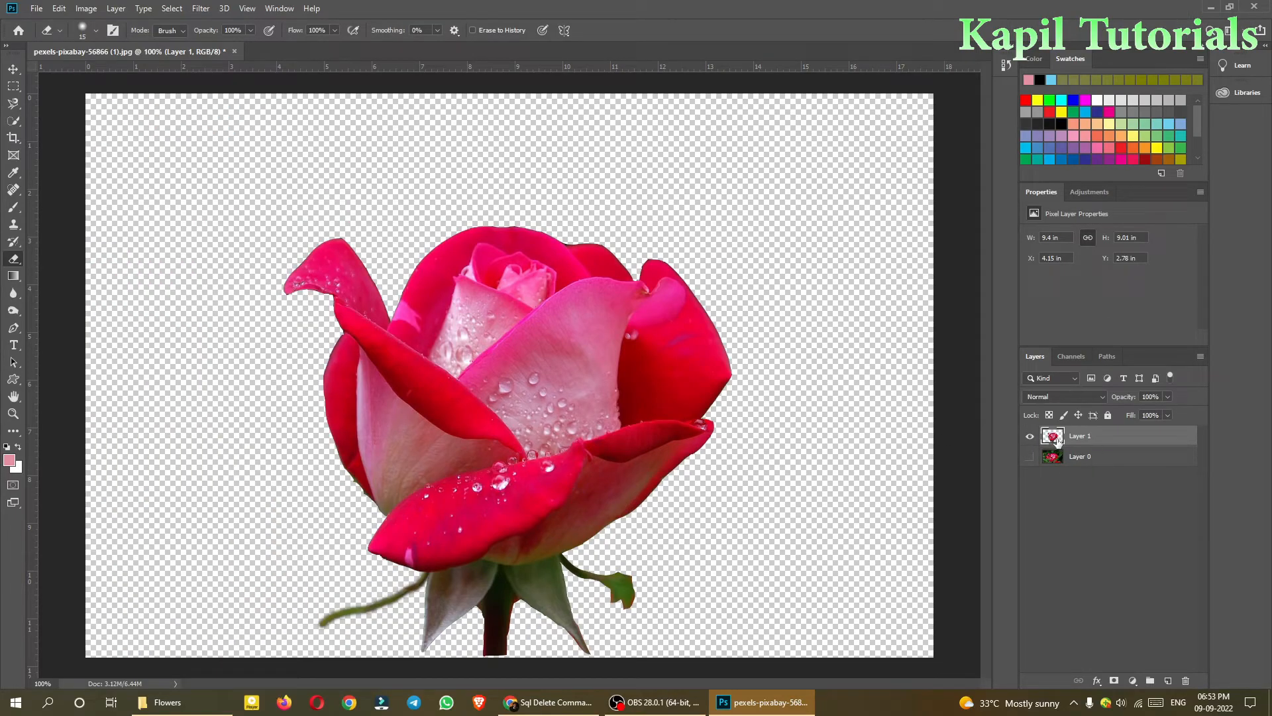
mouse_move(1053, 454)
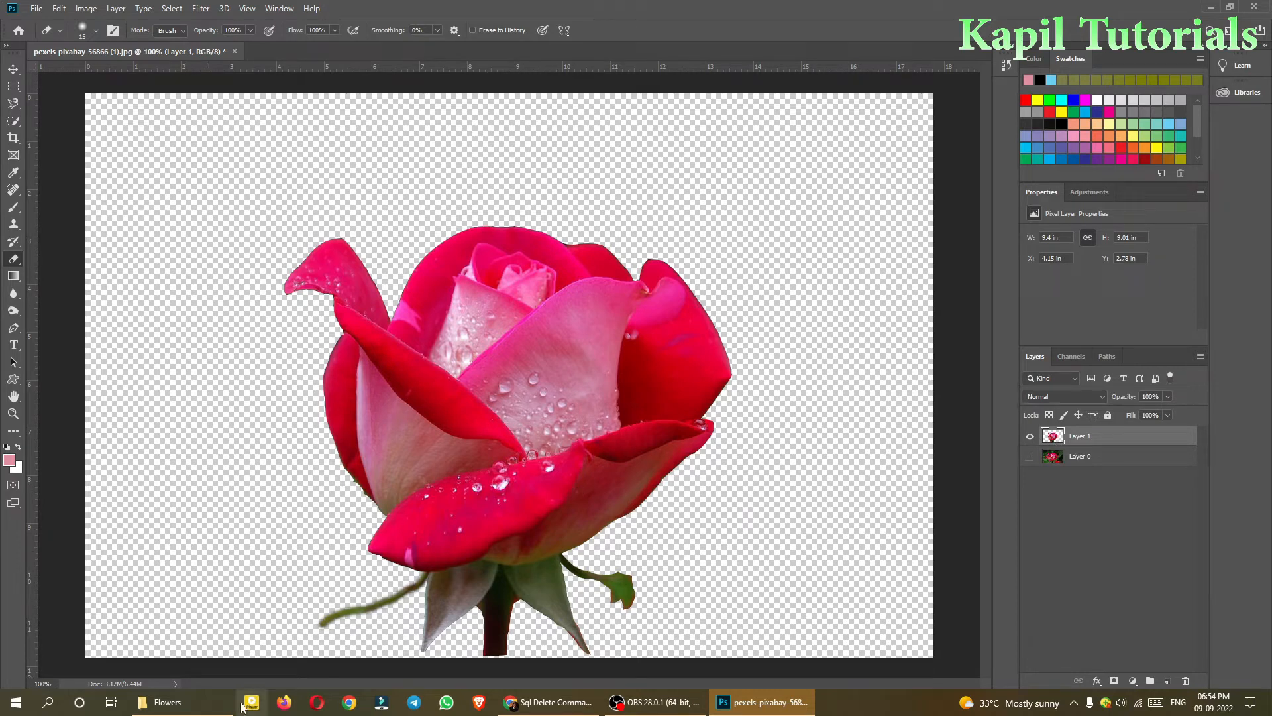
Scroll to the end of the pexels folder and grab pexels-lyn-ong-6040520 (1).jpg.
left_click(167, 703)
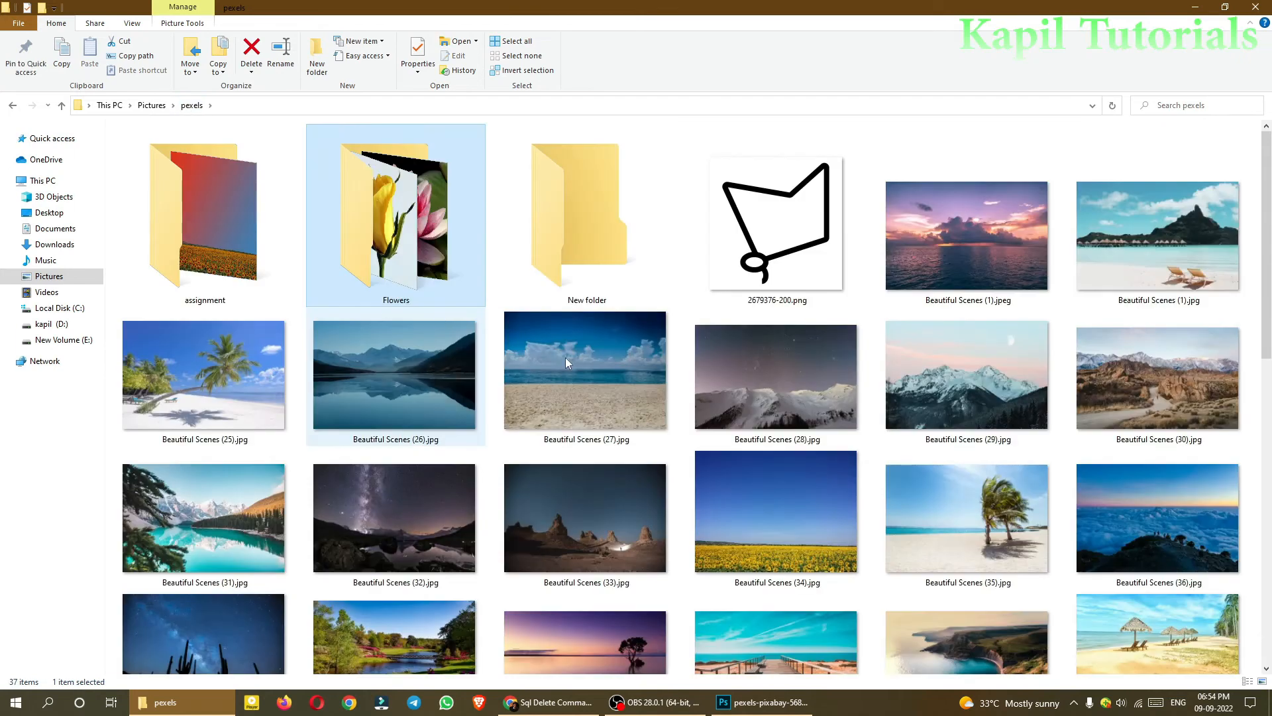
scroll("down", 3)
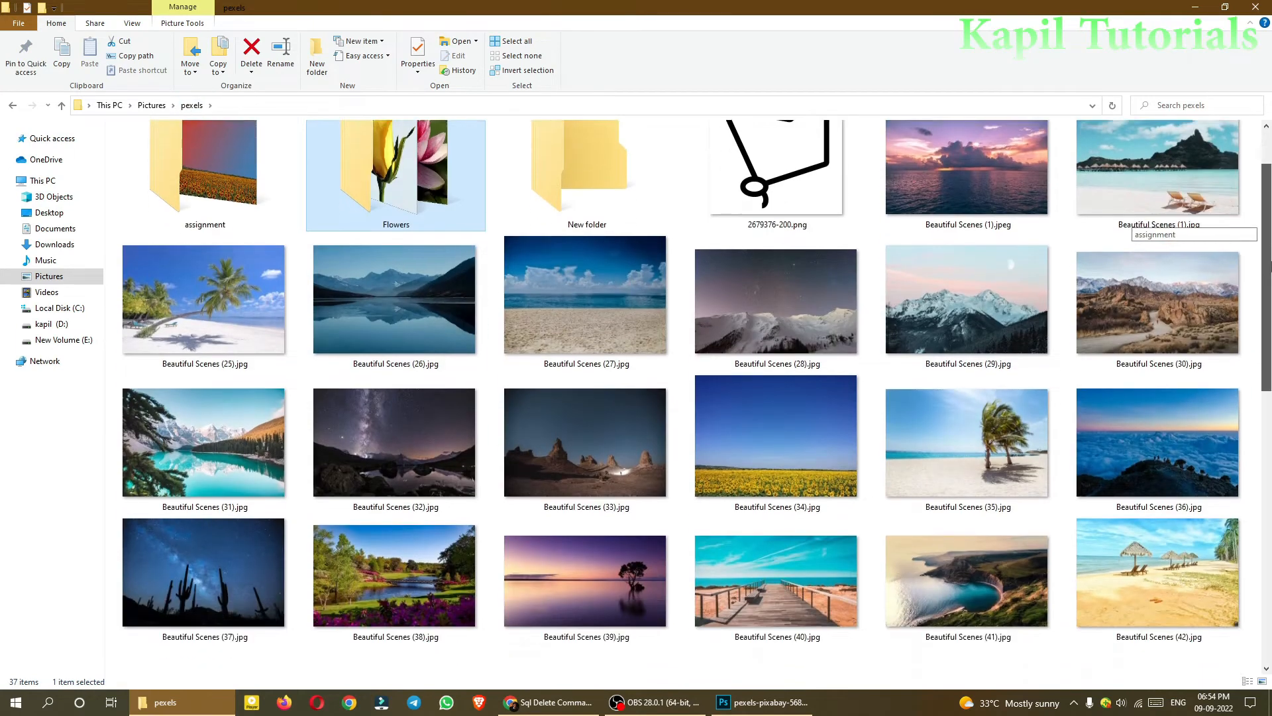
scroll("down", 3)
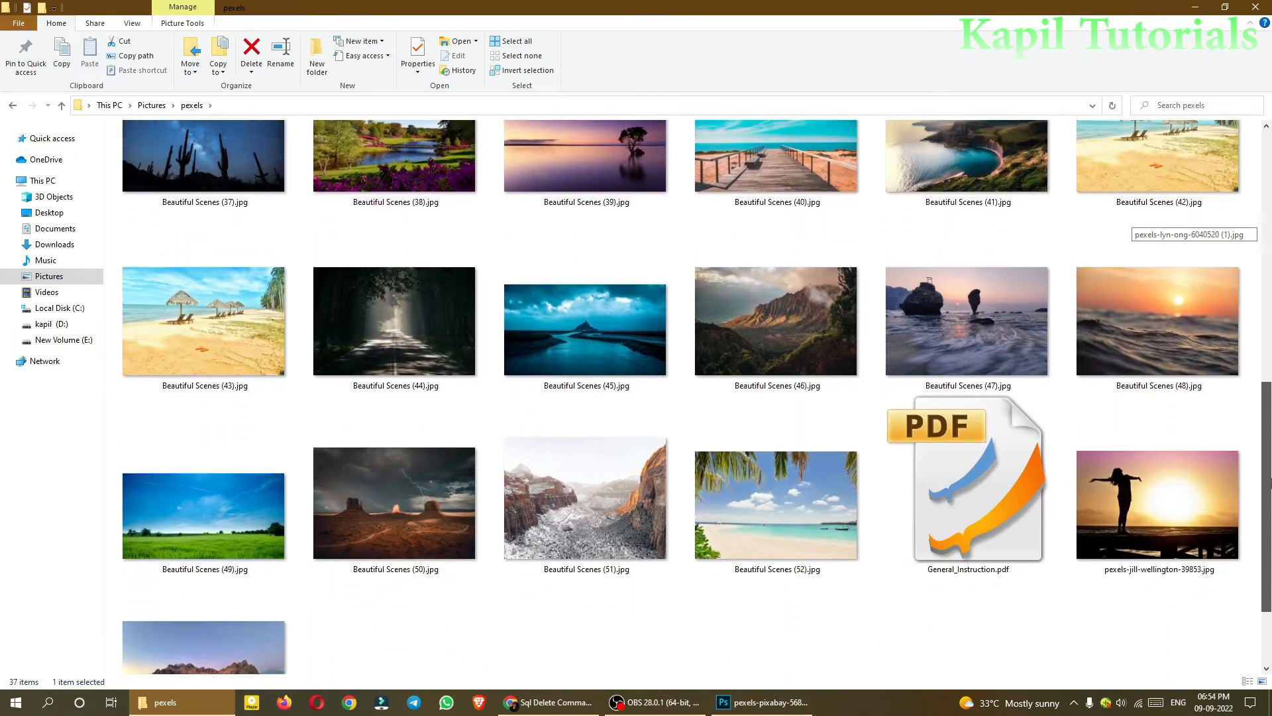
scroll("down", 3)
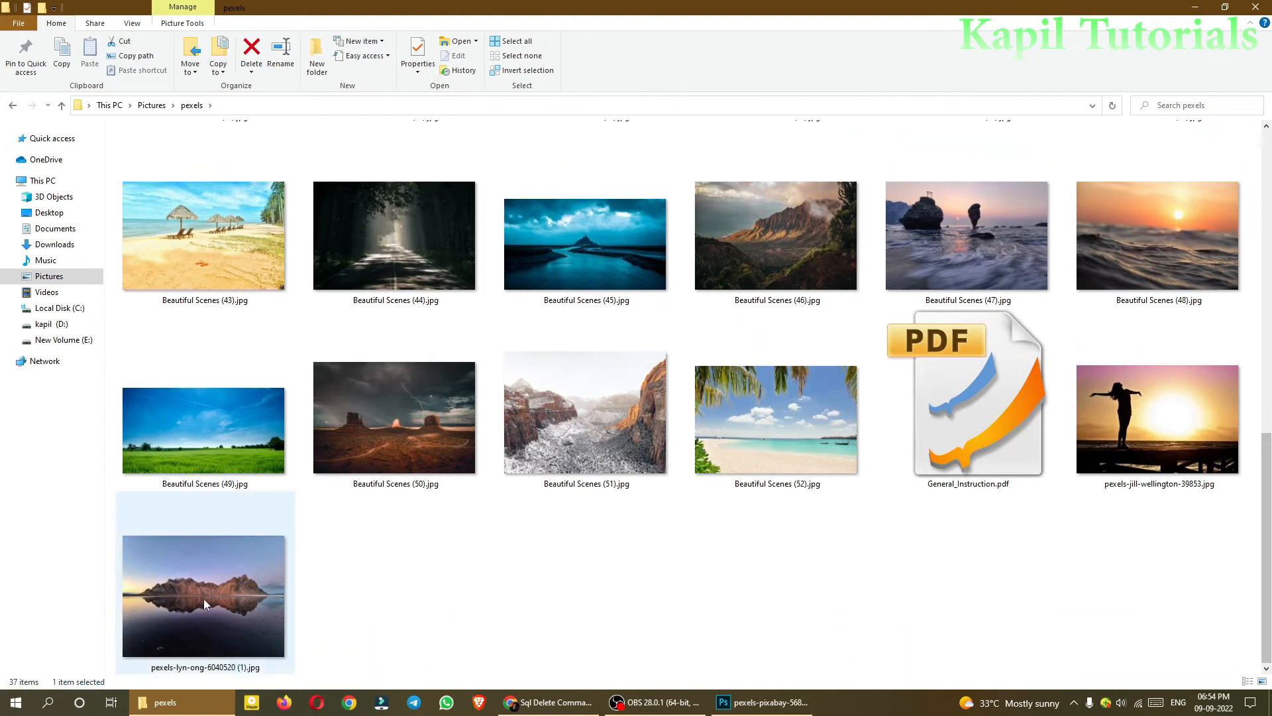
mouse_move(233, 579)
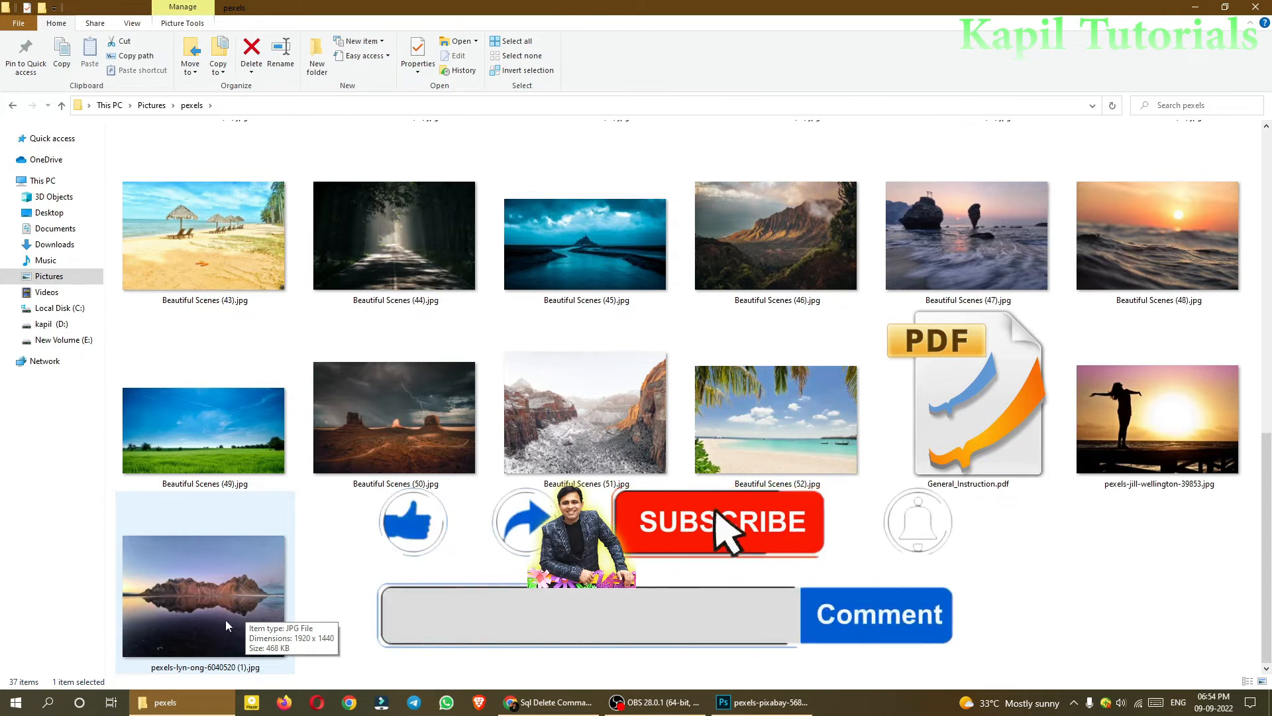
left_click(722, 703)
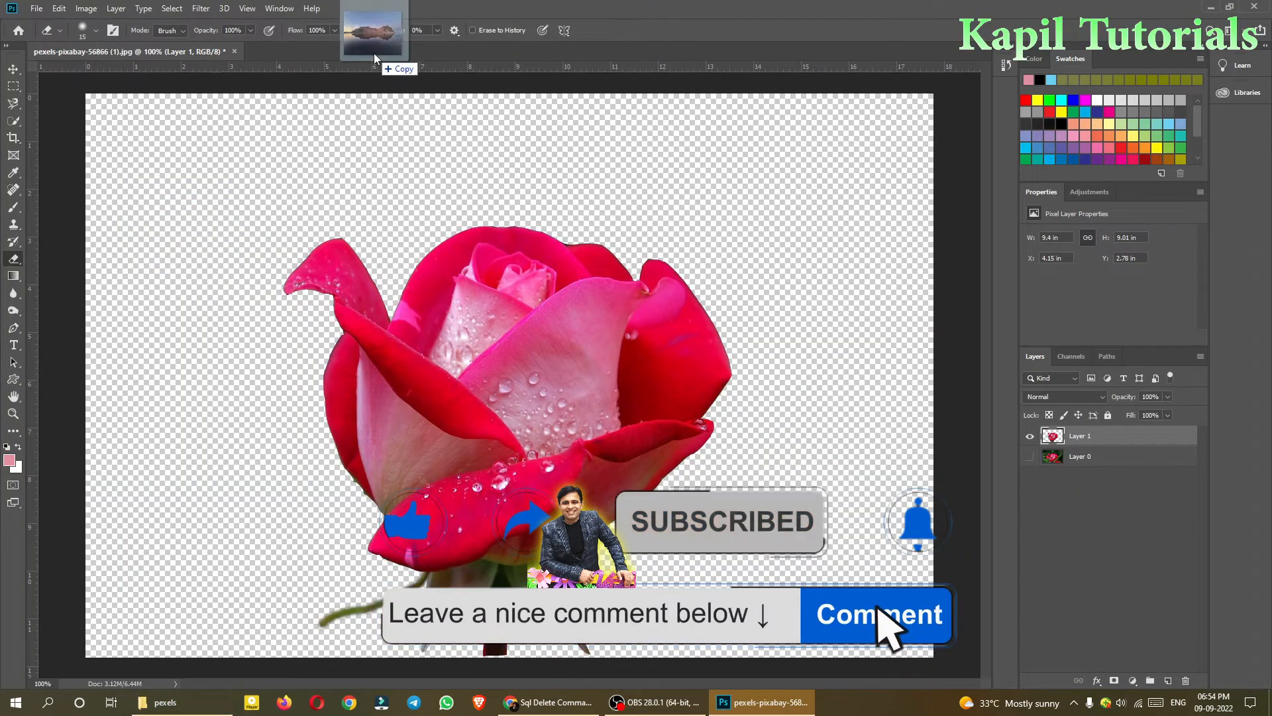
Open the mountain lake photo as a second document with its background as Layer 0.
left_click(331, 52)
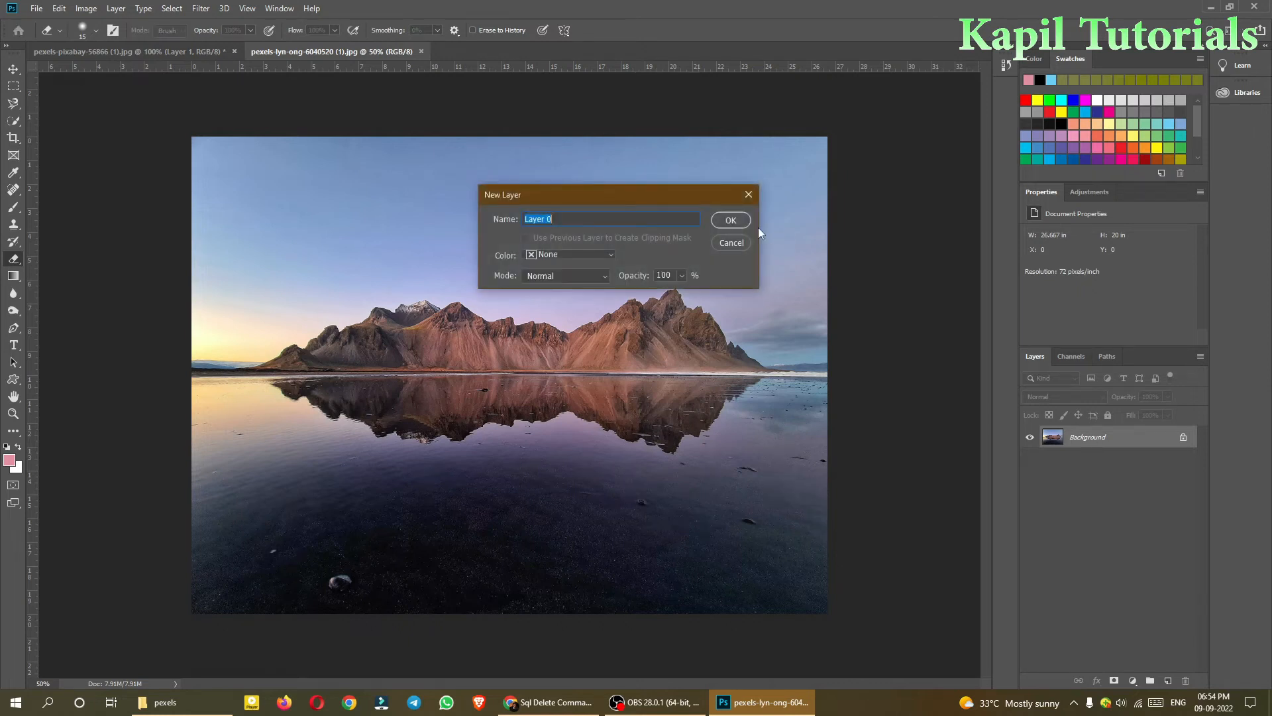
left_click(728, 220)
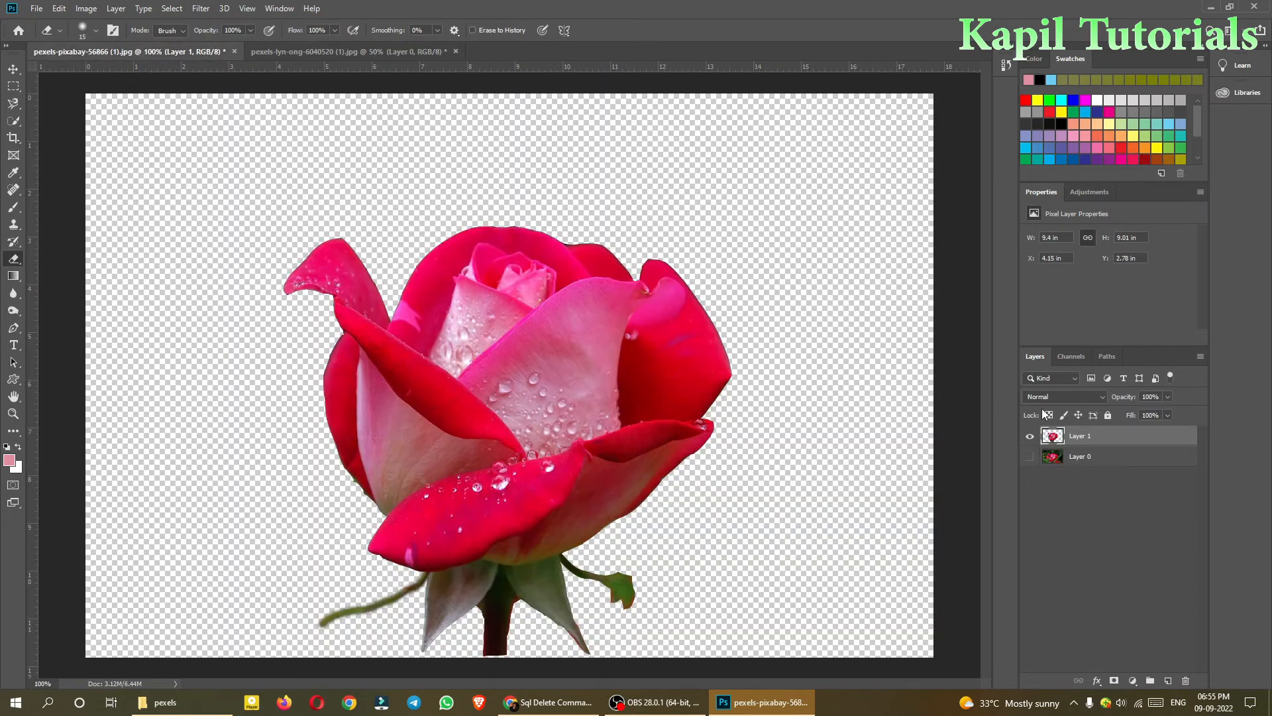
mouse_move(162, 52)
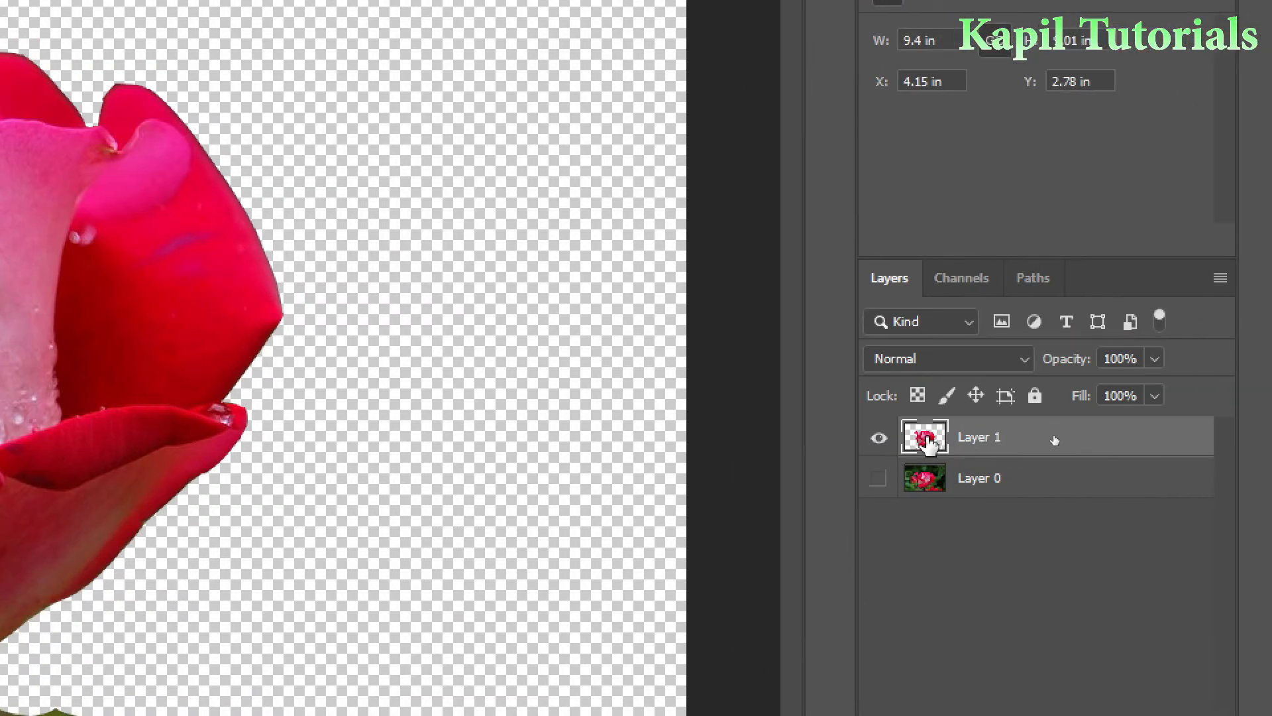
mouse_move(924, 436)
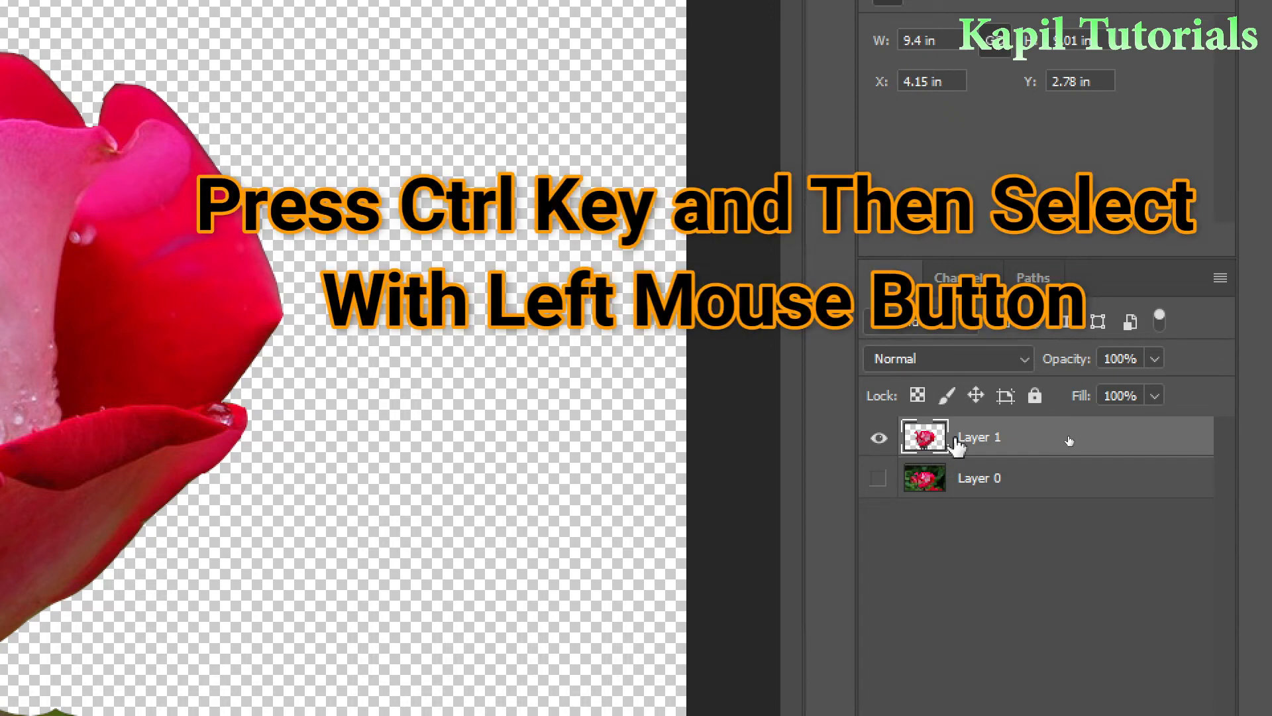
Load the cut-out rose's selection from Layer 1 and switch to the mountain lake document.
left_click(923, 439)
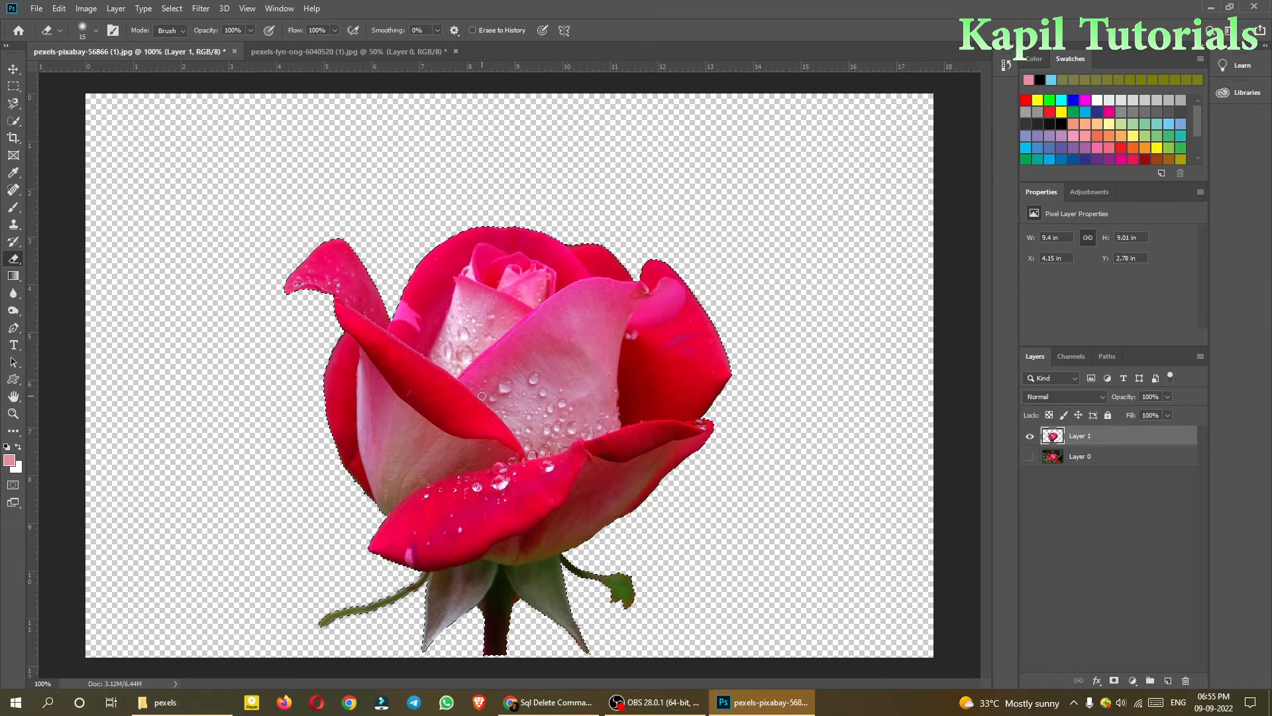
left_click(347, 51)
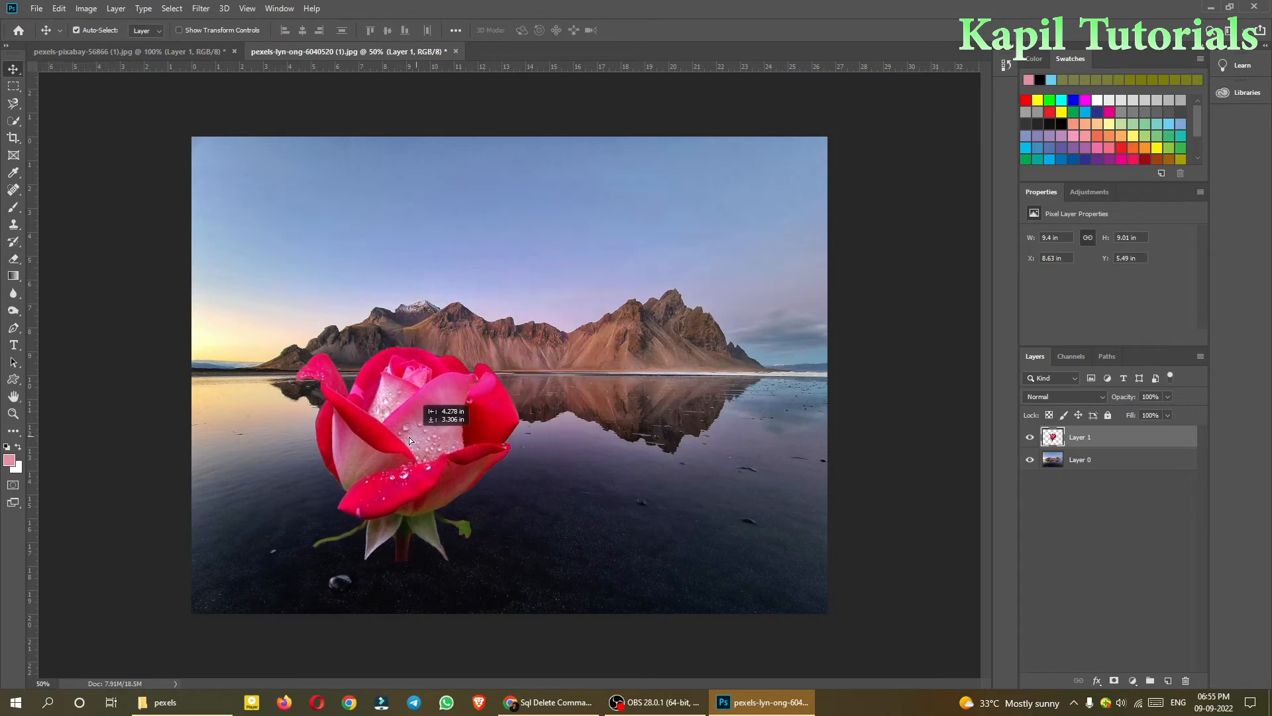
Move the pasted rose down toward the centre of the lake and start a free transform.
left_click_drag(409, 440, 473, 514)
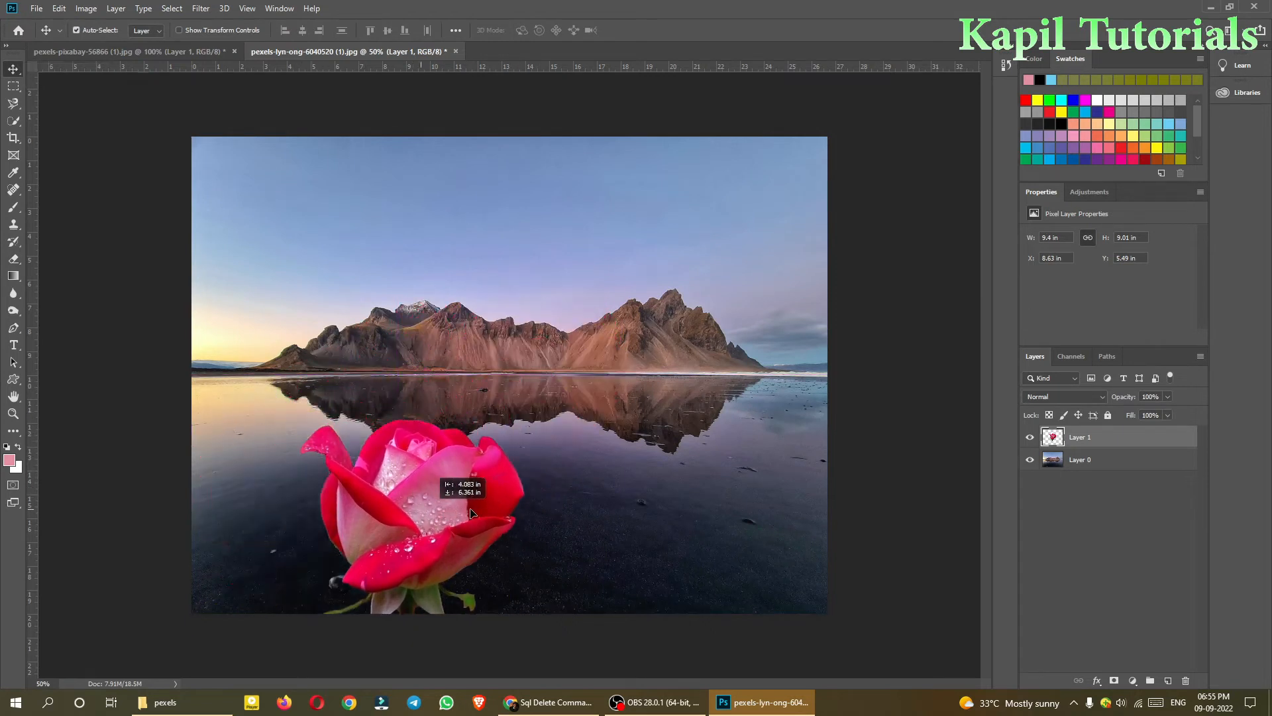
left_click_drag(475, 515, 540, 501)
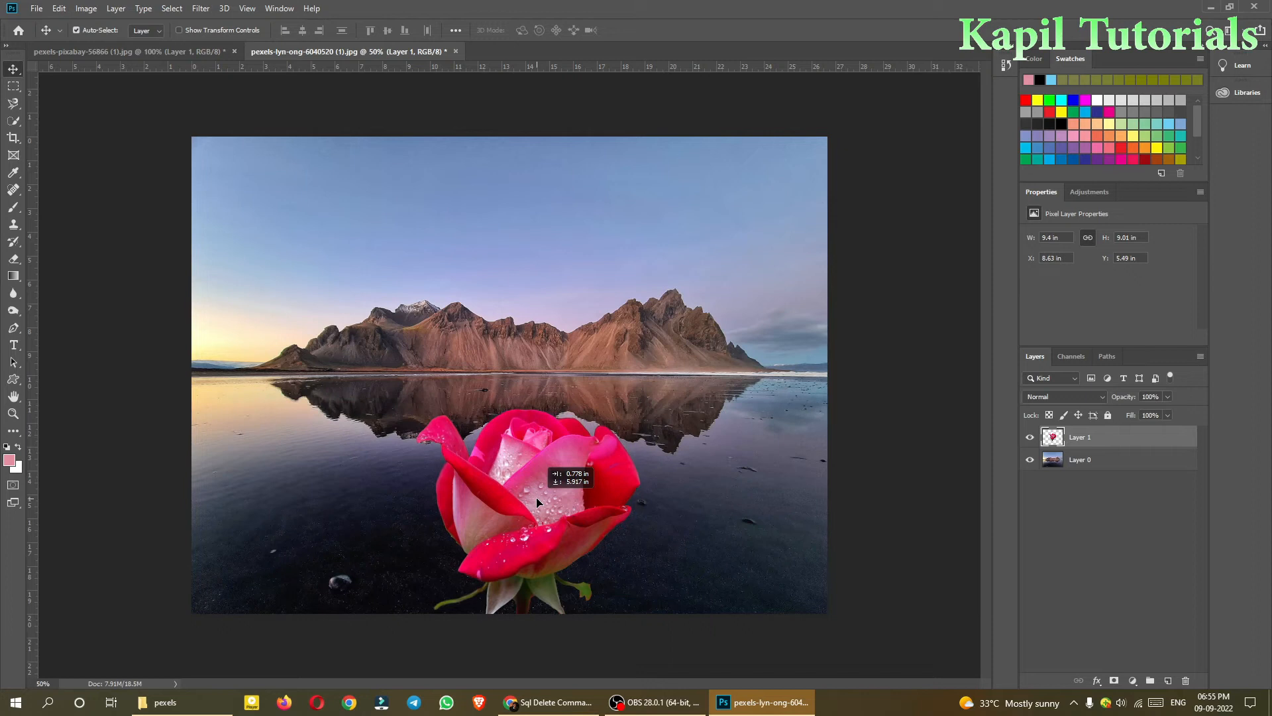
left_click_drag(535, 503, 527, 499)
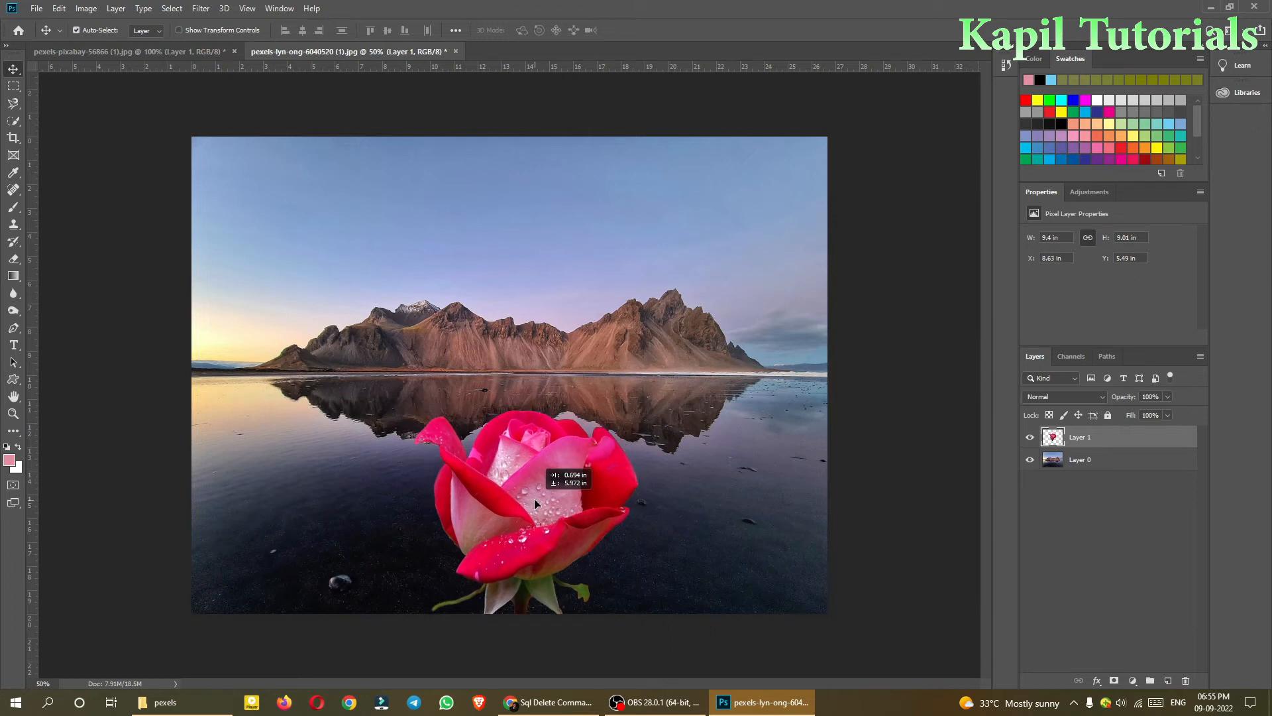
key("ctrl+t")
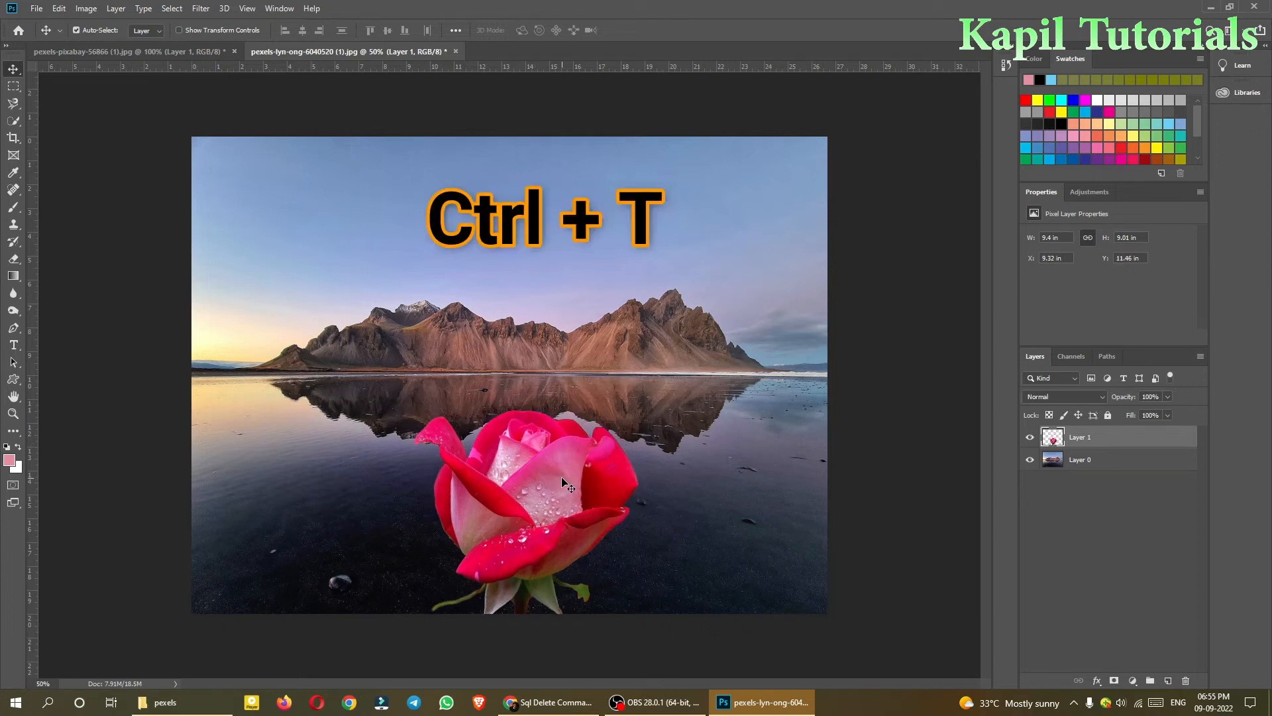
key("ctrl+t")
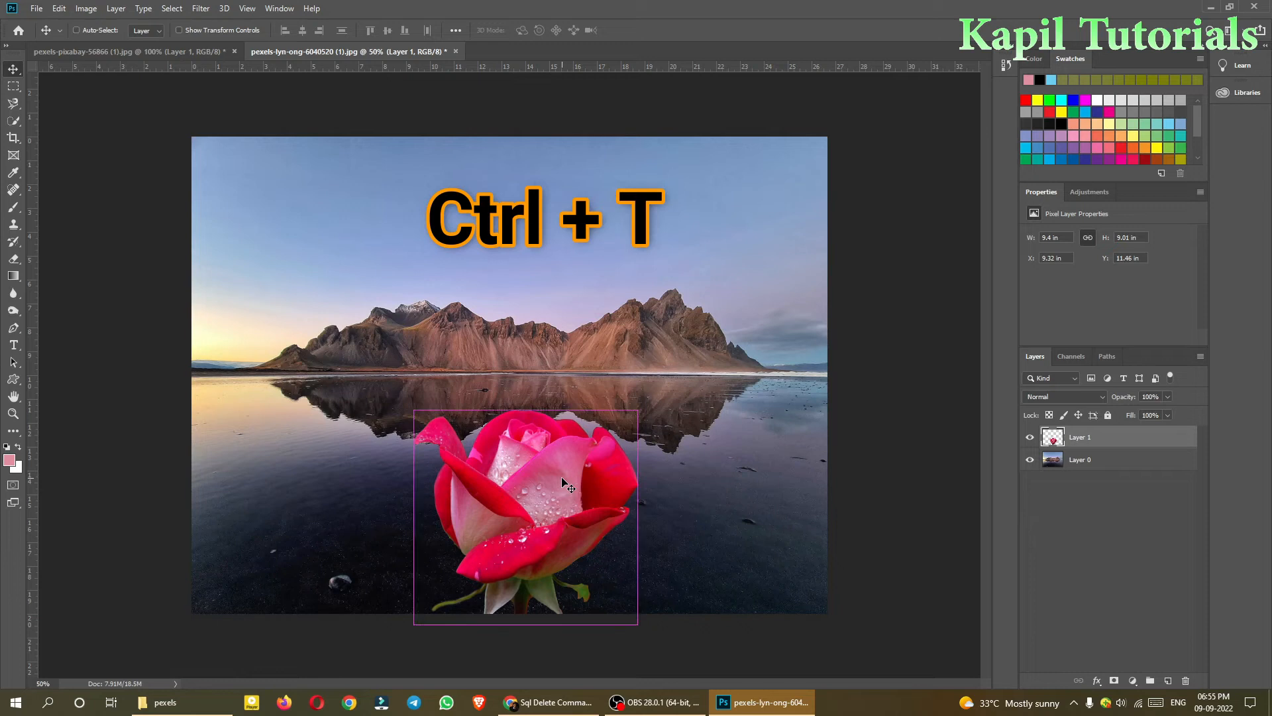
left_click(59, 8)
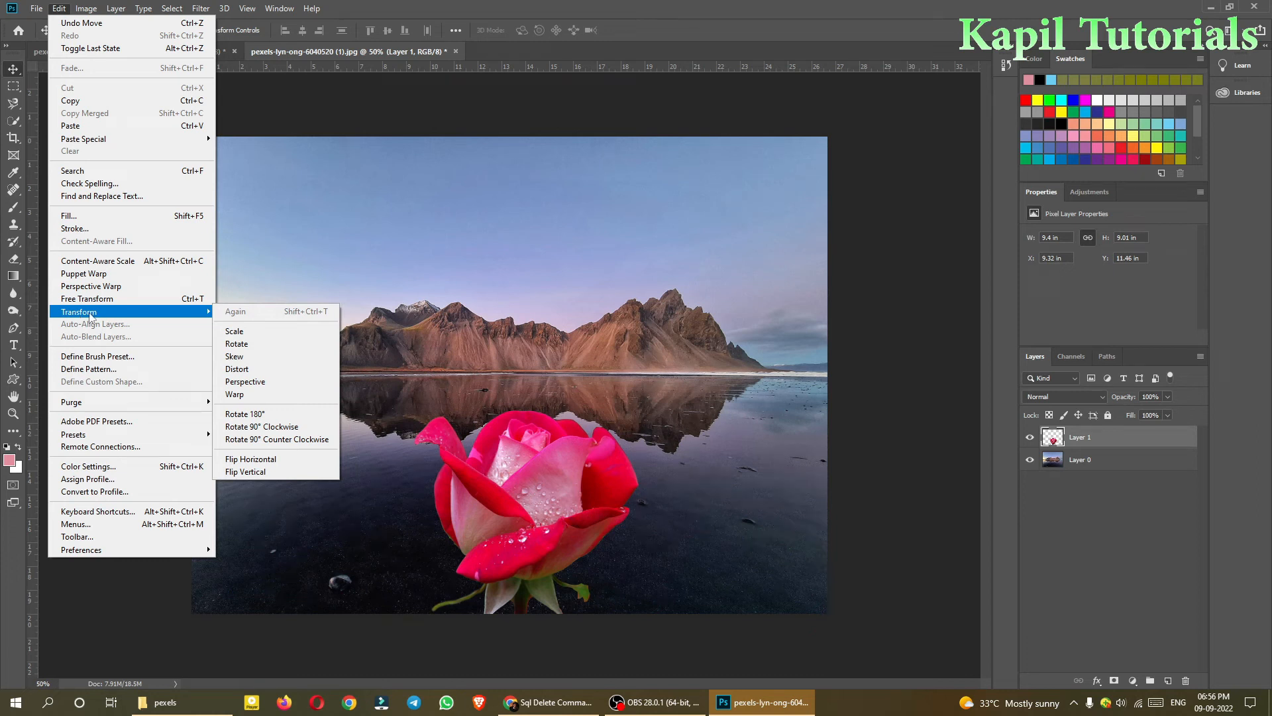
mouse_move(128, 316)
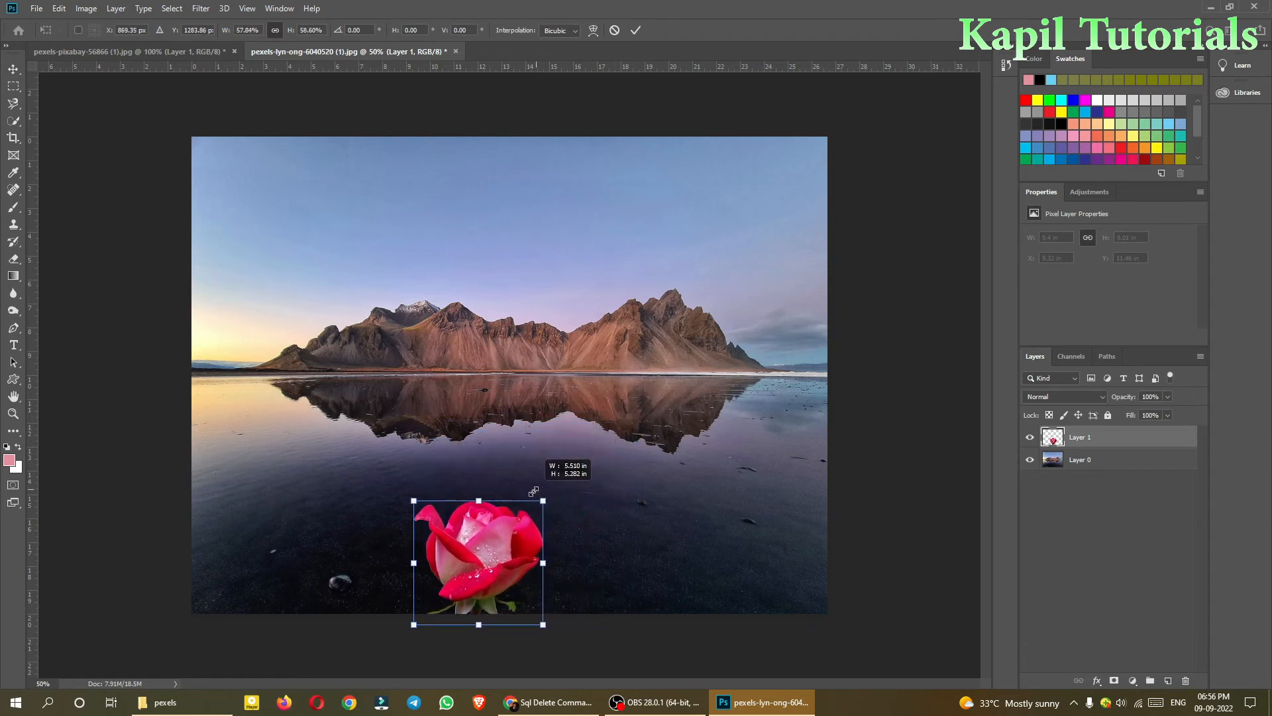
Scale the rose down to a small flower and position it near the bottom centre.
left_click_drag(478, 555, 310, 562)
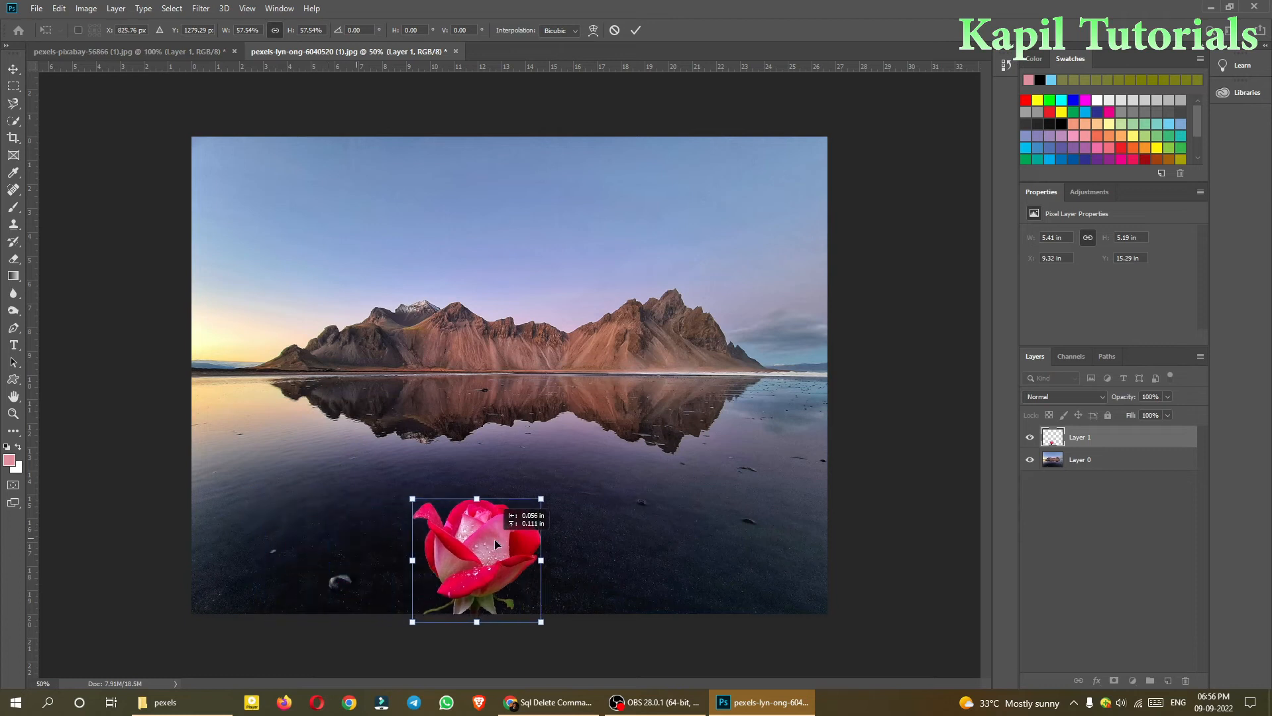
left_click_drag(476, 558, 540, 549)
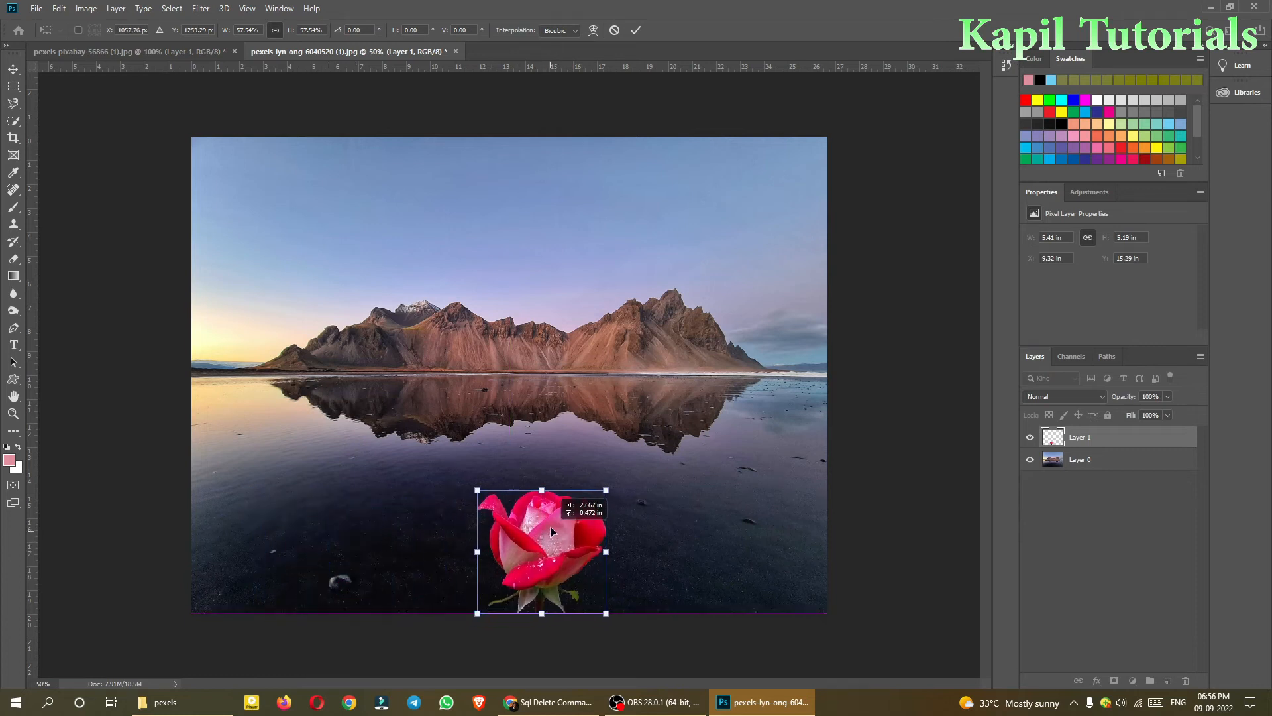
left_click_drag(551, 532, 543, 547)
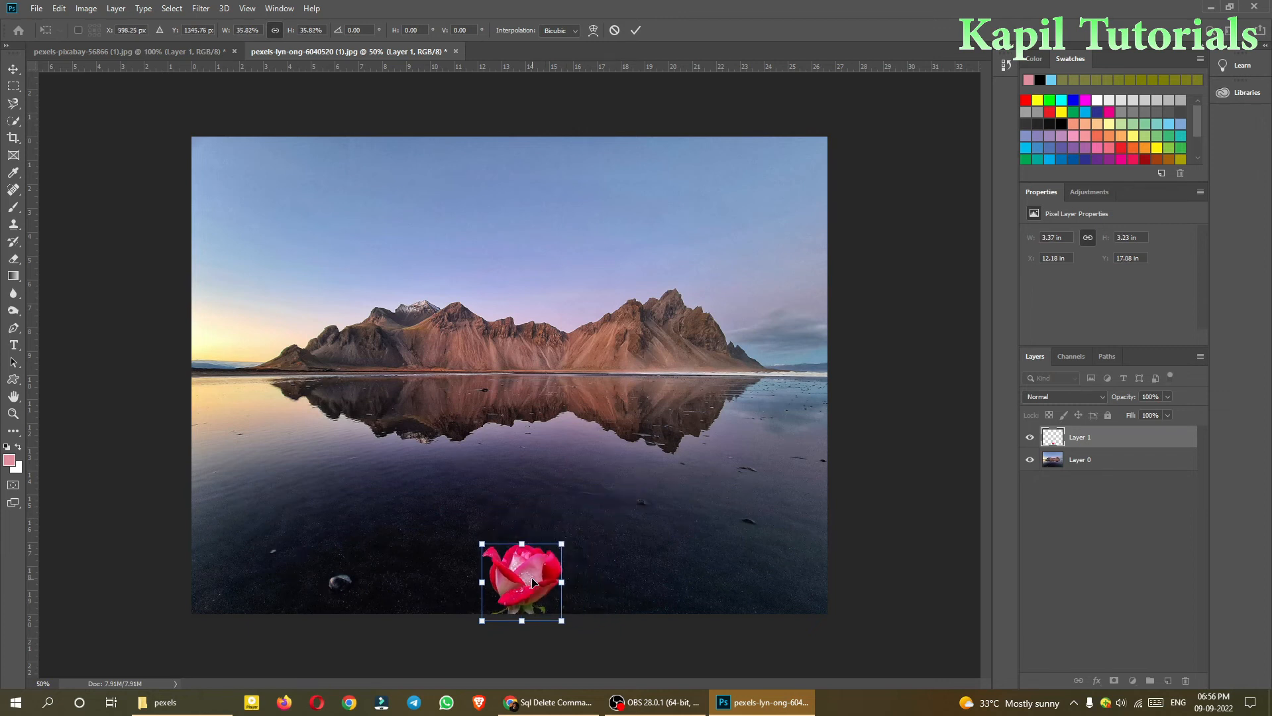
left_click_drag(523, 581, 528, 577)
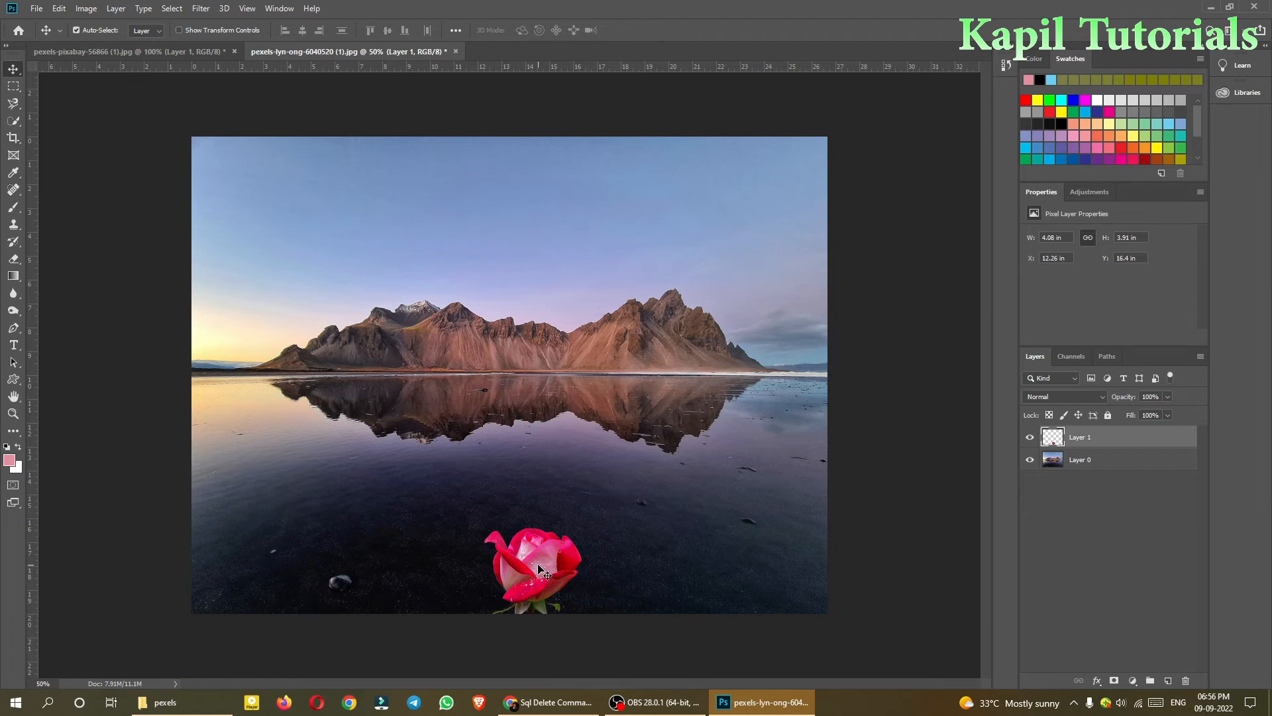
Duplicate Layer 1 and move the rose copy left, level with the first rose.
right_click(1080, 436)
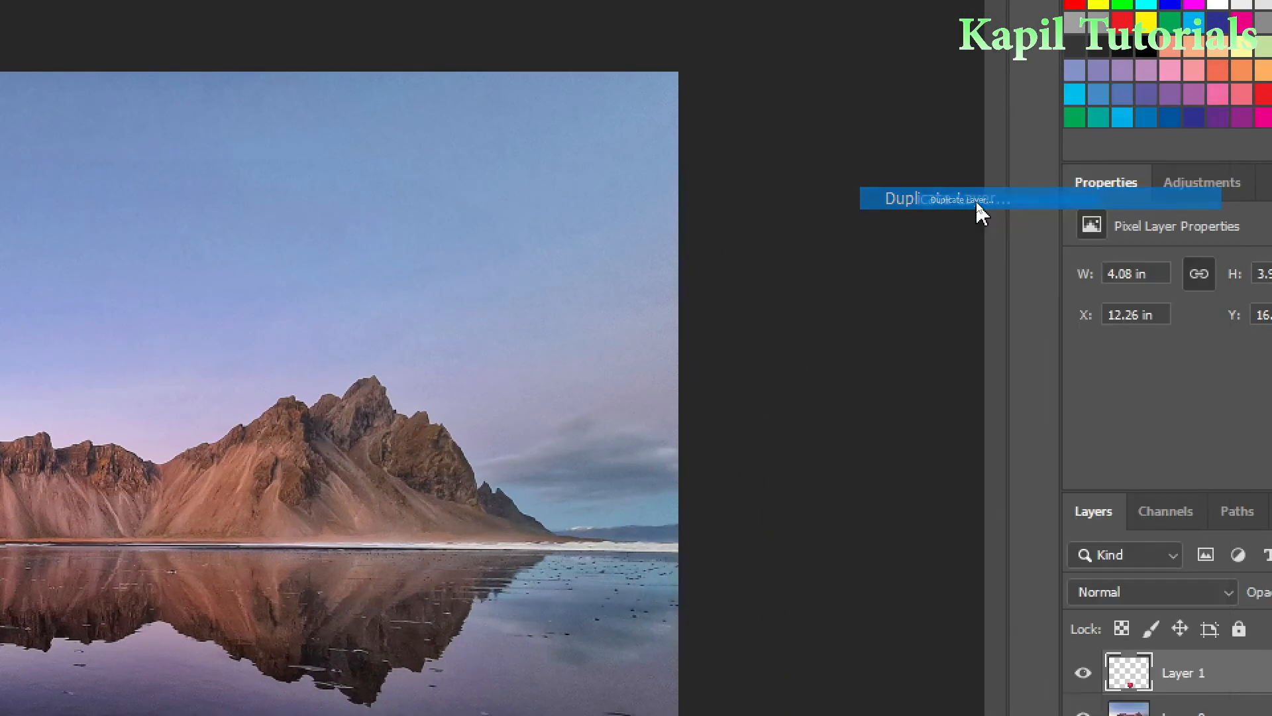
left_click(932, 198)
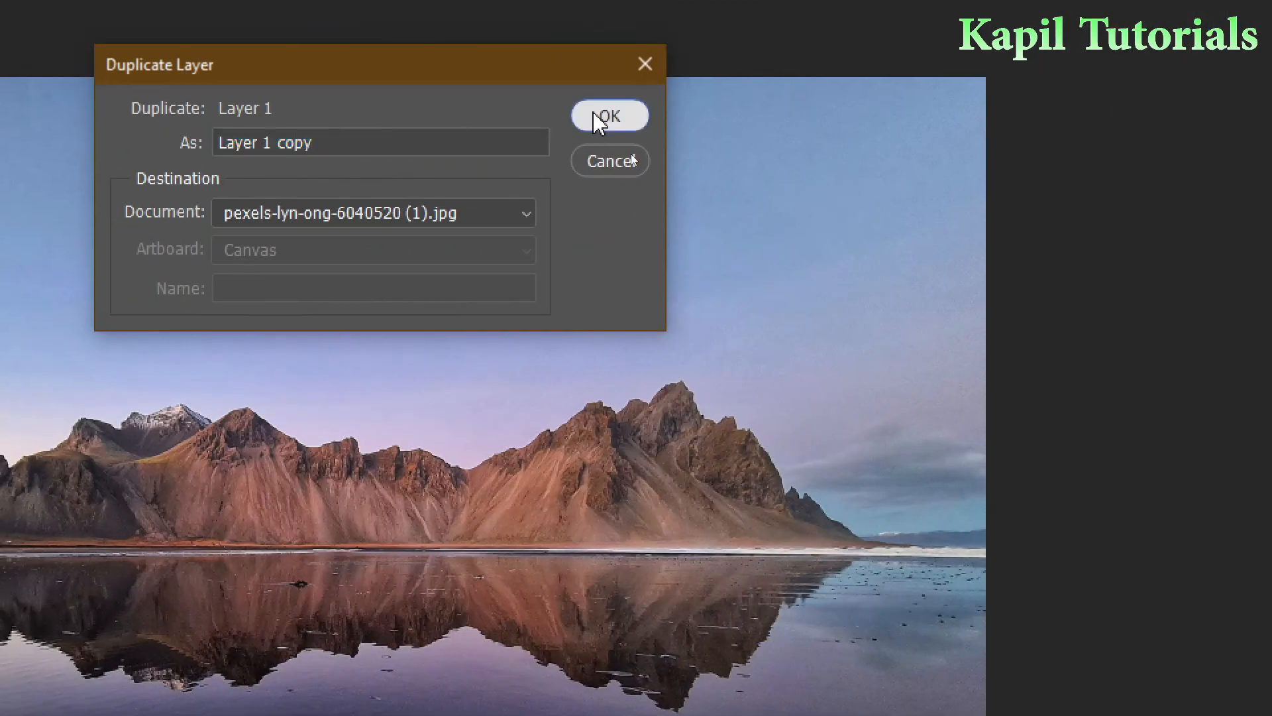
left_click(608, 115)
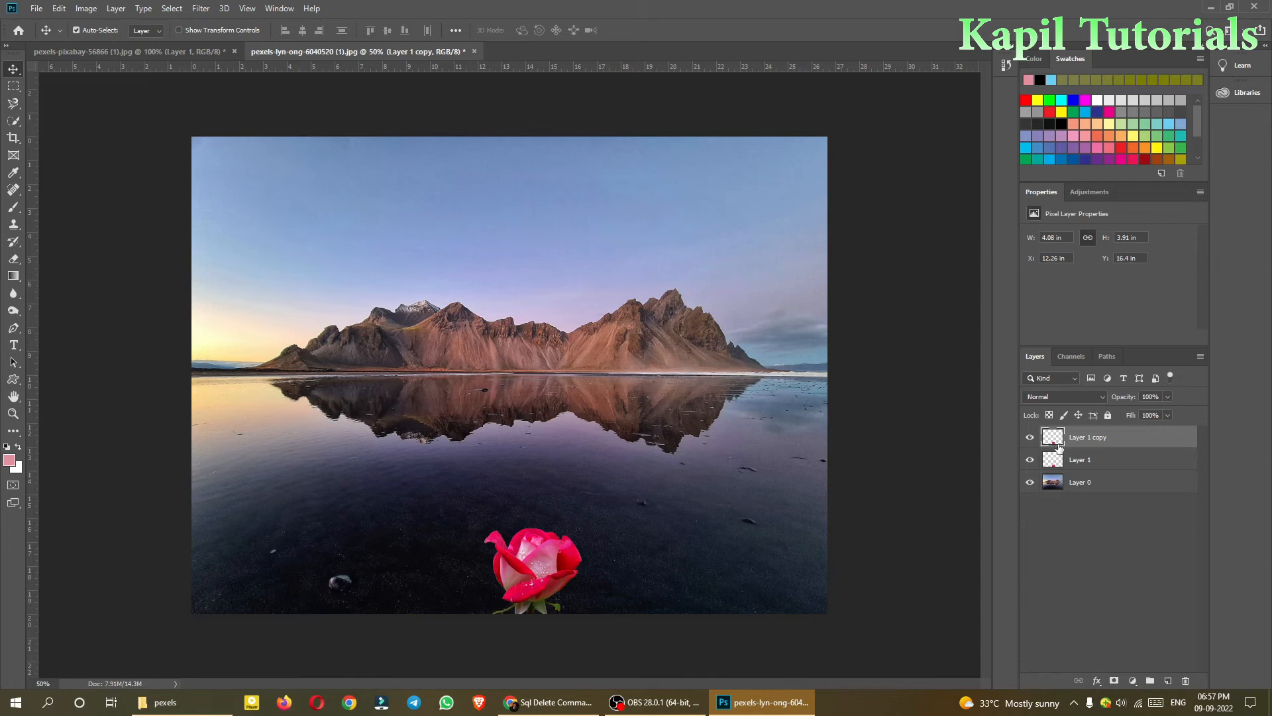
left_click_drag(531, 568, 370, 569)
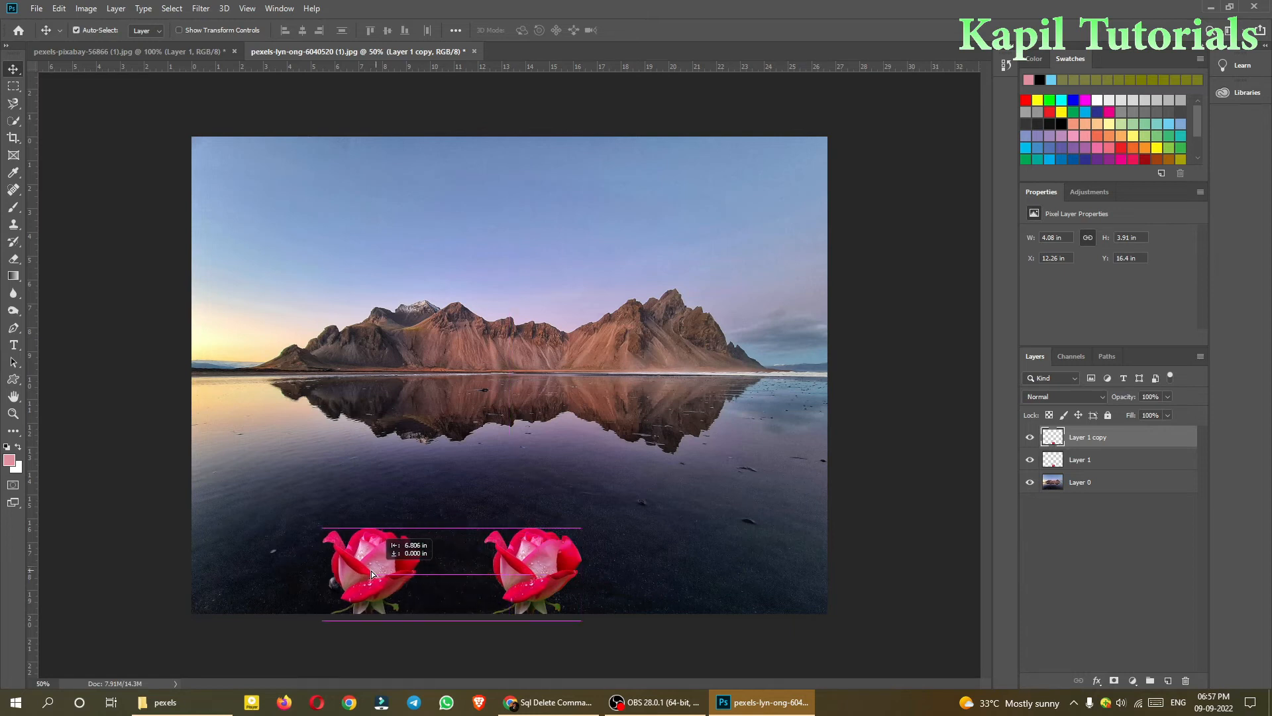
left_click_drag(357, 569, 374, 569)
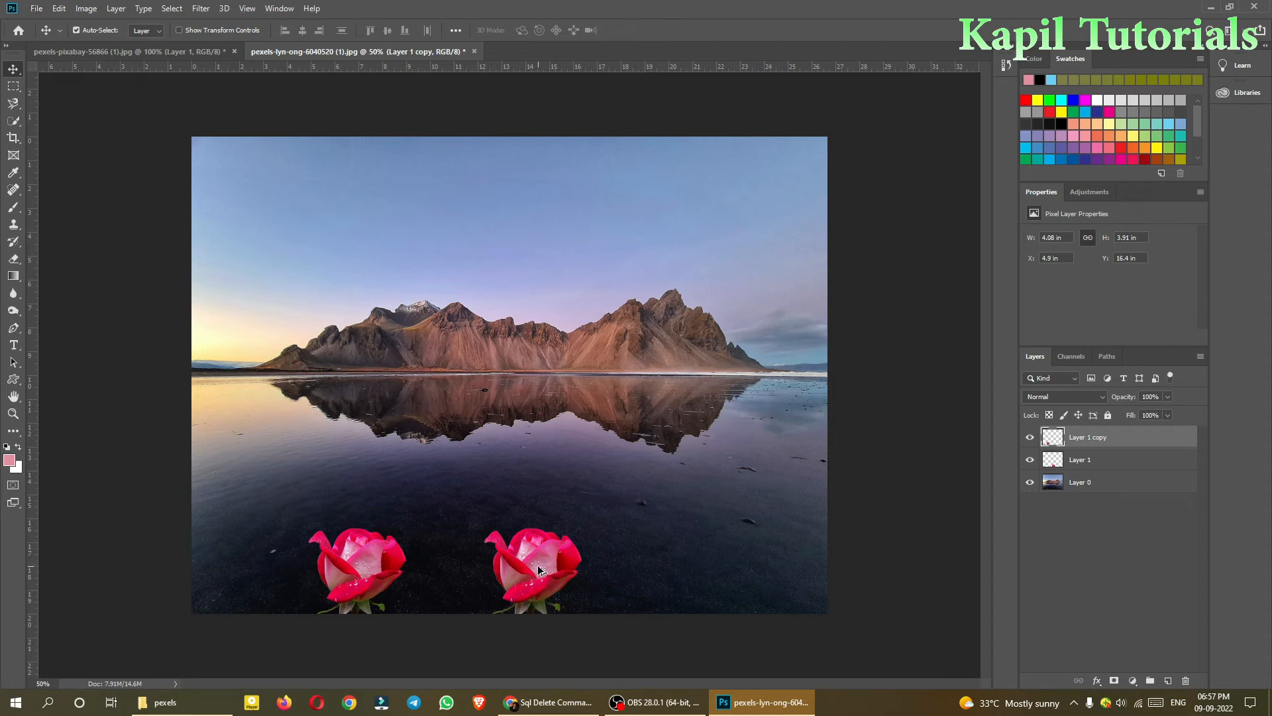
Drag a rose copy to the right so the copies spread along the bottom edge.
left_click_drag(534, 569, 702, 568)
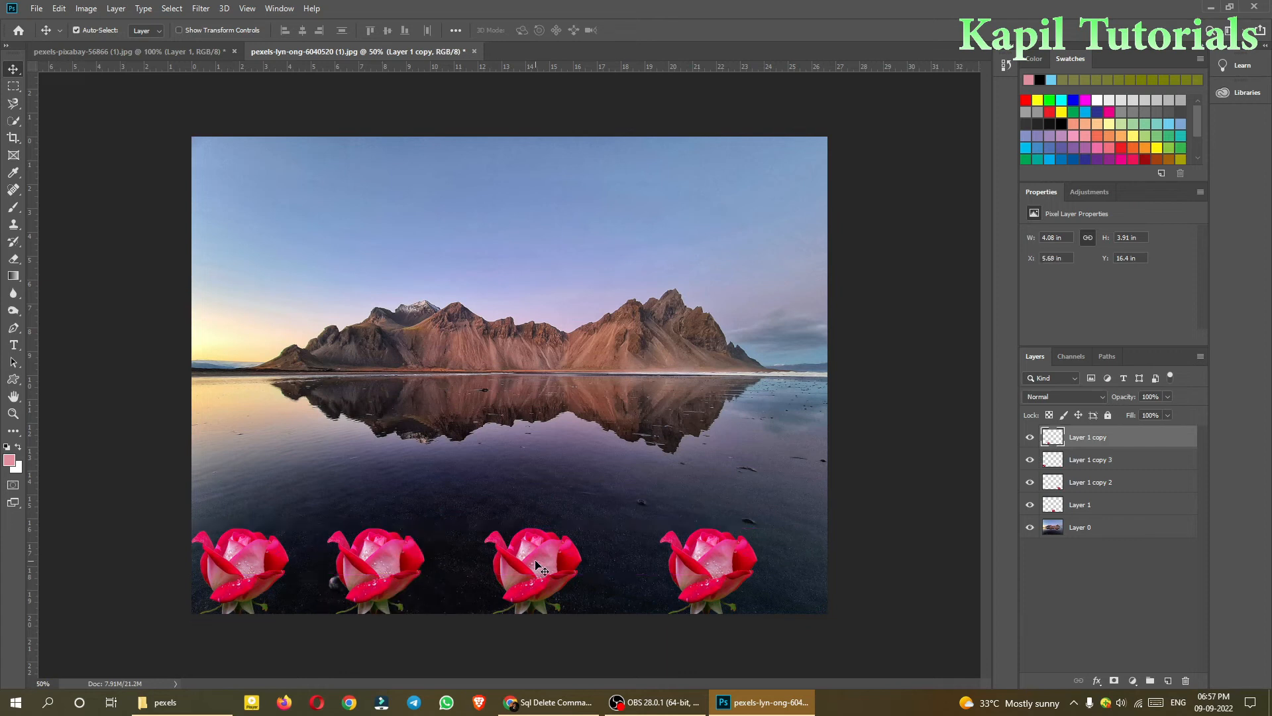
right_click(536, 569)
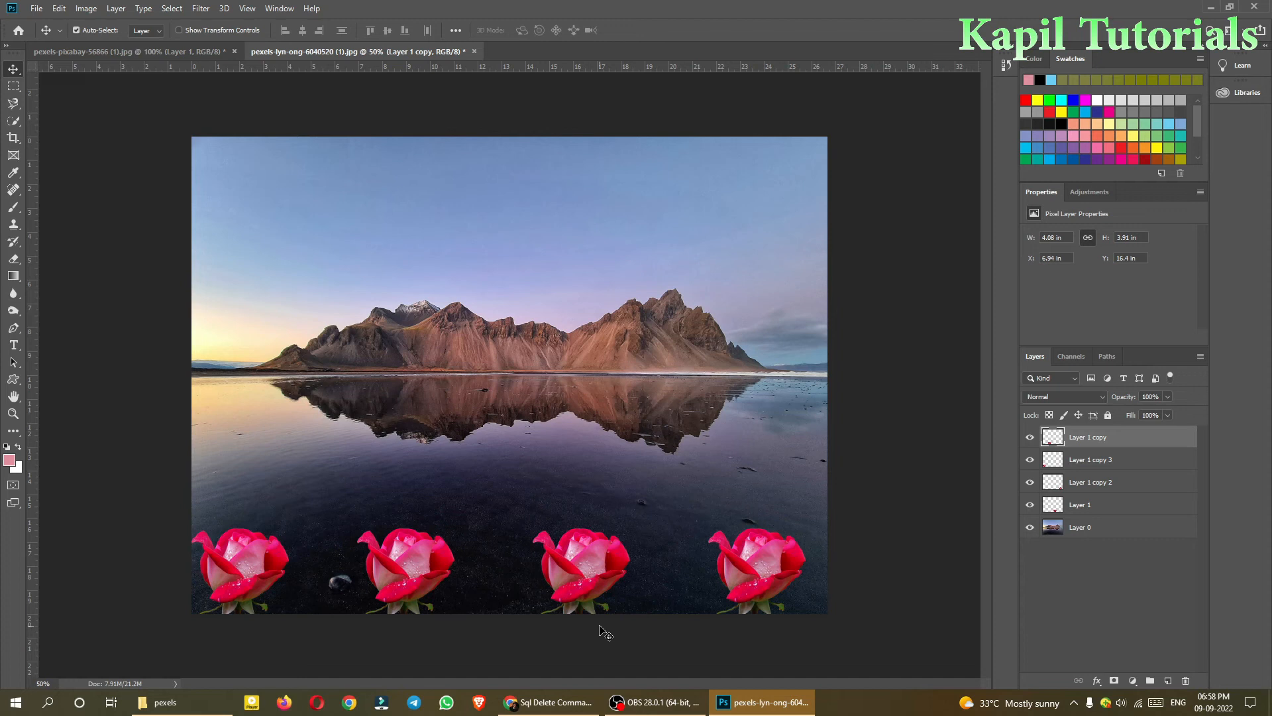
mouse_move(768, 578)
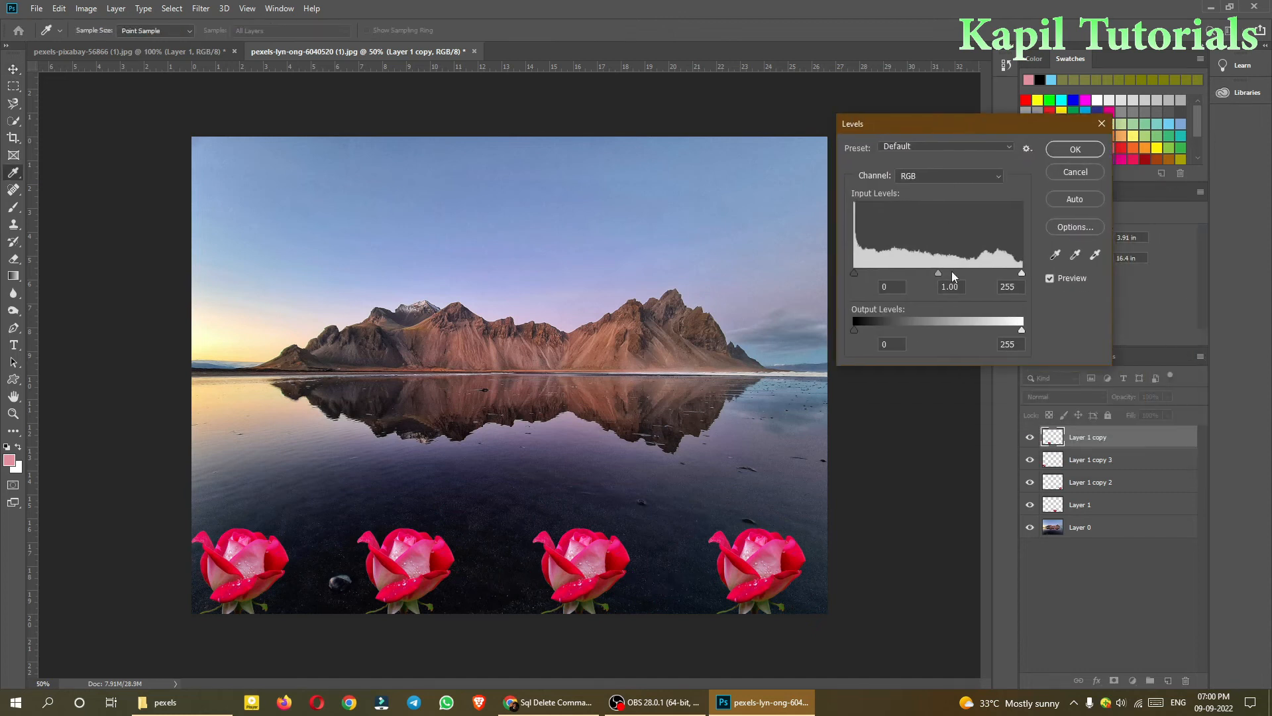
In Levels, lower the Red channel midtones to about 0.15 so the second rose turns teal-blue.
left_click(948, 175)
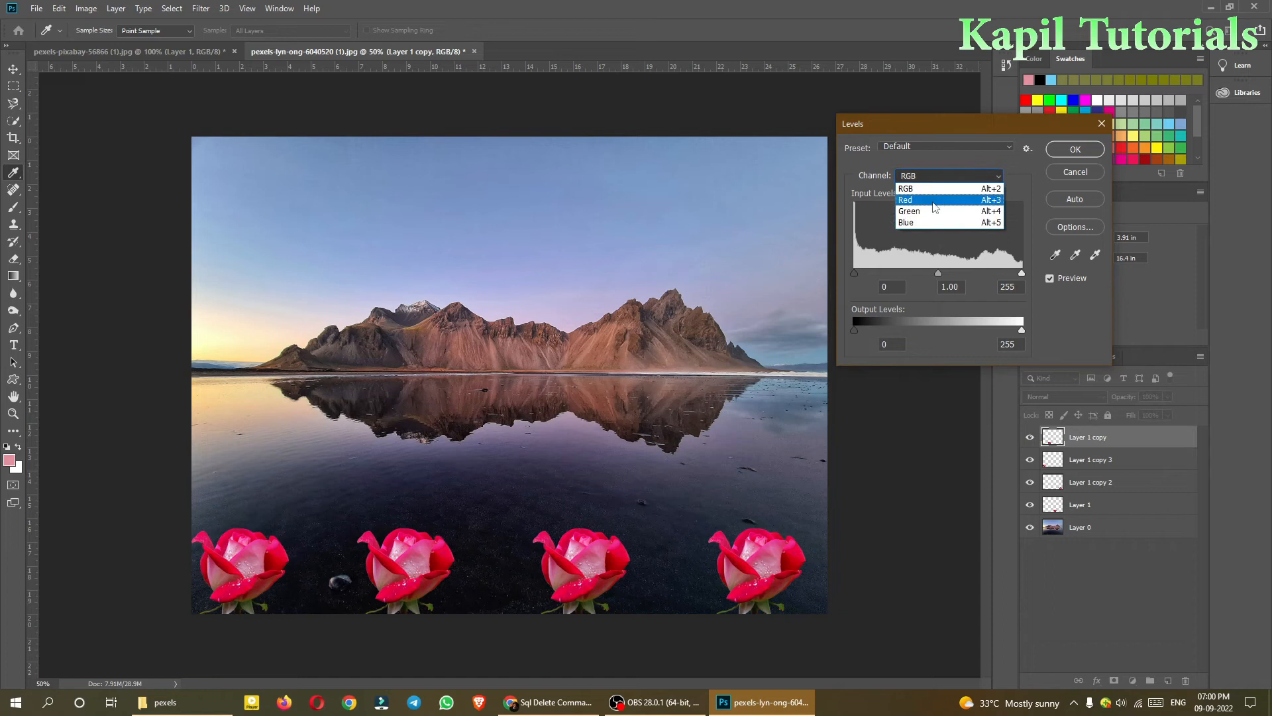
left_click(906, 200)
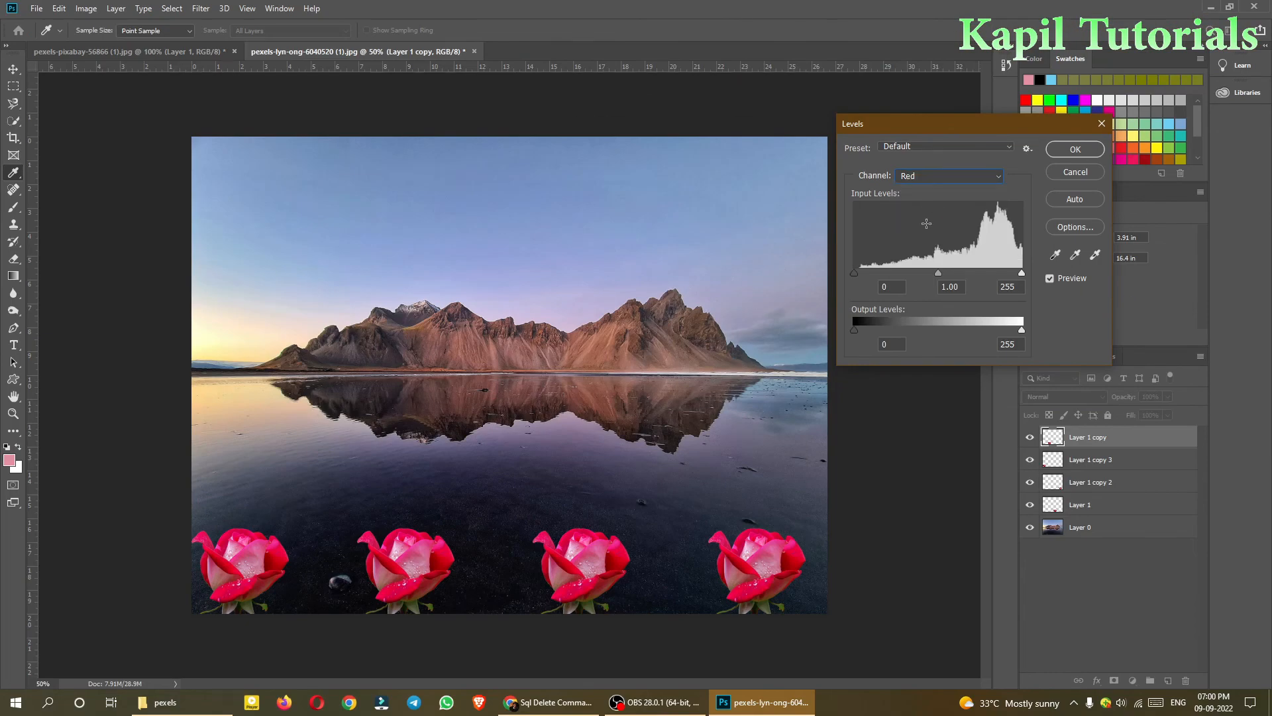
left_click_drag(938, 273, 971, 273)
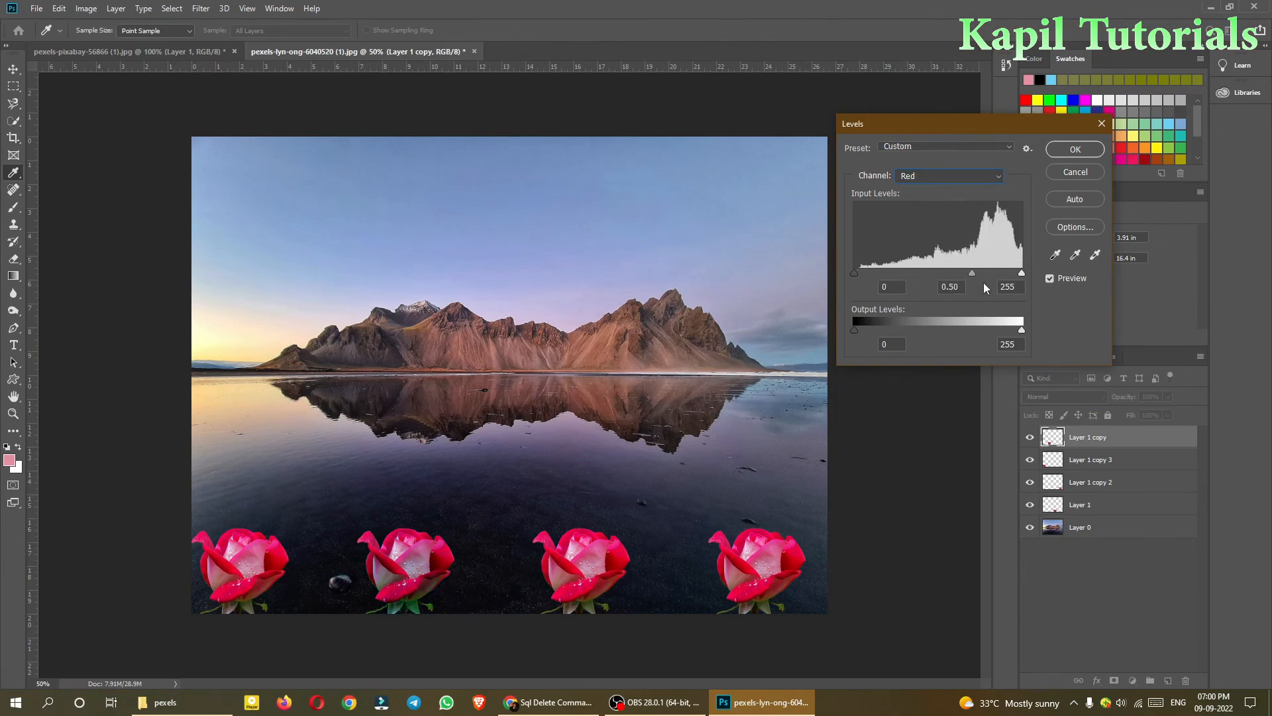
left_click_drag(971, 273, 946, 273)
type("0.15")
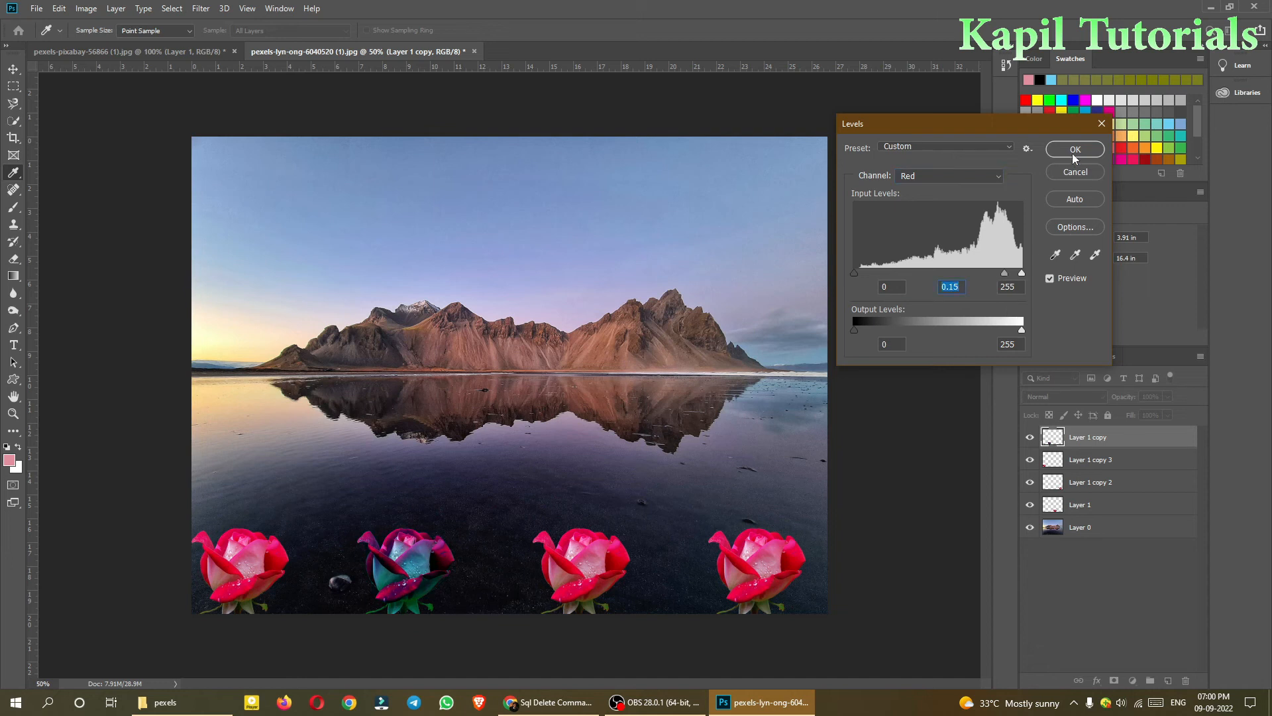
Commit the red-channel Levels change and pick the third rose's layer from the canvas.
left_click(1074, 148)
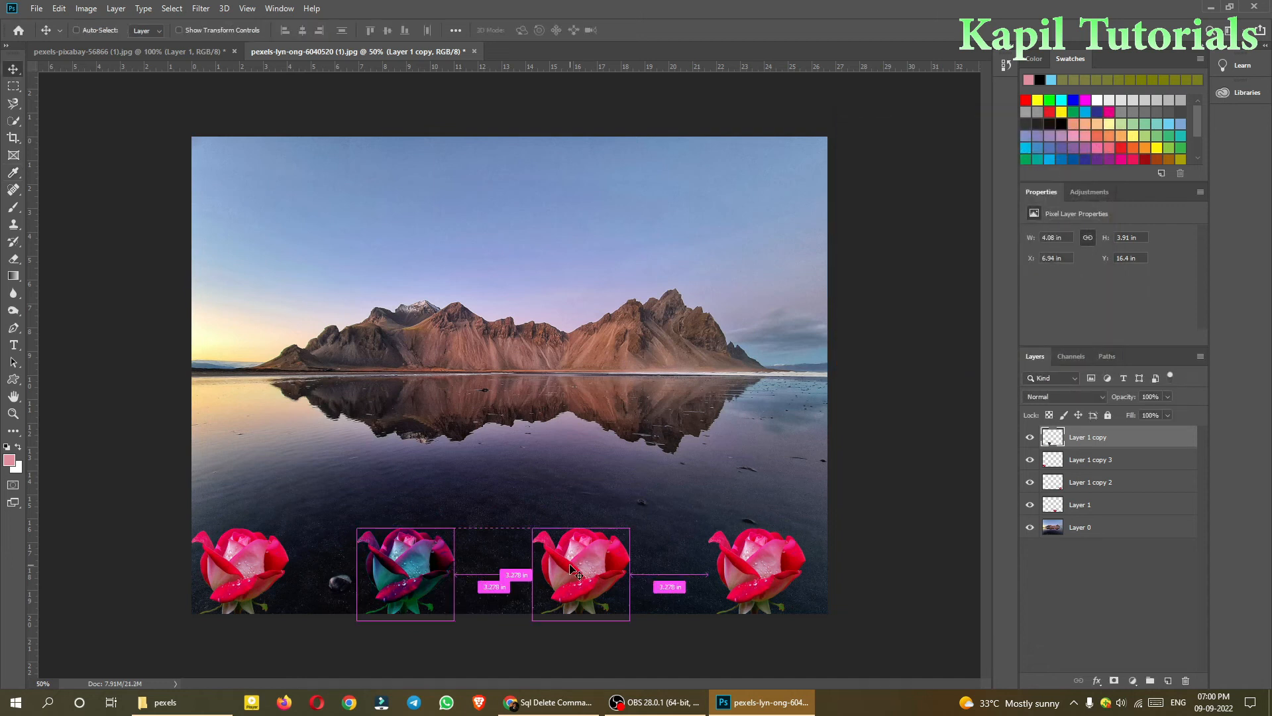
right_click(580, 568)
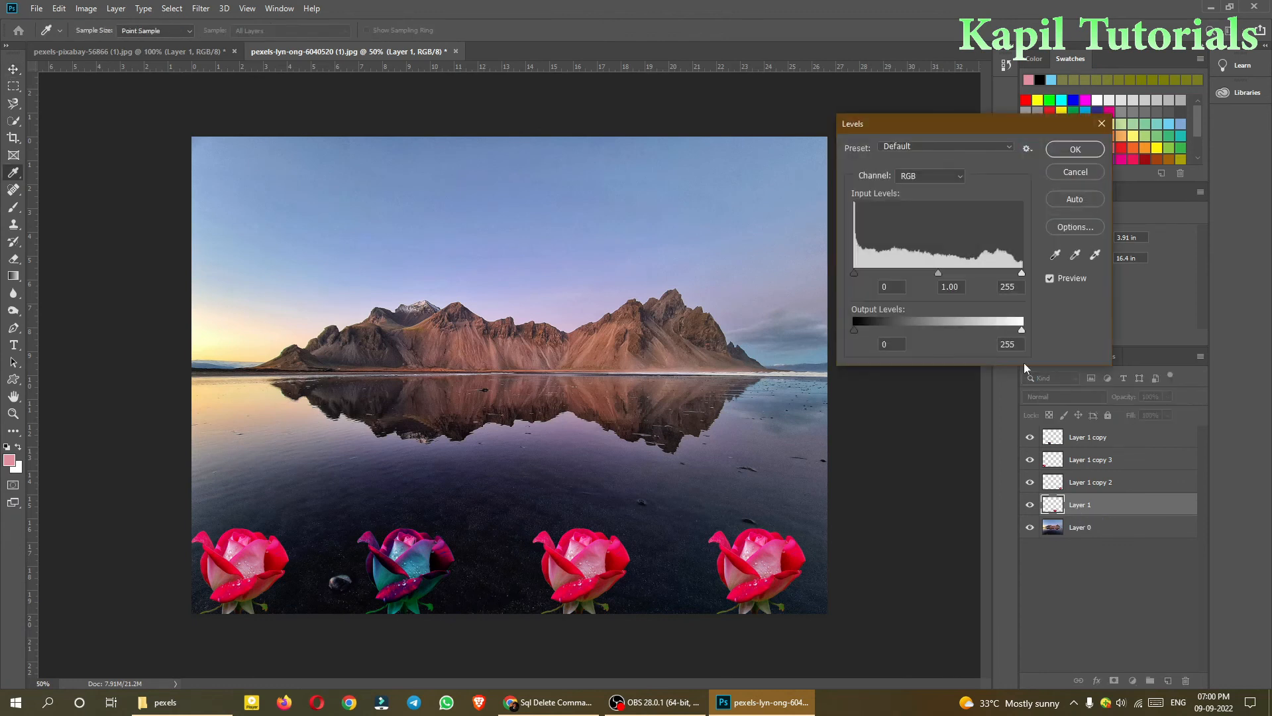
In Levels, lower the Green channel midtones to about 0.36 and commit.
left_click(929, 175)
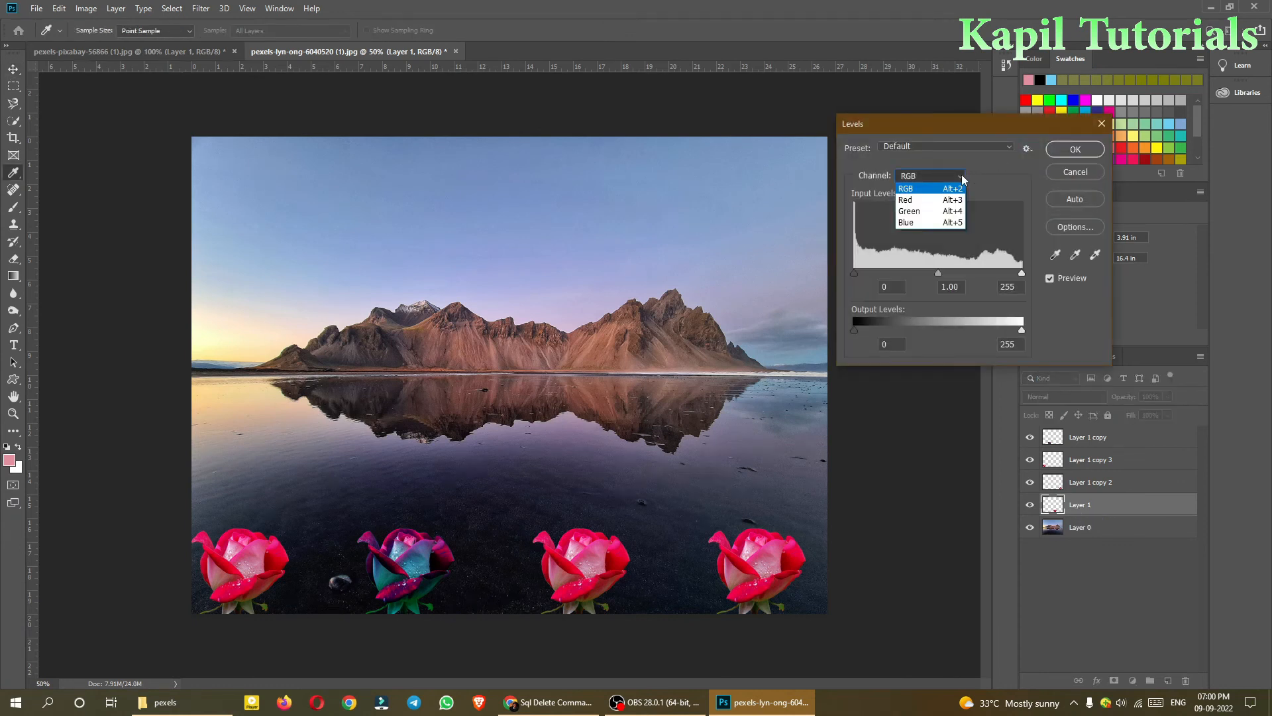
left_click(909, 210)
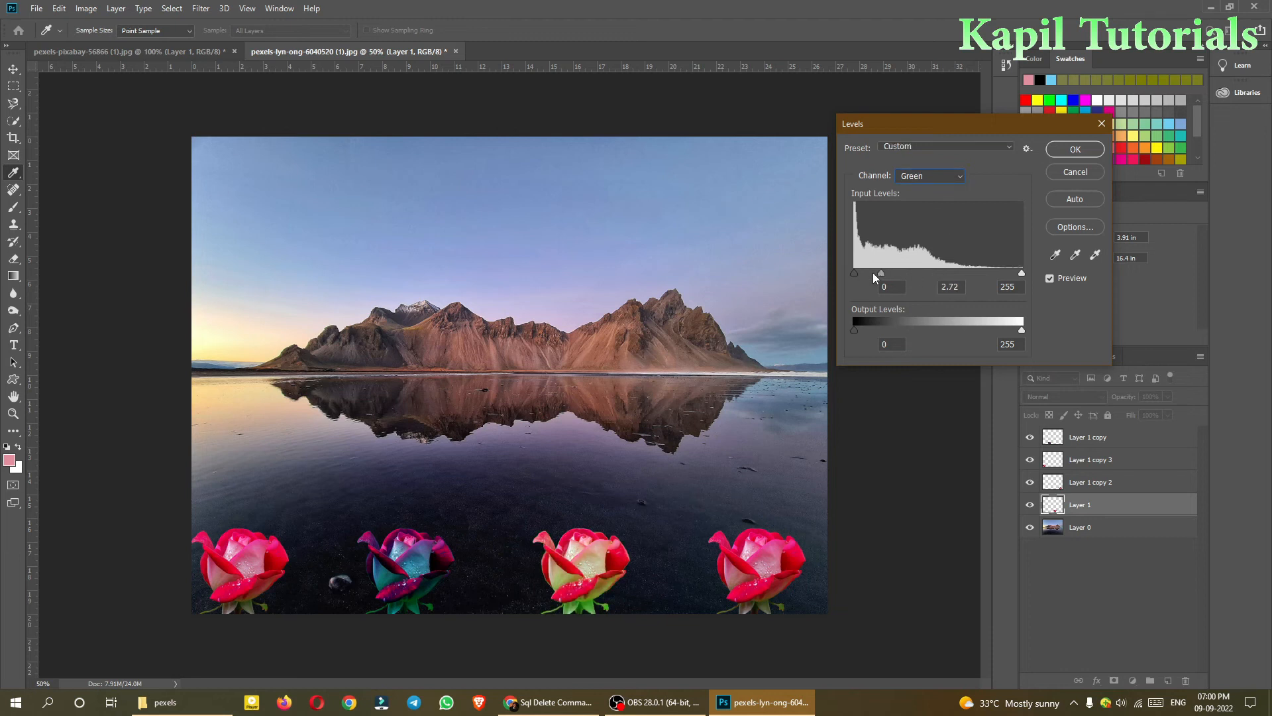
left_click_drag(880, 273, 937, 273)
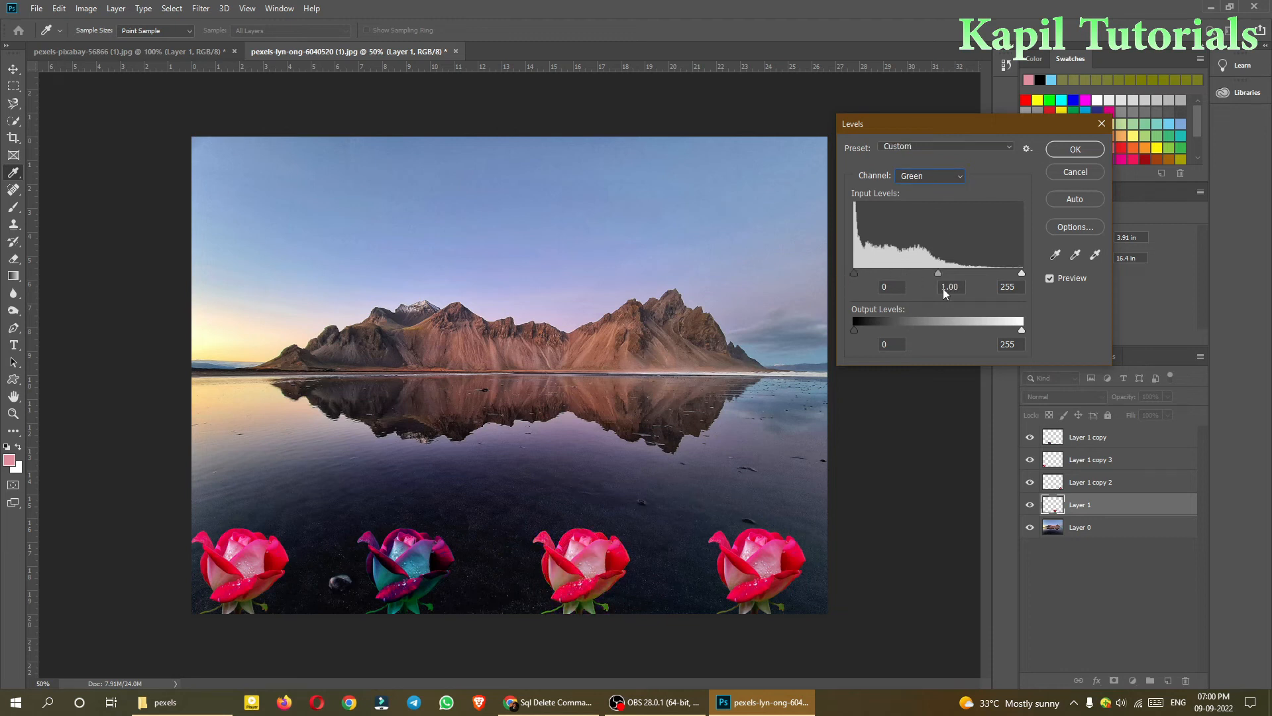
left_click_drag(938, 273, 969, 273)
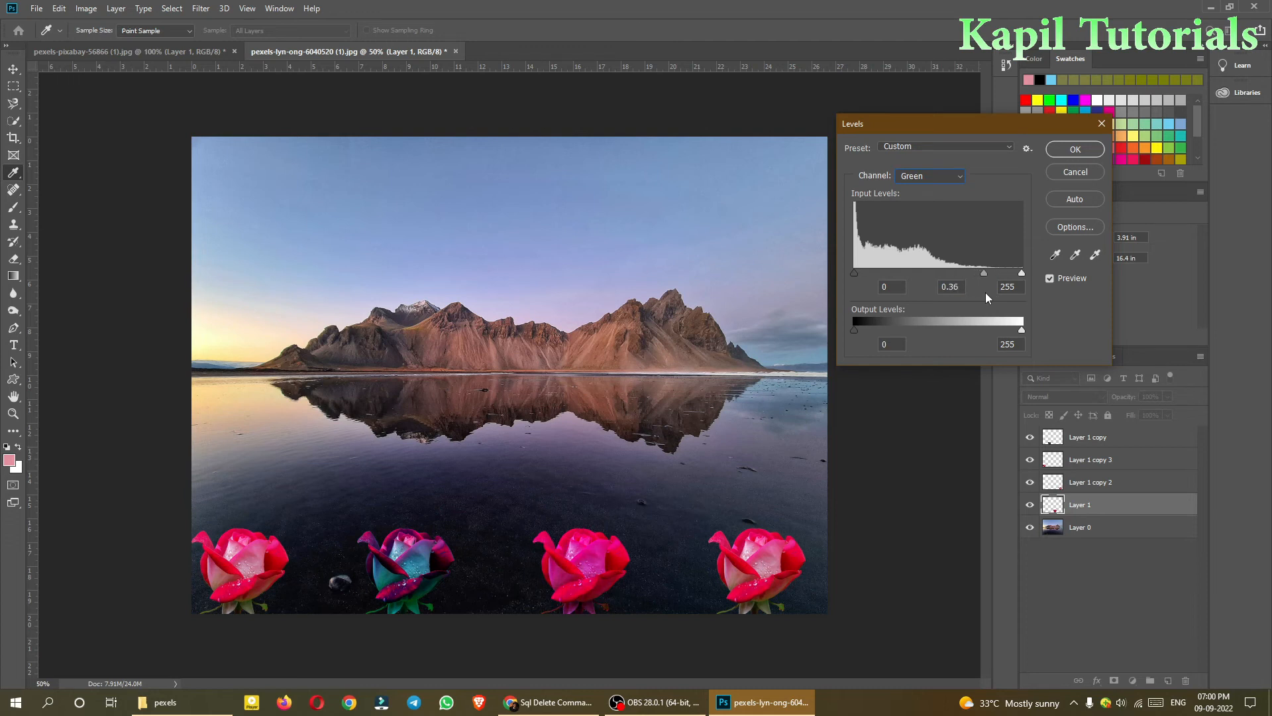
left_click(1074, 148)
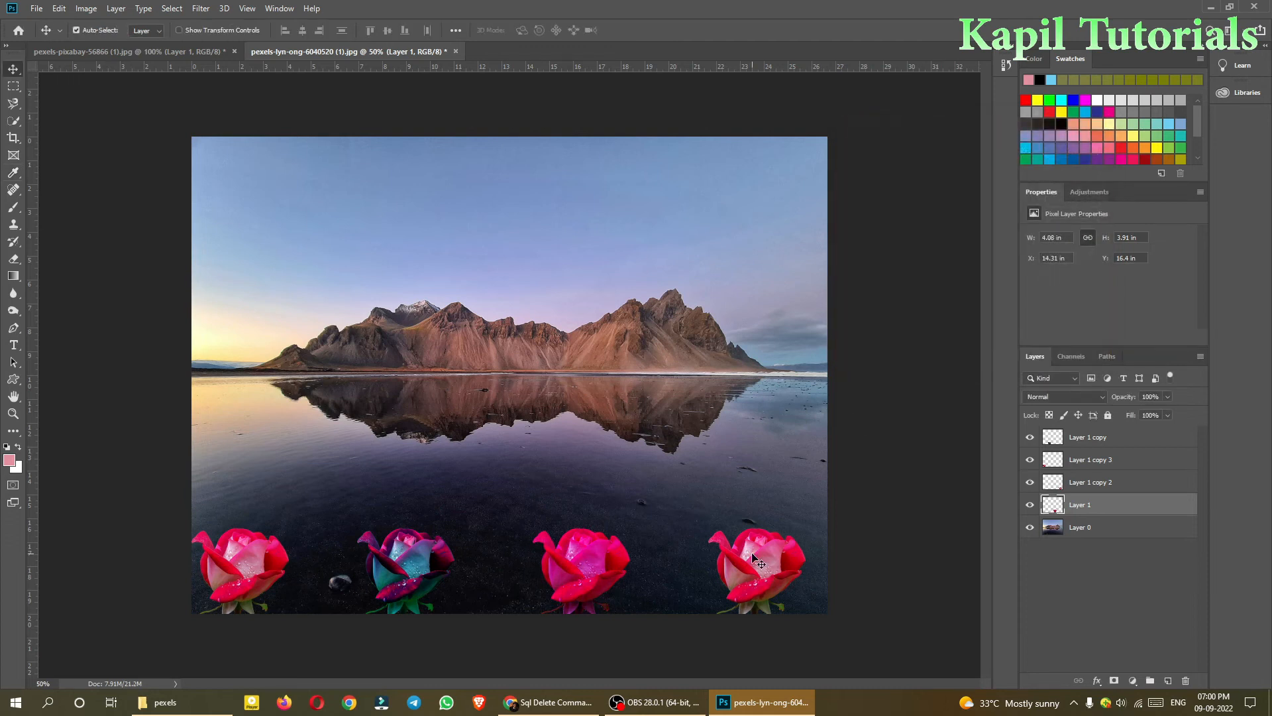
Select the rightmost rose's layer, Layer 1 copy 2, from the canvas.
right_click(753, 558)
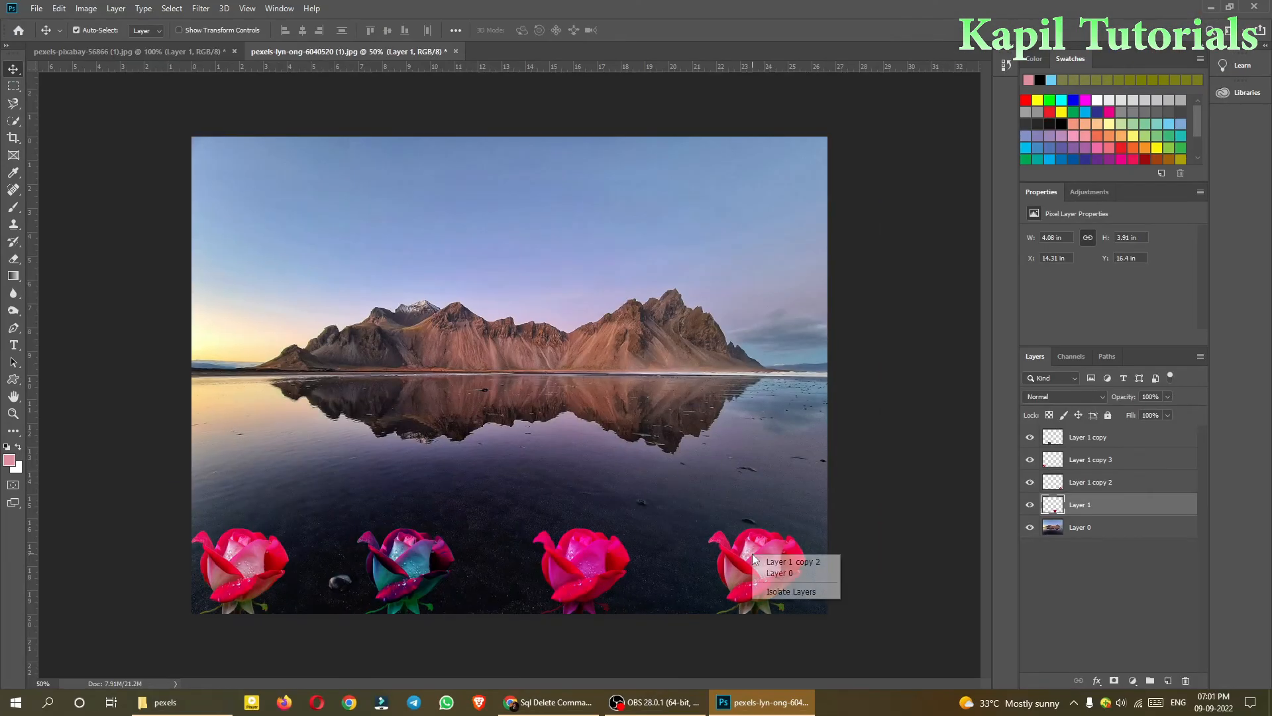
left_click(793, 562)
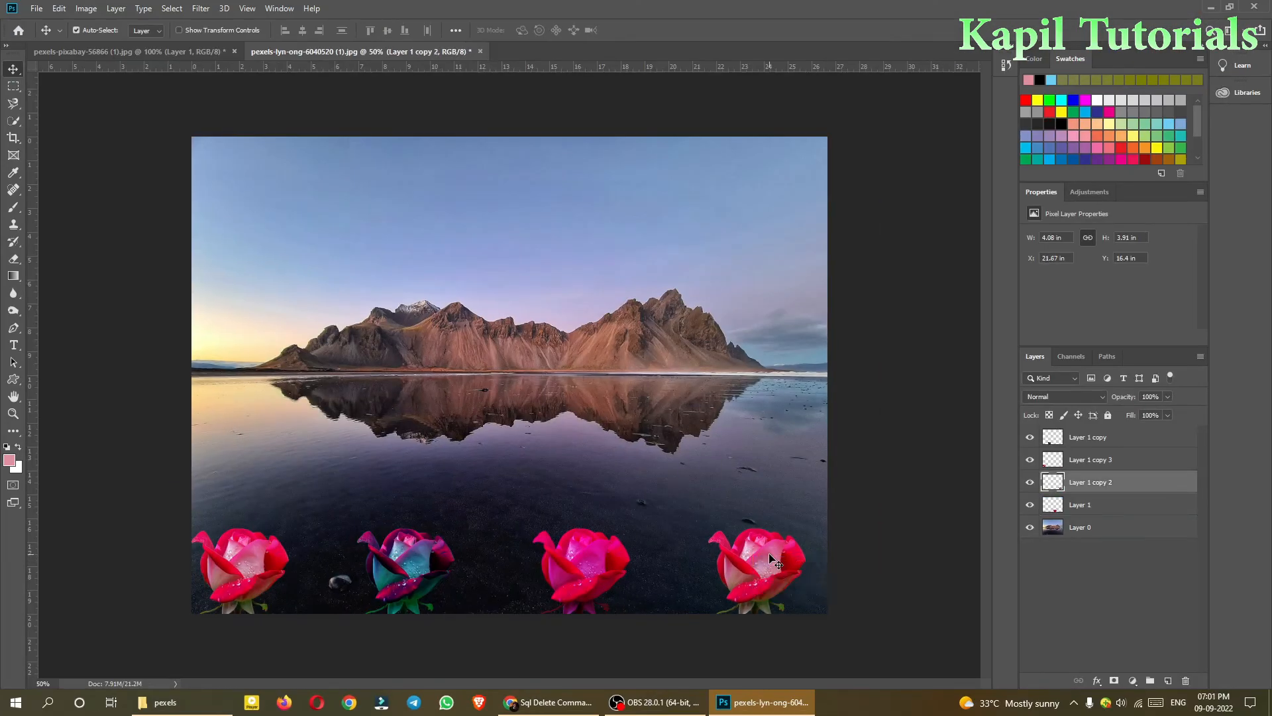
right_click(768, 559)
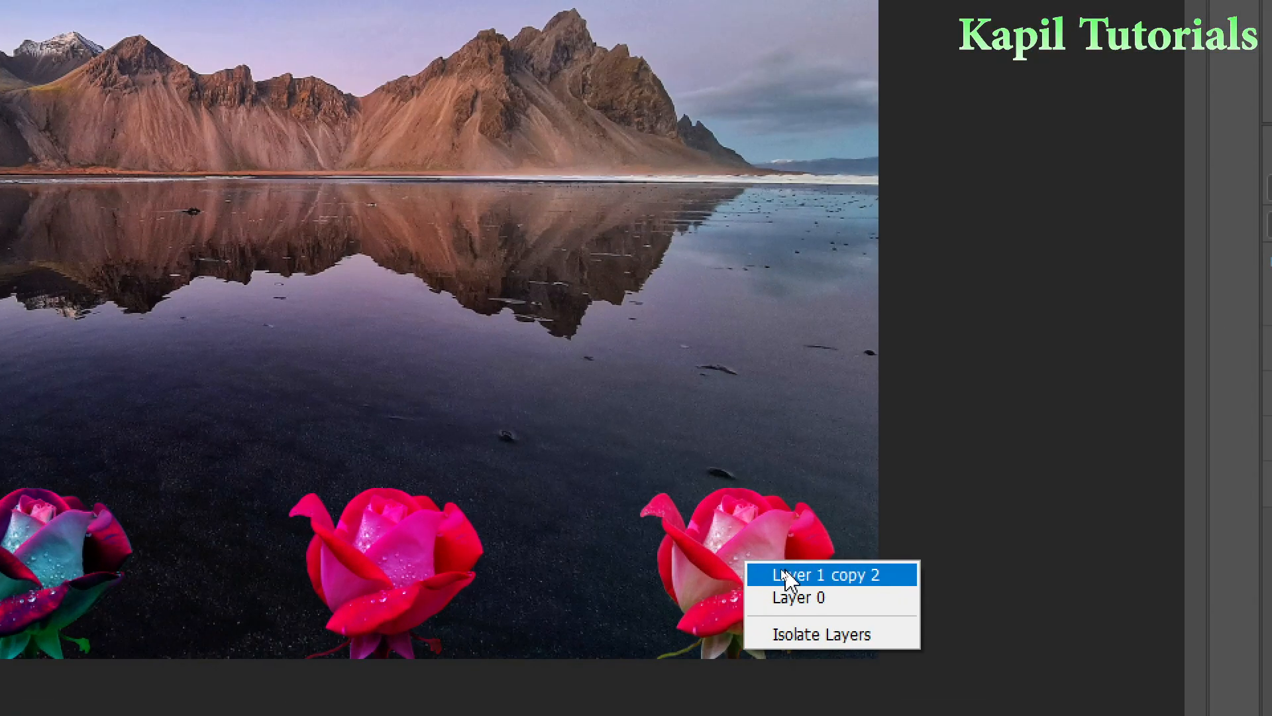
mouse_move(793, 597)
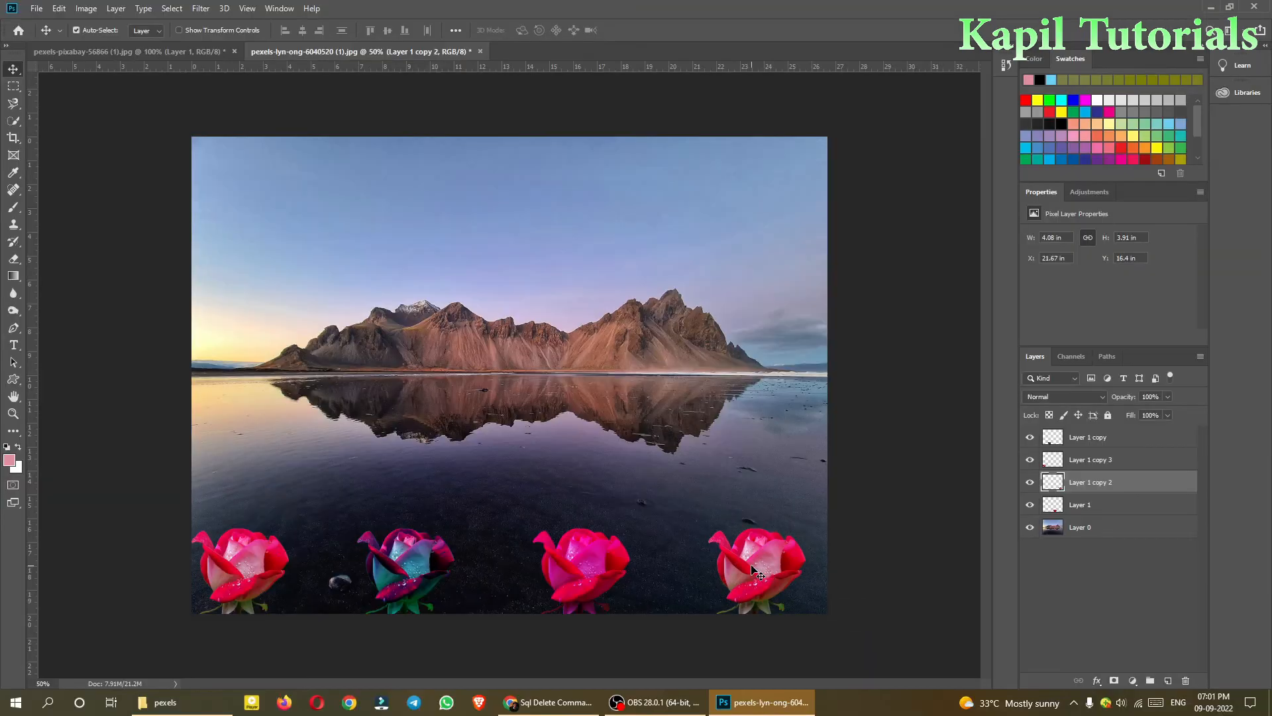
Shift the Hue in Hue/Saturation until the rightmost rose is orange.
left_click(757, 565)
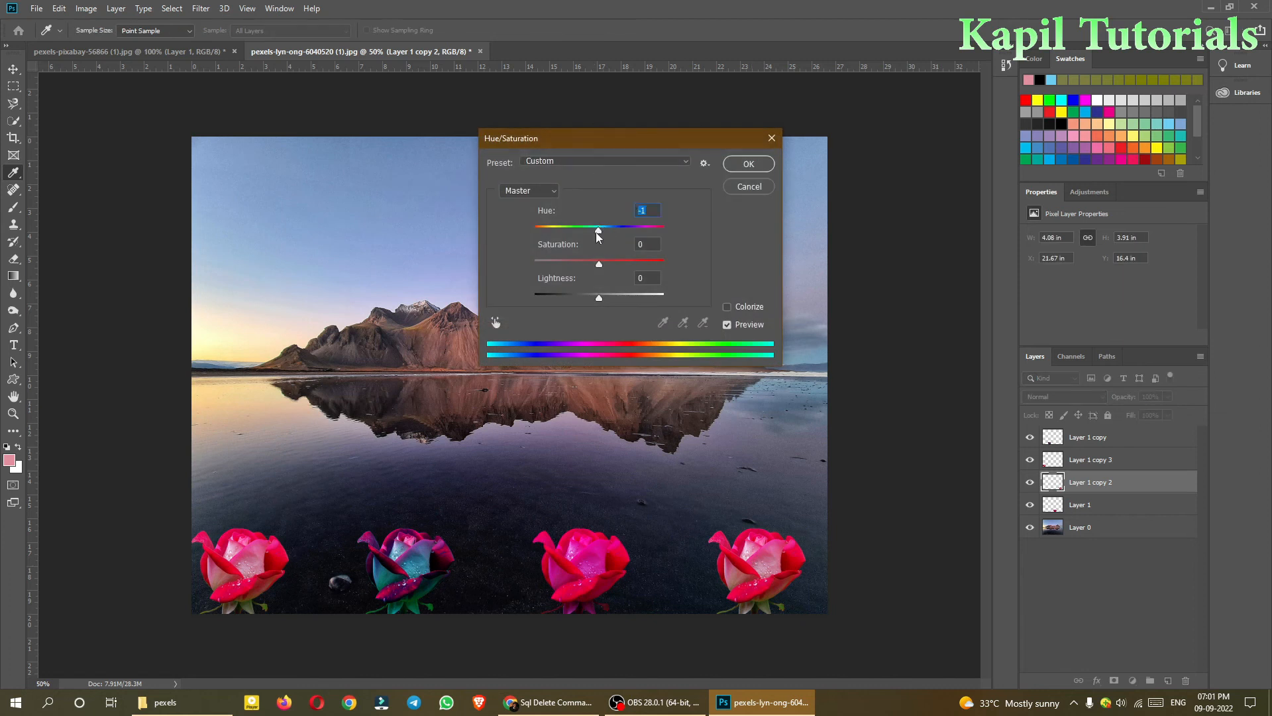
left_click_drag(598, 229, 572, 230)
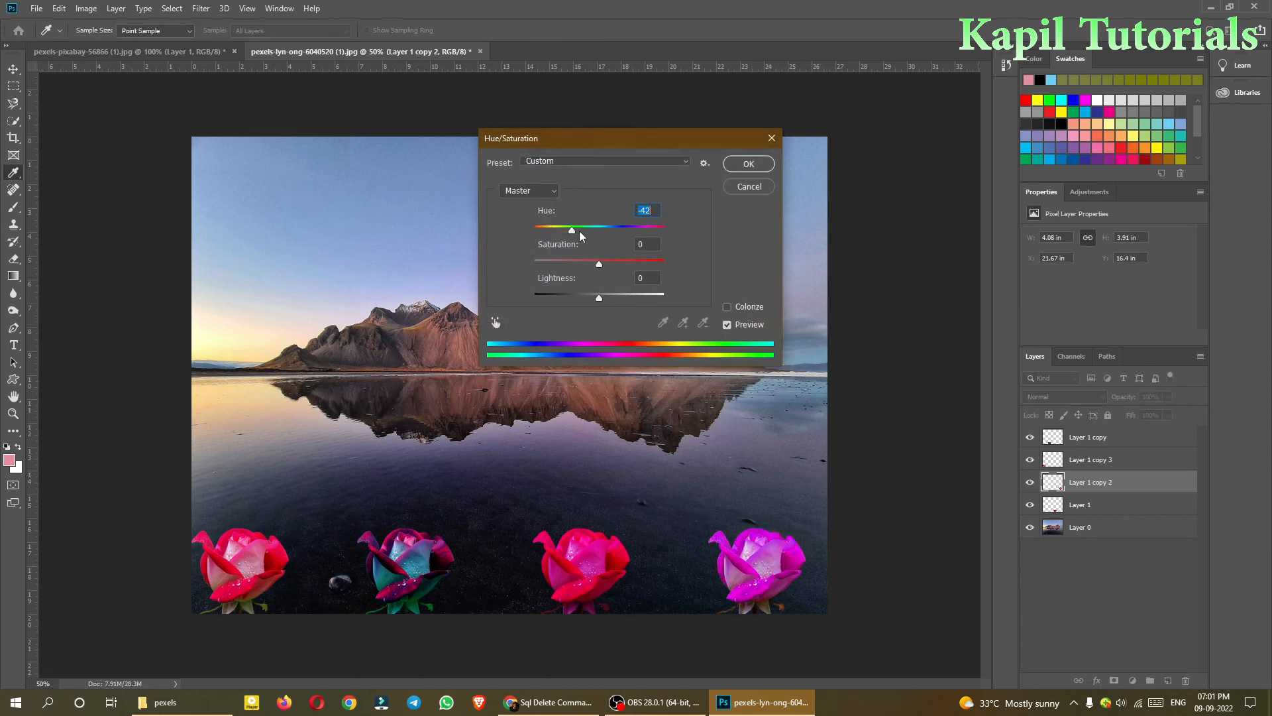
left_click_drag(570, 229, 617, 229)
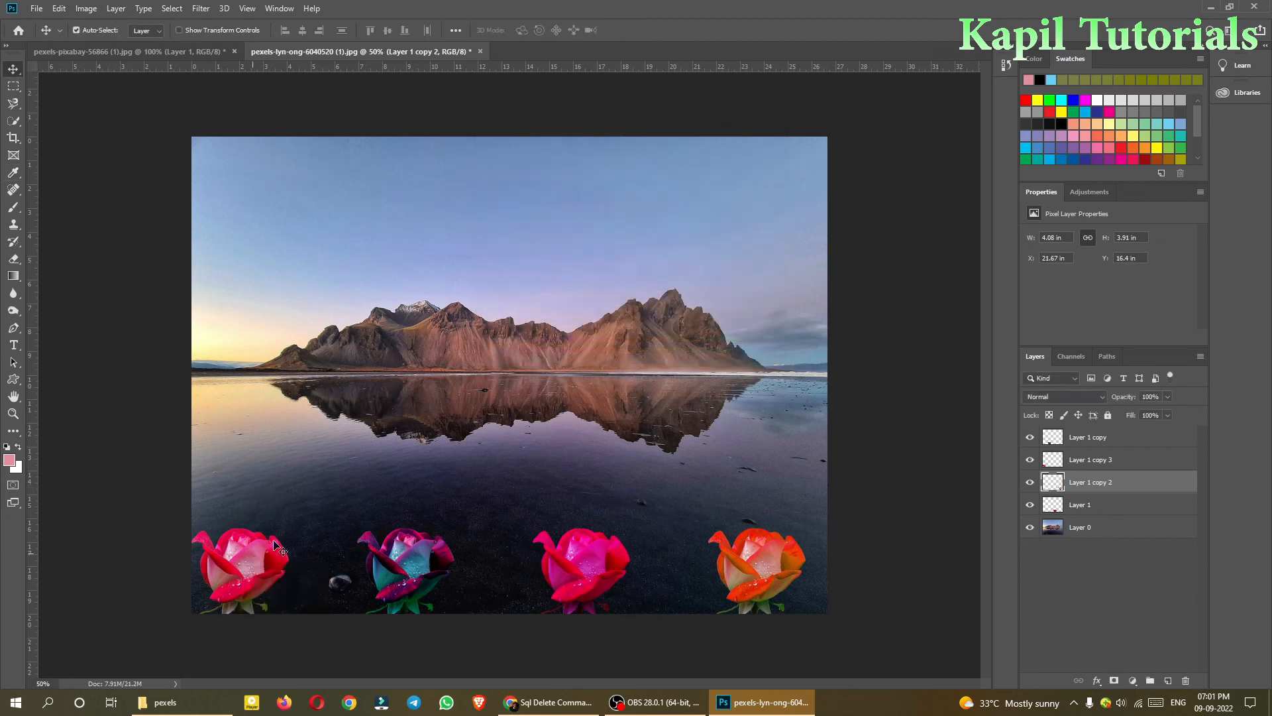
mouse_move(836, 543)
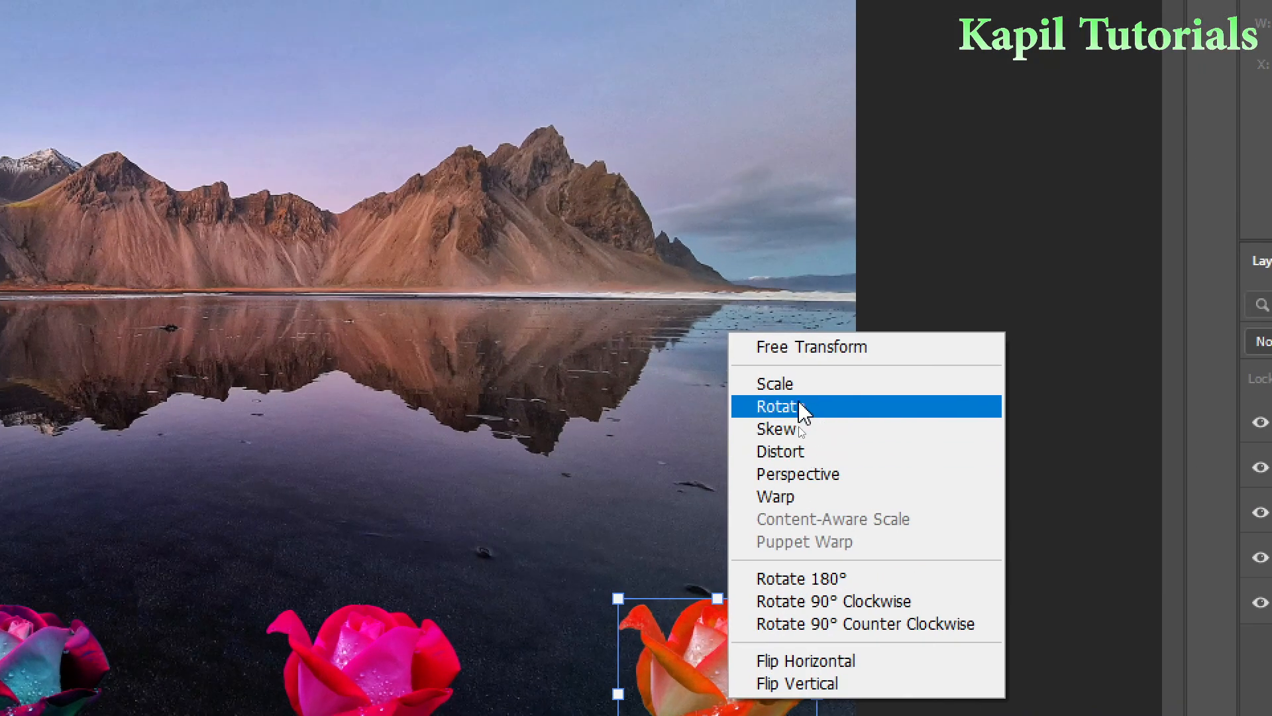
mouse_move(783, 438)
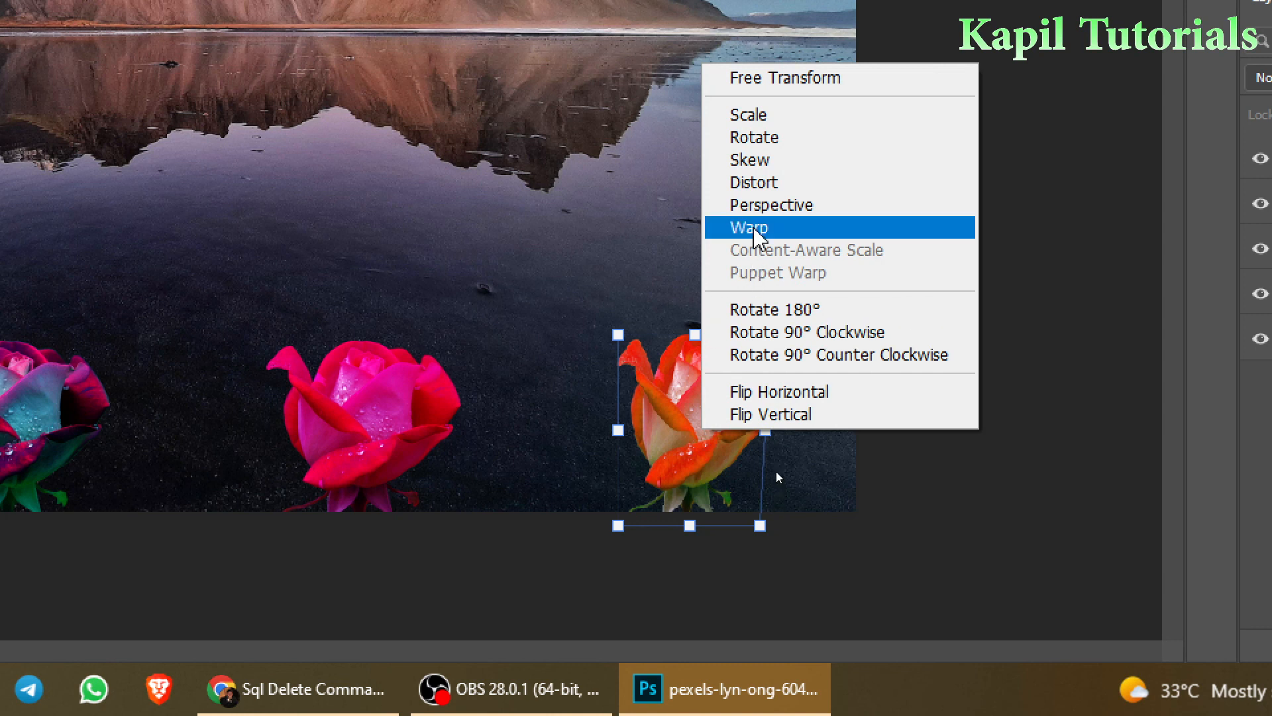
Warp the orange rose into a narrower shape and flip it horizontally.
left_click(747, 227)
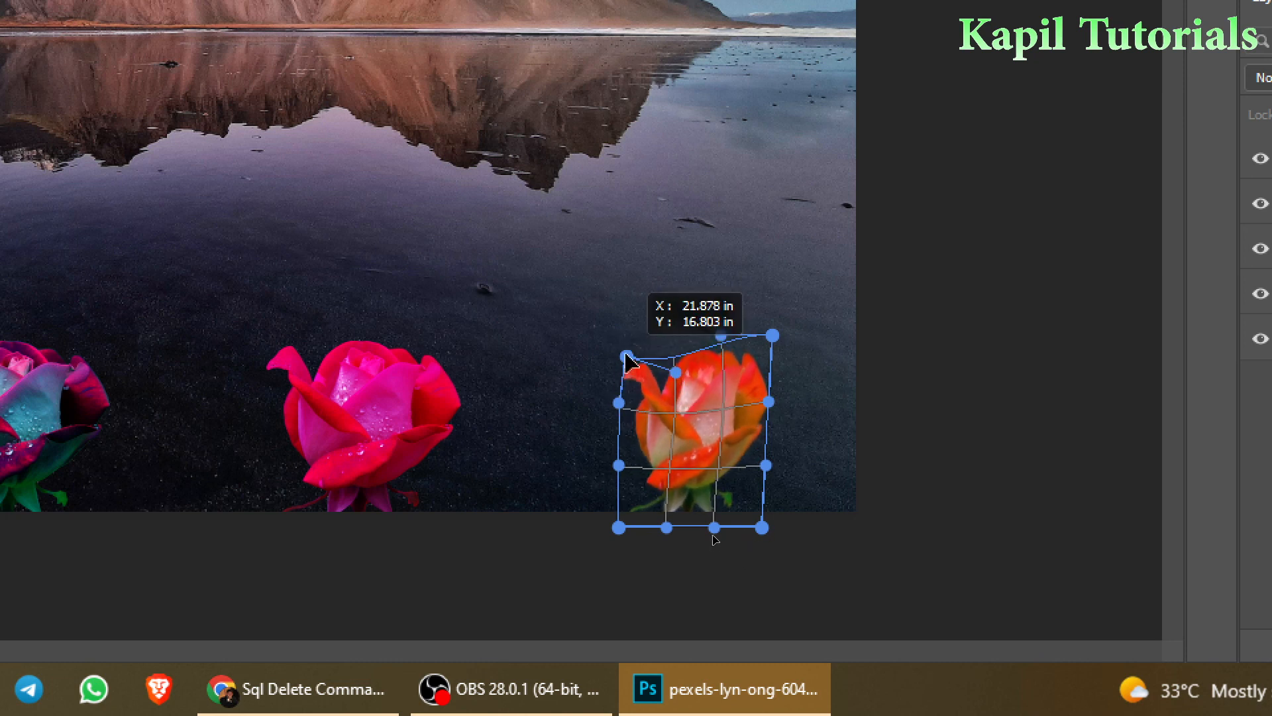
right_click(703, 415)
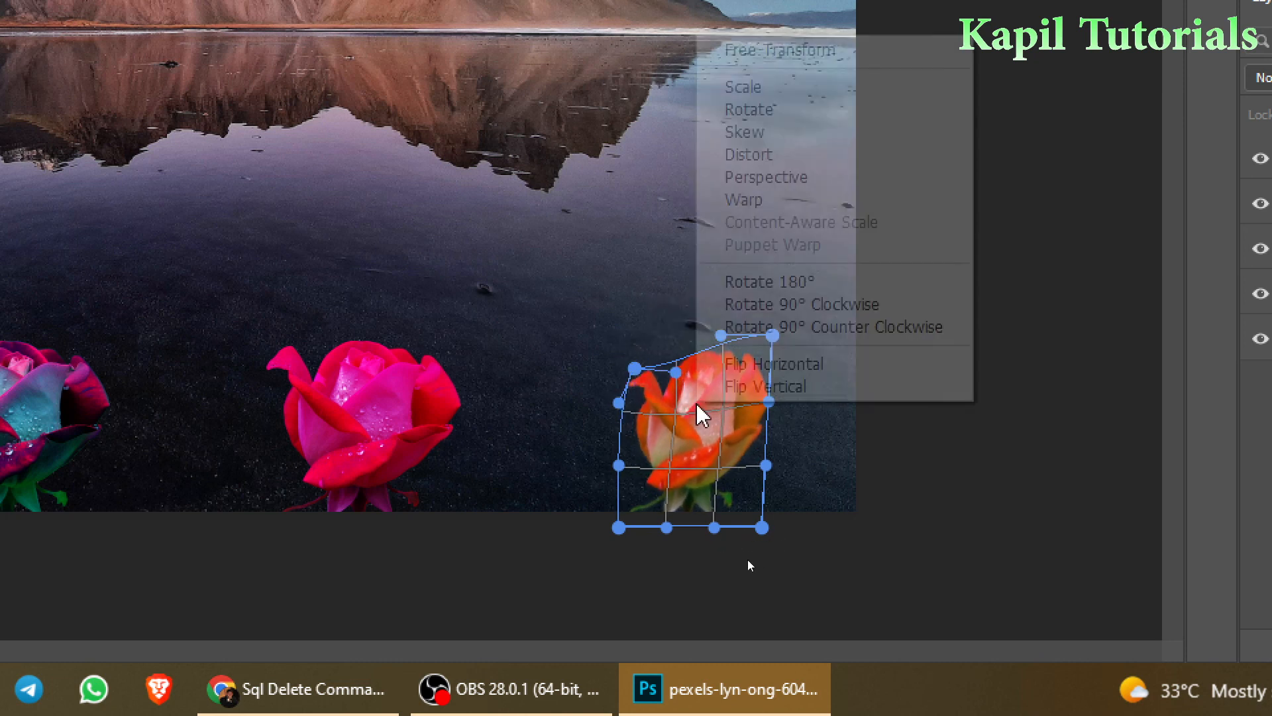
mouse_move(765, 176)
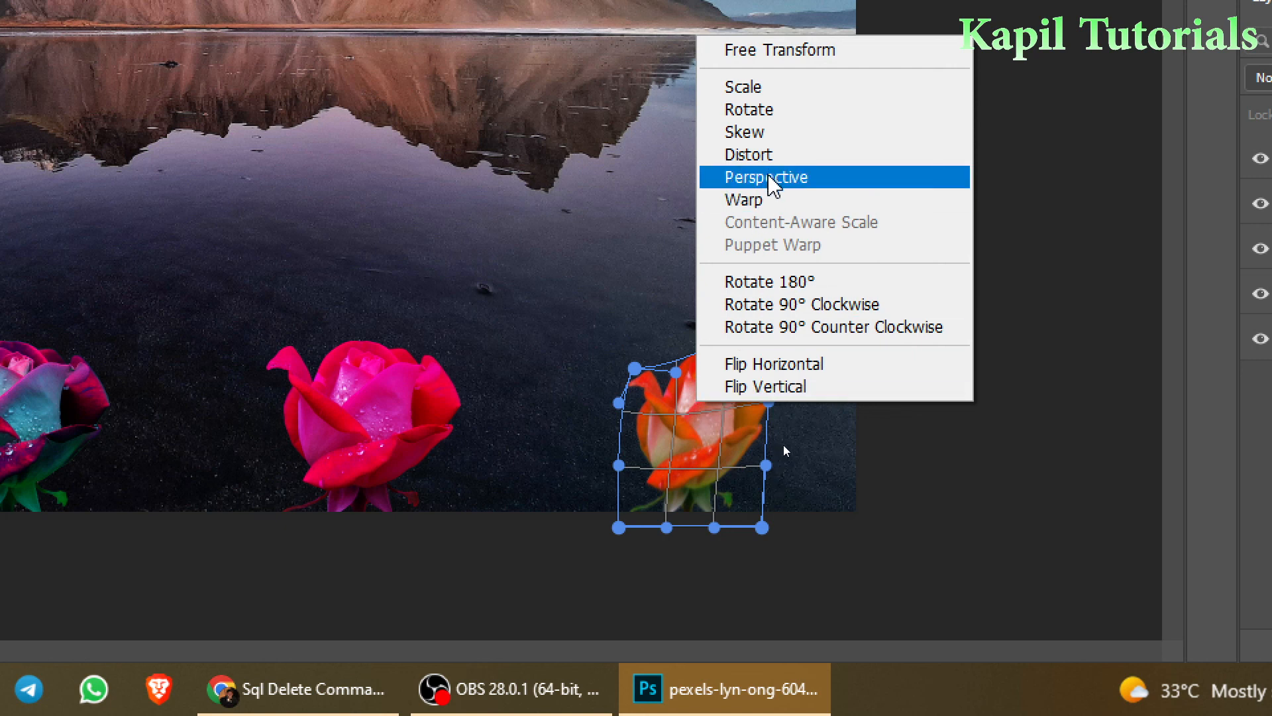
mouse_move(754, 101)
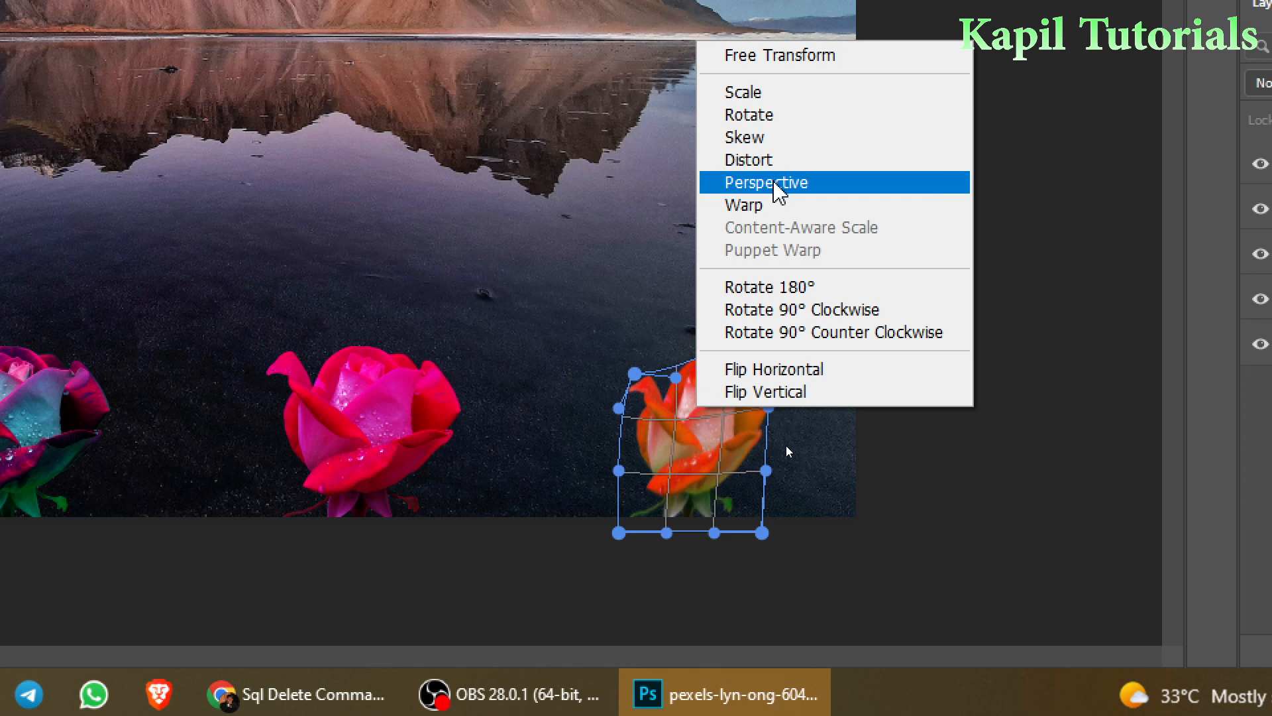
mouse_move(776, 204)
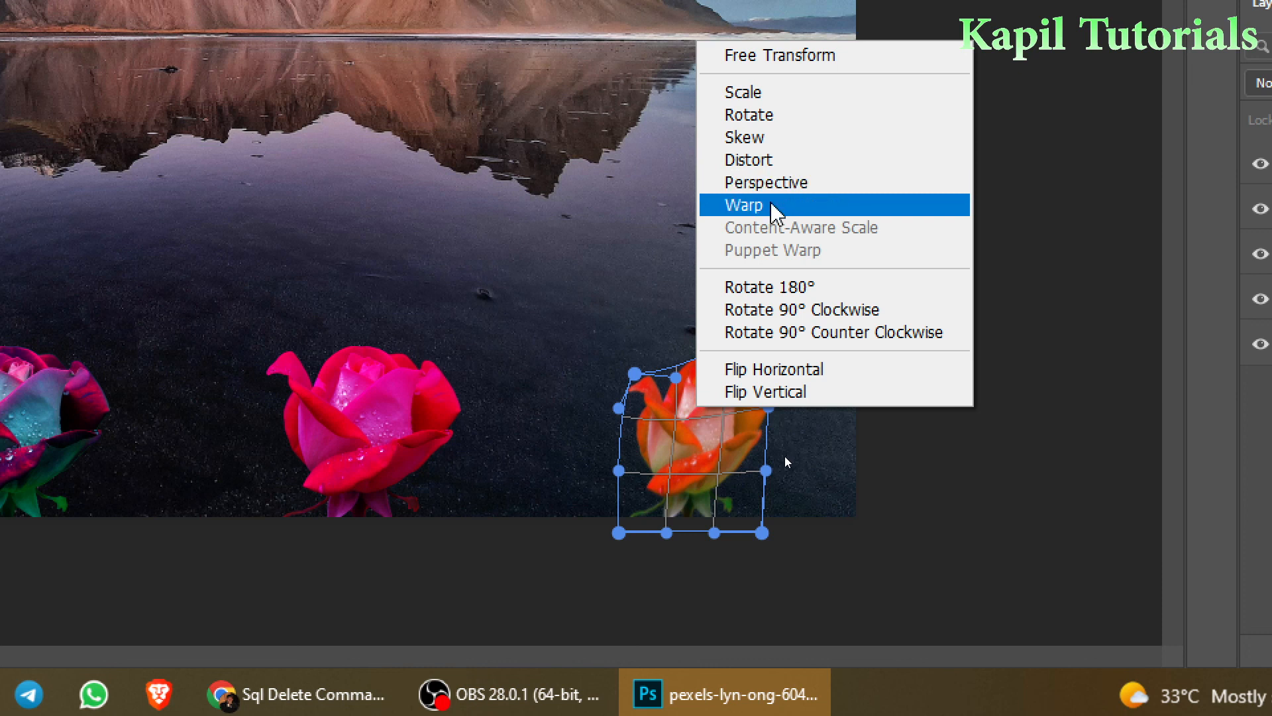
mouse_move(772, 369)
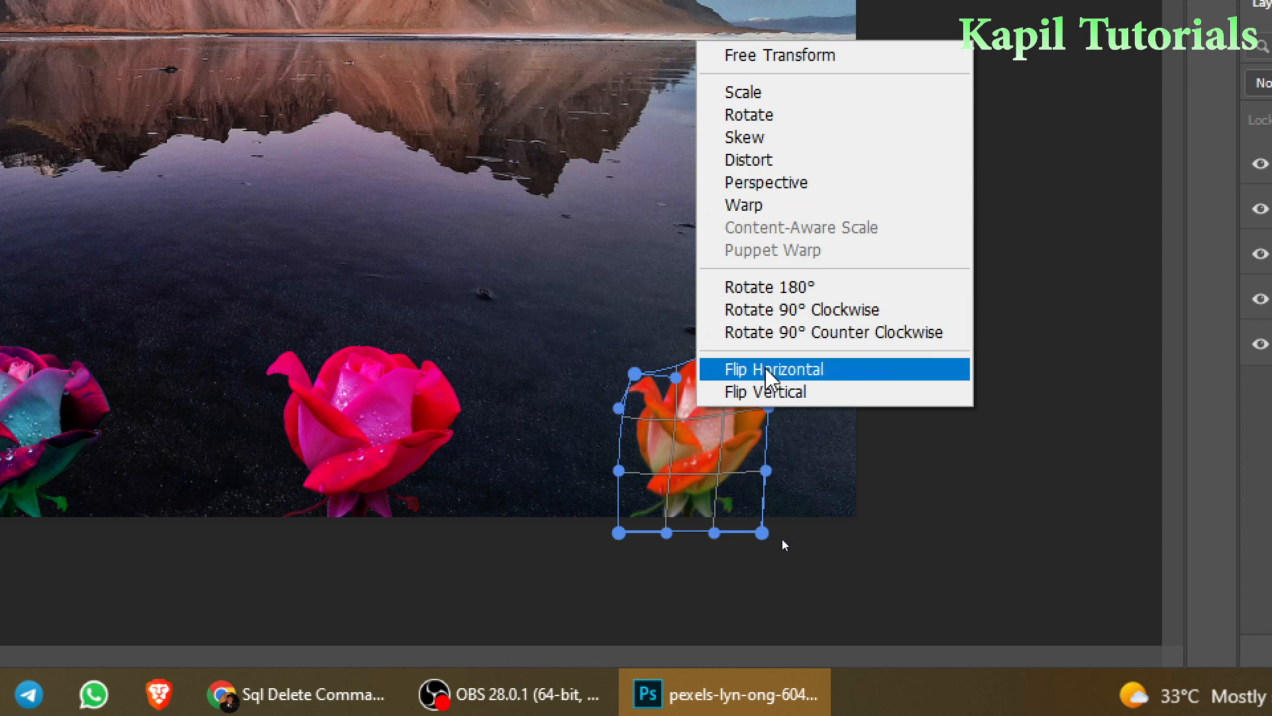
left_click(772, 369)
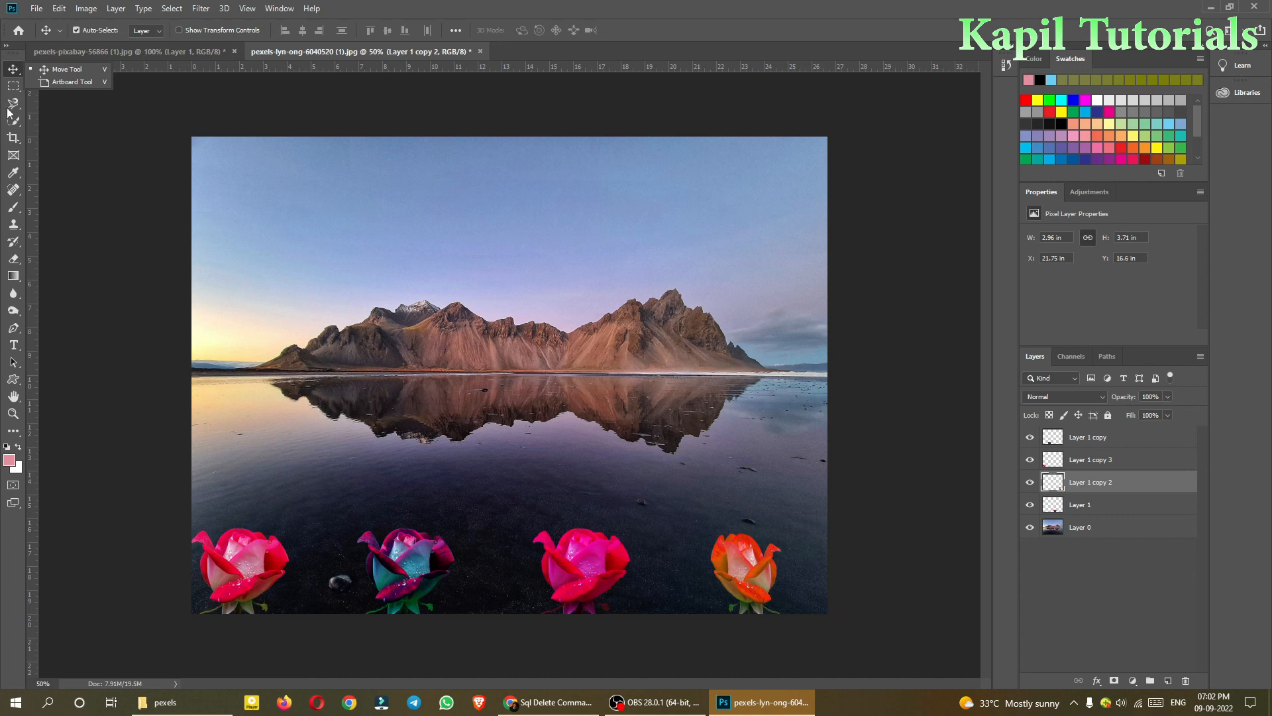
Switch to the Magnetic Lasso Tool from the Lasso flyout.
left_click(13, 103)
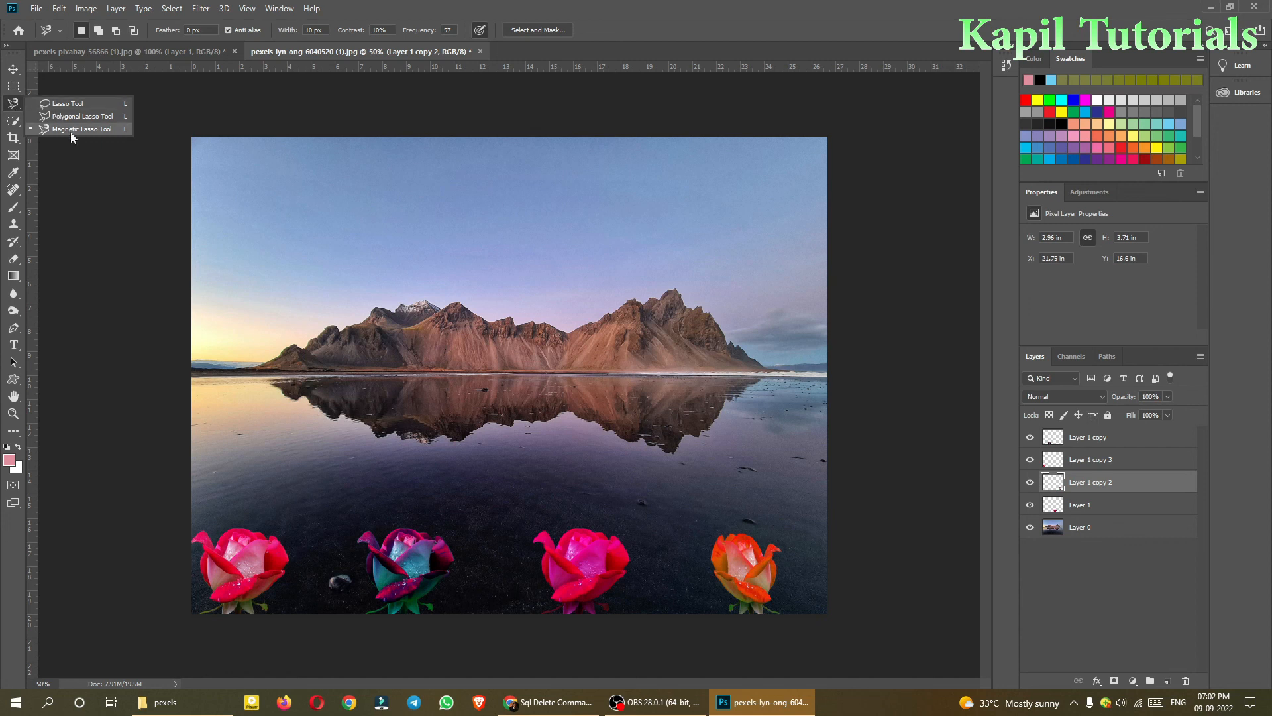